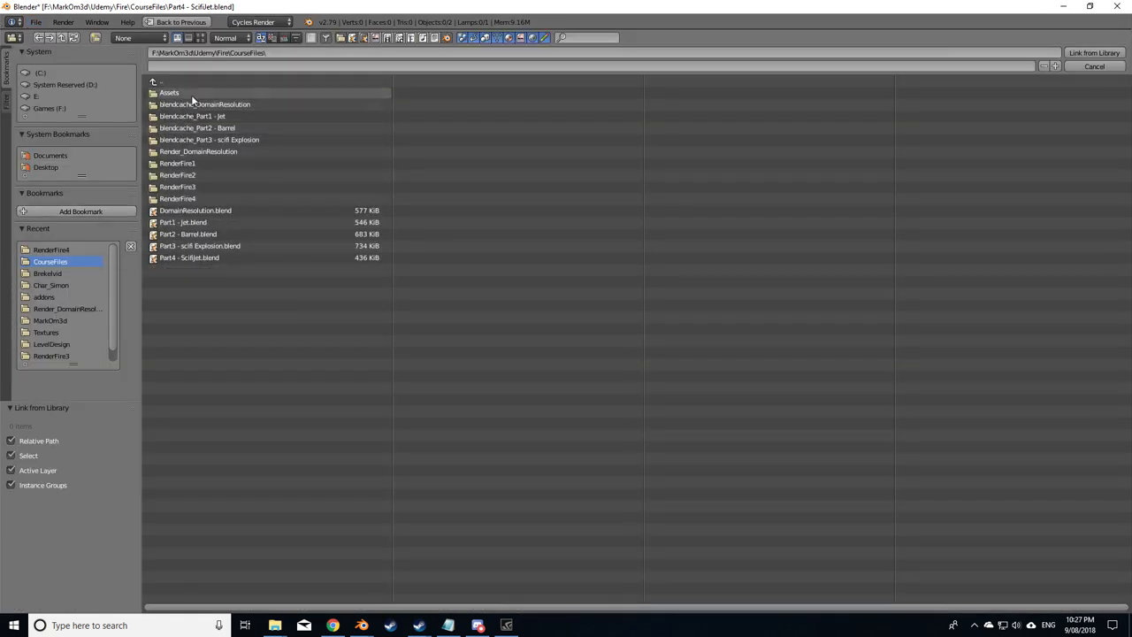
Step: Link the SciFiShip group from the Assets blend's Group folder into the scene
{"action": "double_click", "coordinate": [170, 92]}
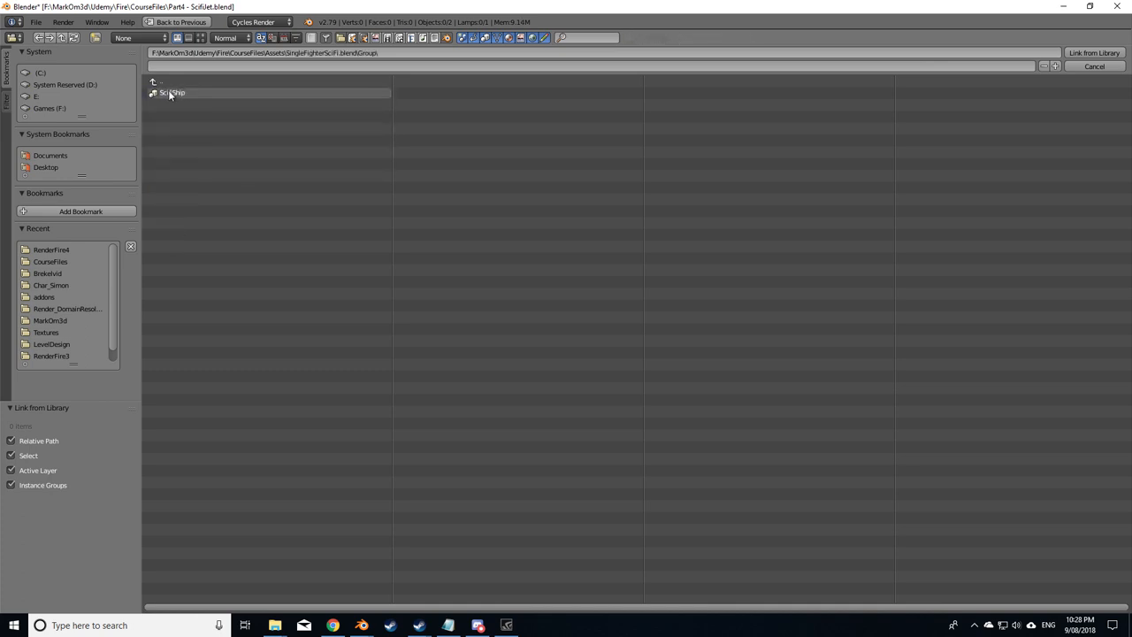
{"action": "left_click", "coordinate": [172, 92]}
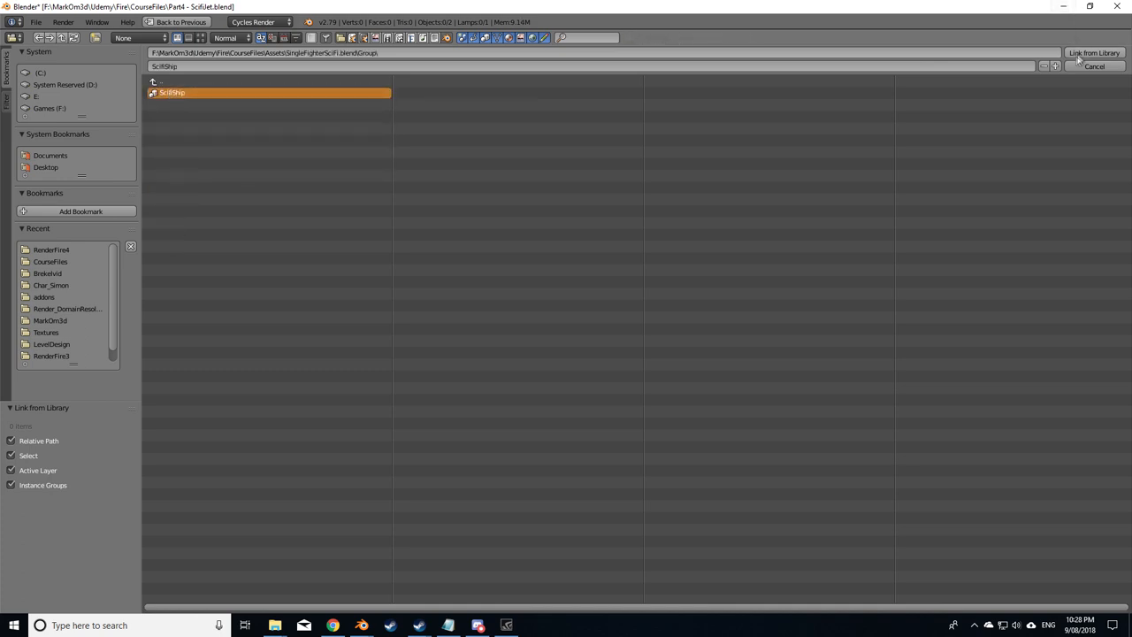
{"action": "left_click", "coordinate": [1093, 53]}
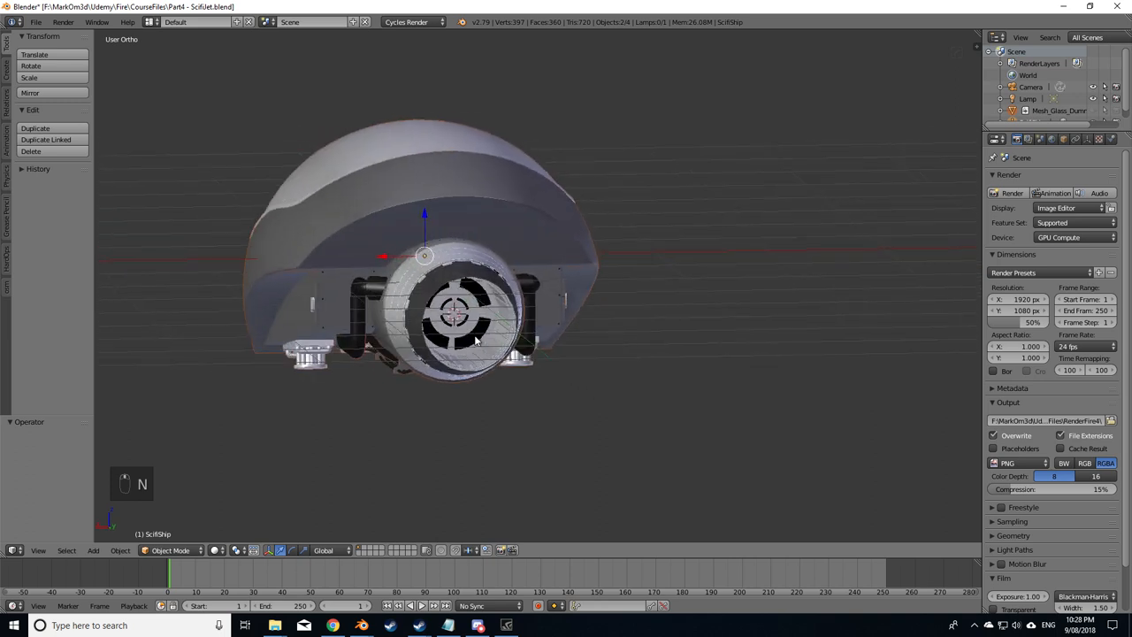
Step: Add a circle mesh, rotate it to face the exhaust and move it into the engine nozzle
{"action": "key", "text": "shift+a"}
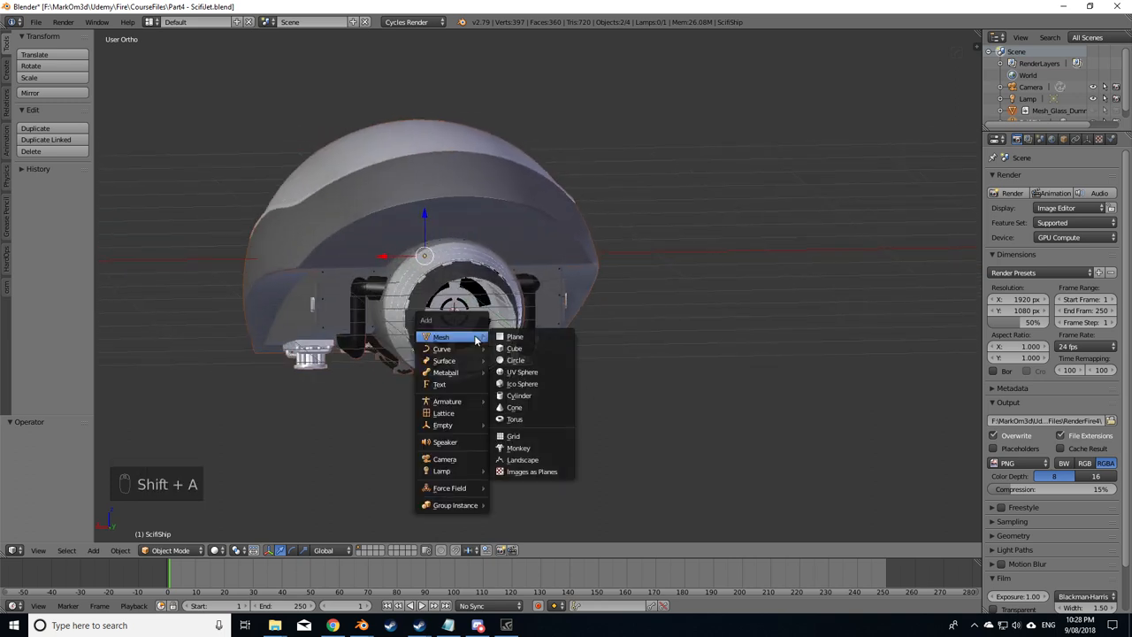
{"action": "mouse_move", "coordinate": [519, 407]}
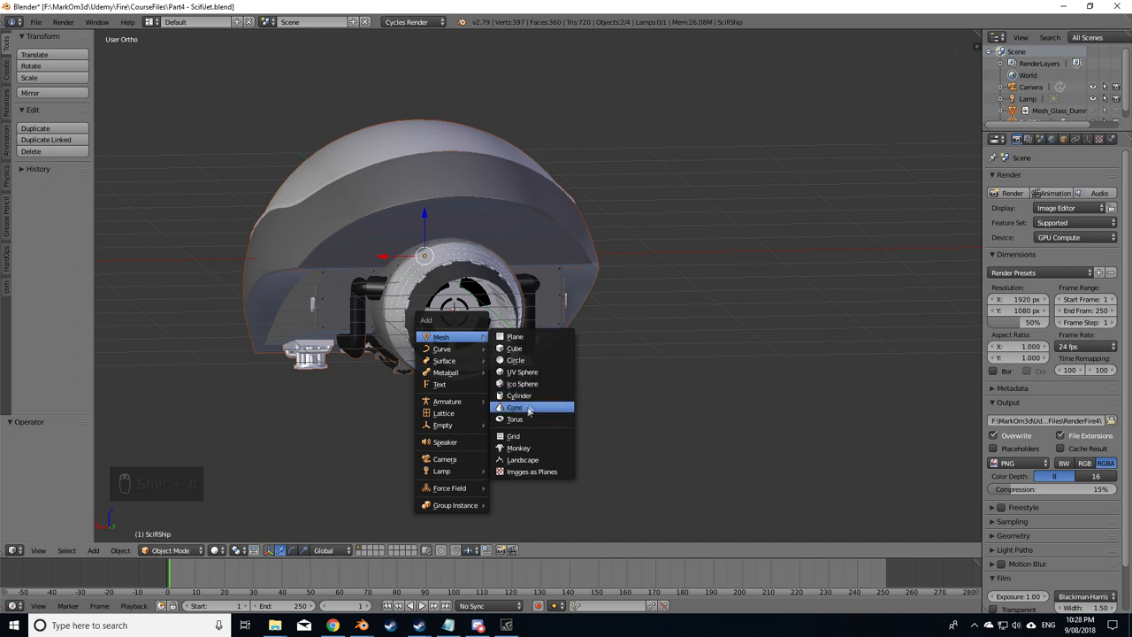
{"action": "left_click", "coordinate": [517, 361]}
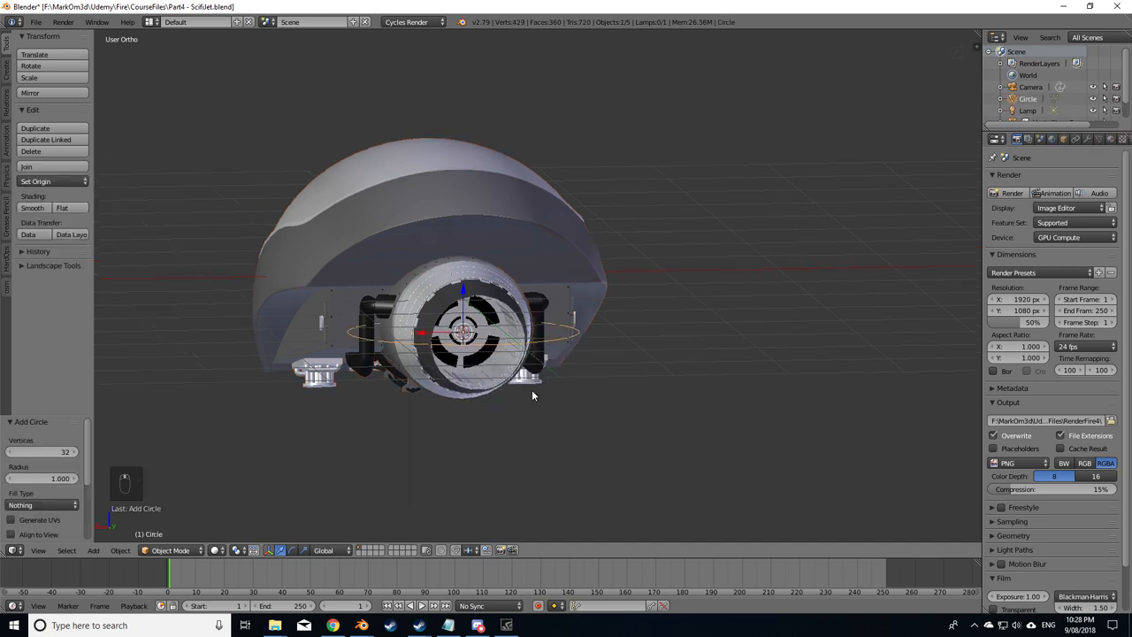
{"action": "key", "text": "Tab"}
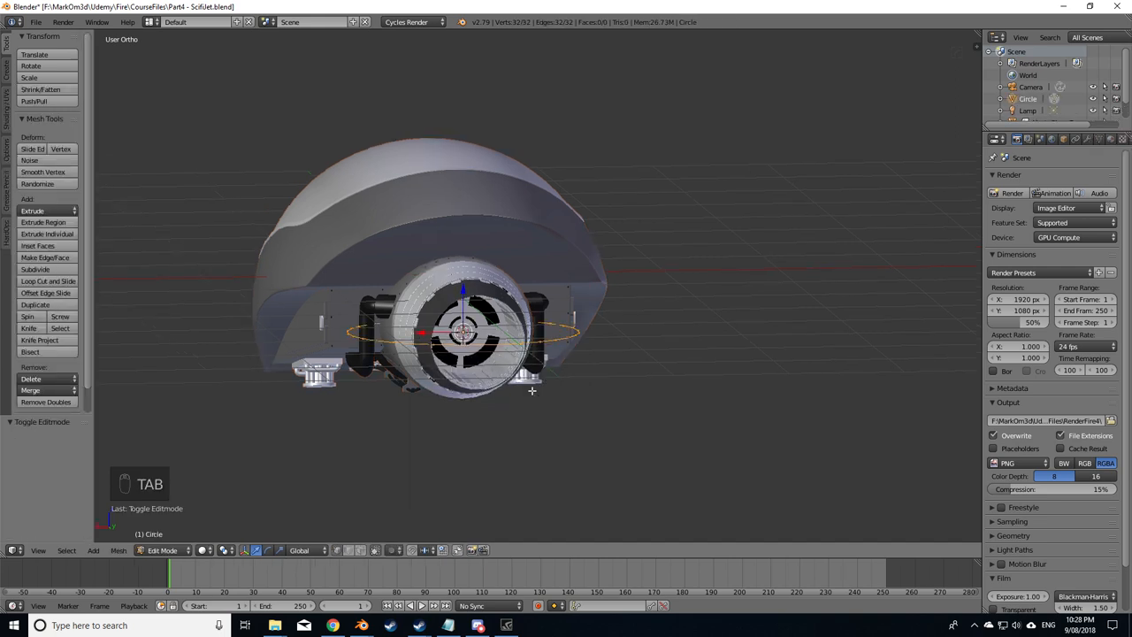
{"action": "key", "text": "r"}
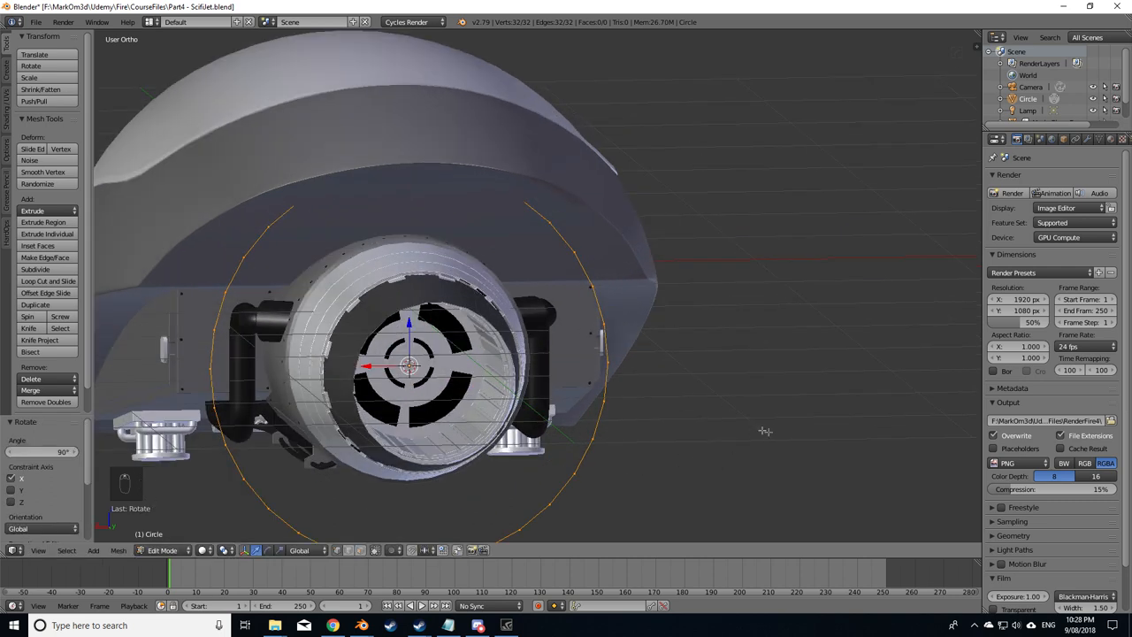
{"action": "key", "text": "s"}
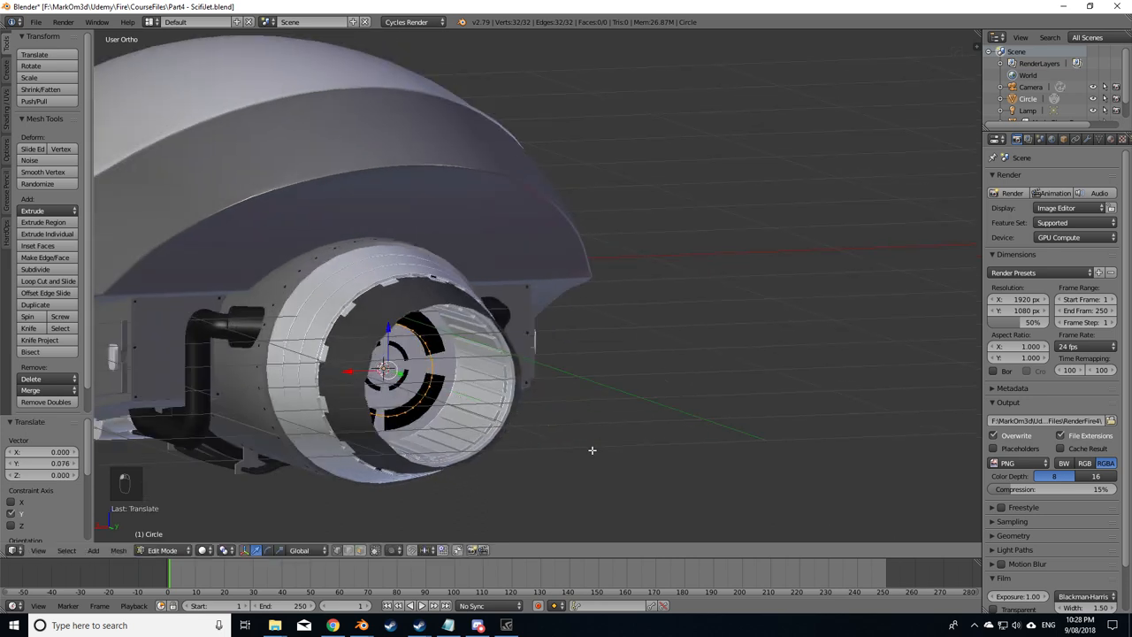
Step: Extrude the circle, shrink the ring inward and add an edge loop to form a ringed disc
{"action": "key", "text": "e"}
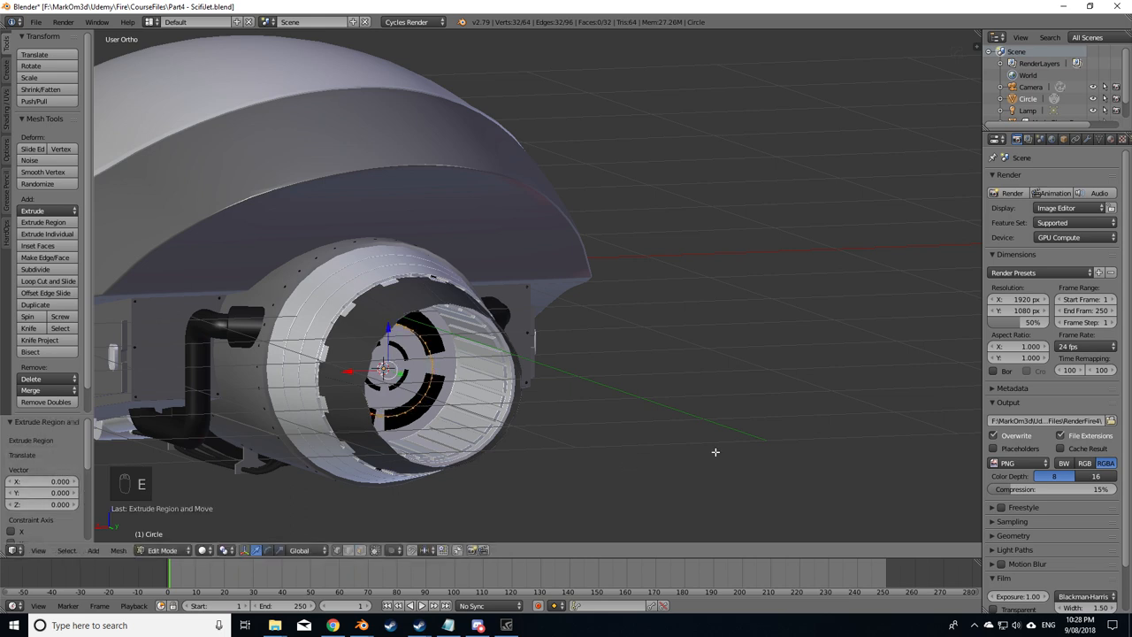
{"action": "key", "text": "s"}
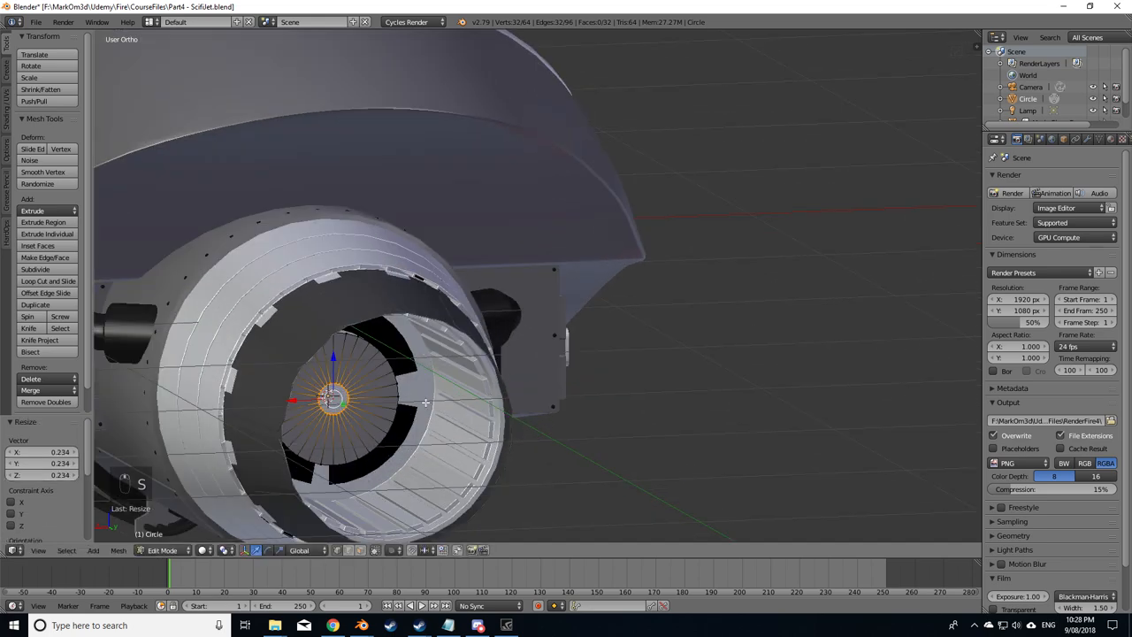
{"action": "key", "text": "ctrl+r"}
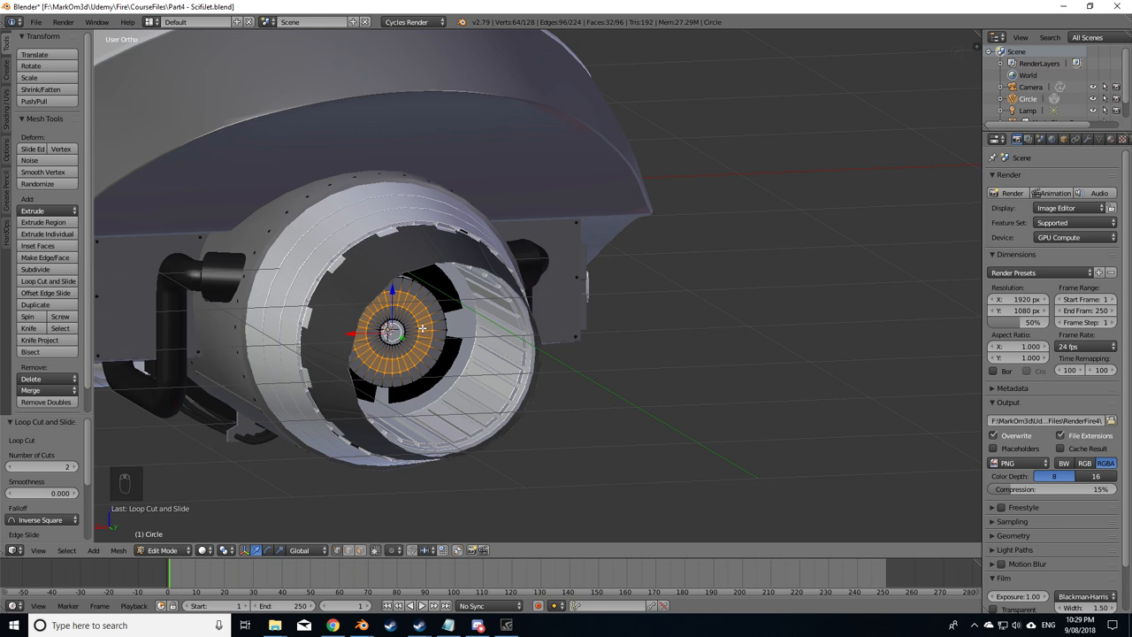
{"action": "key", "text": "Tab"}
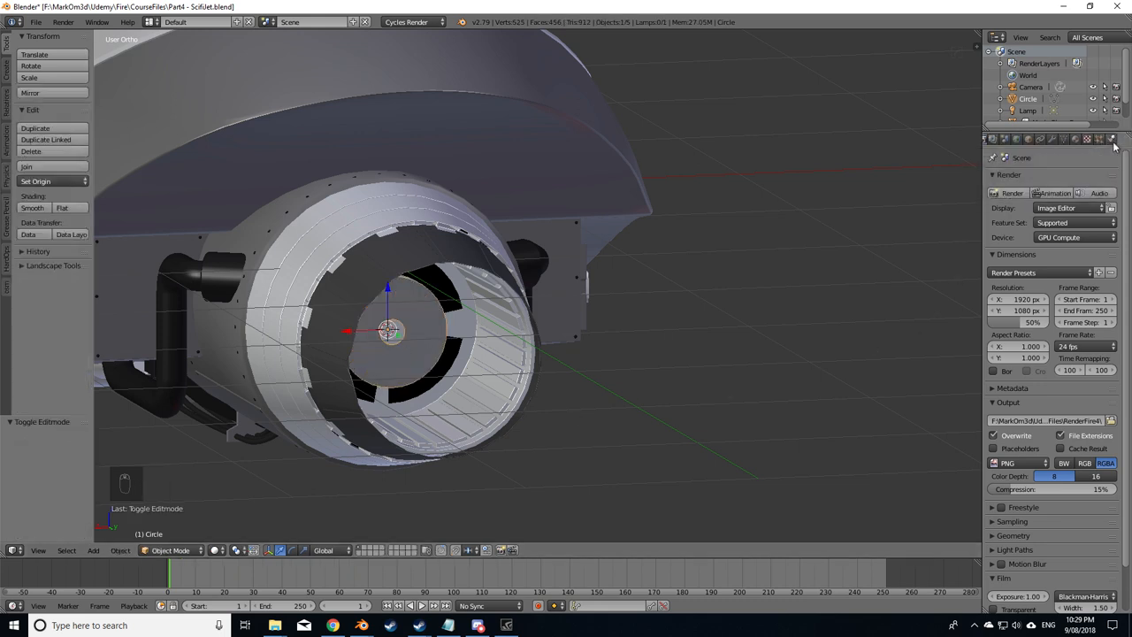
Step: Make the disc a Smoke Flow source with Initial Velocity on and raised source and normal speeds
{"action": "left_click", "coordinate": [1111, 138]}
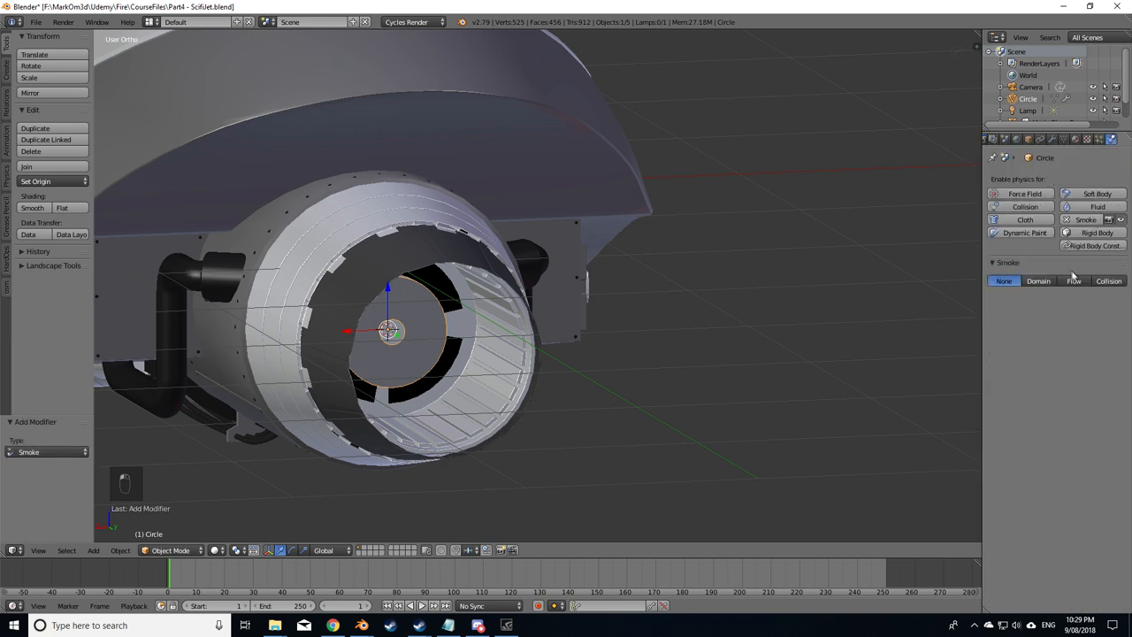
{"action": "left_click", "coordinate": [1074, 279]}
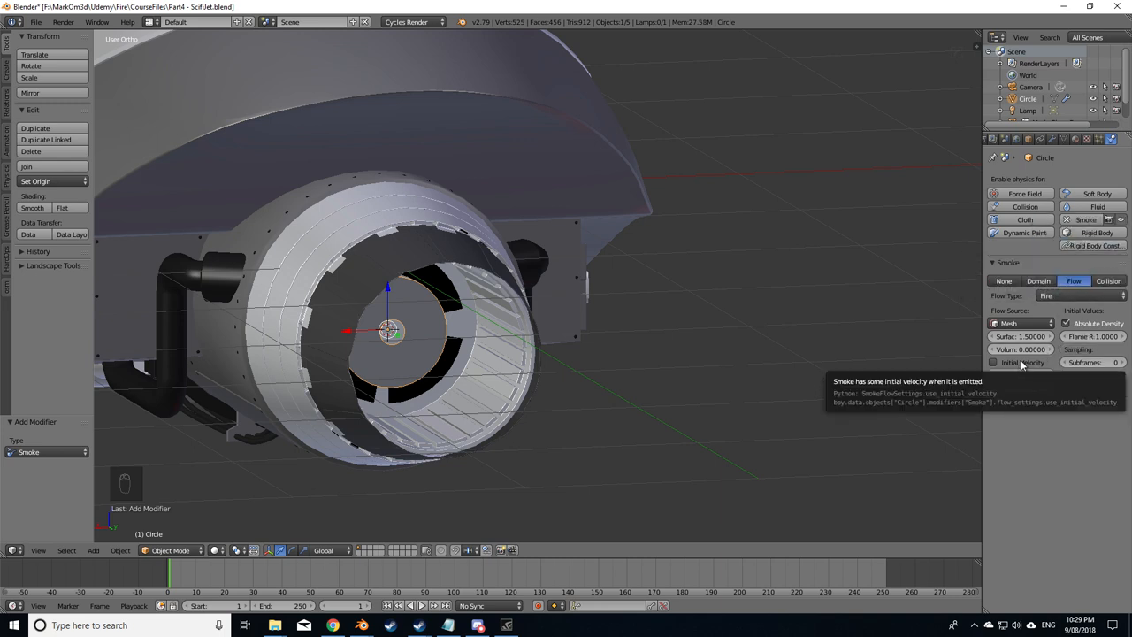
{"action": "left_click", "coordinate": [995, 362]}
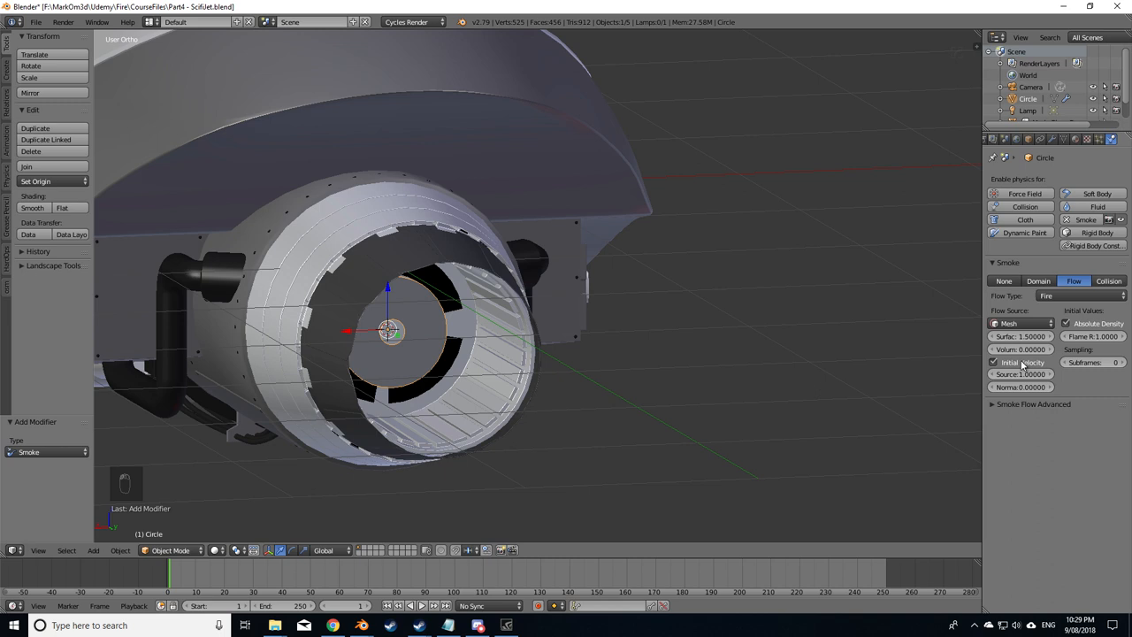
{"action": "mouse_move", "coordinate": [608, 403]}
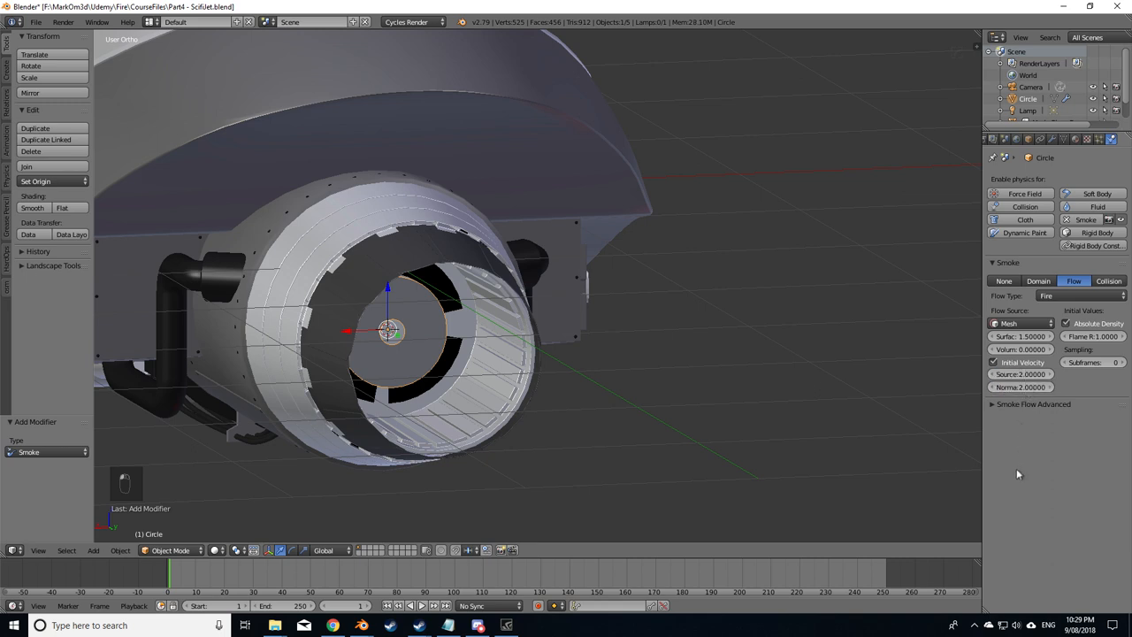
{"action": "mouse_move", "coordinate": [1055, 478]}
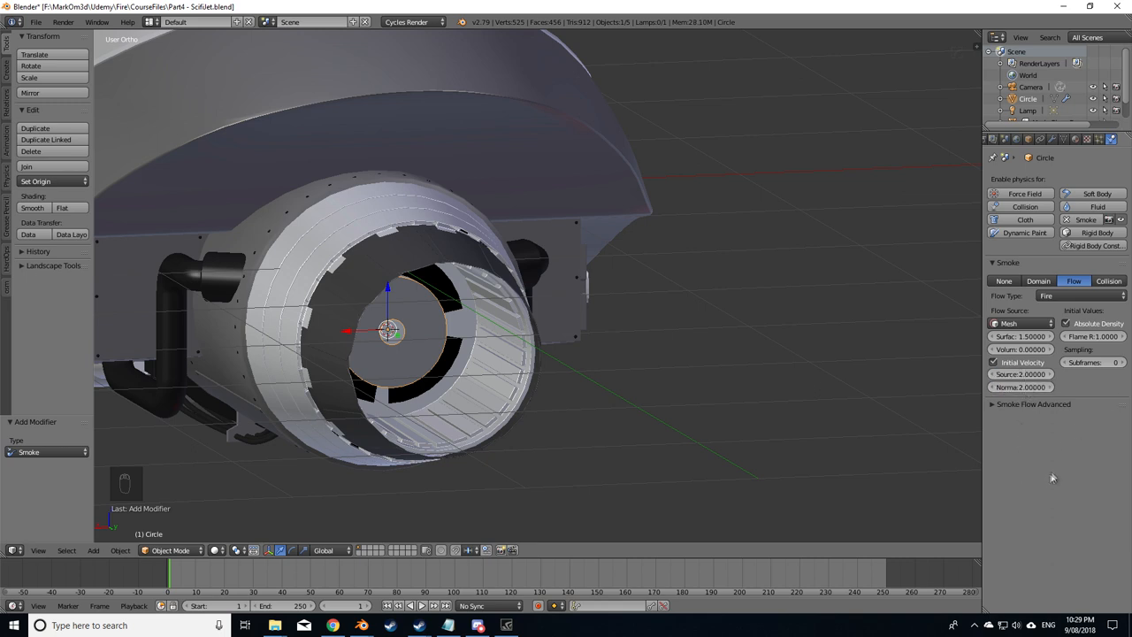
{"action": "mouse_move", "coordinate": [1039, 455]}
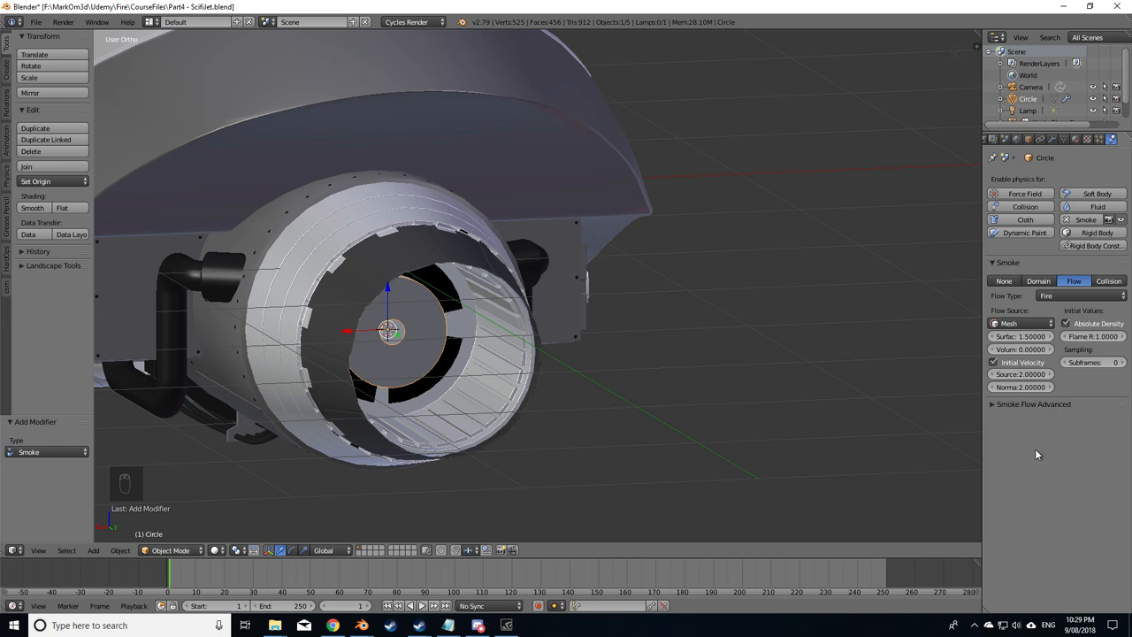
{"action": "left_click", "coordinate": [1093, 363]}
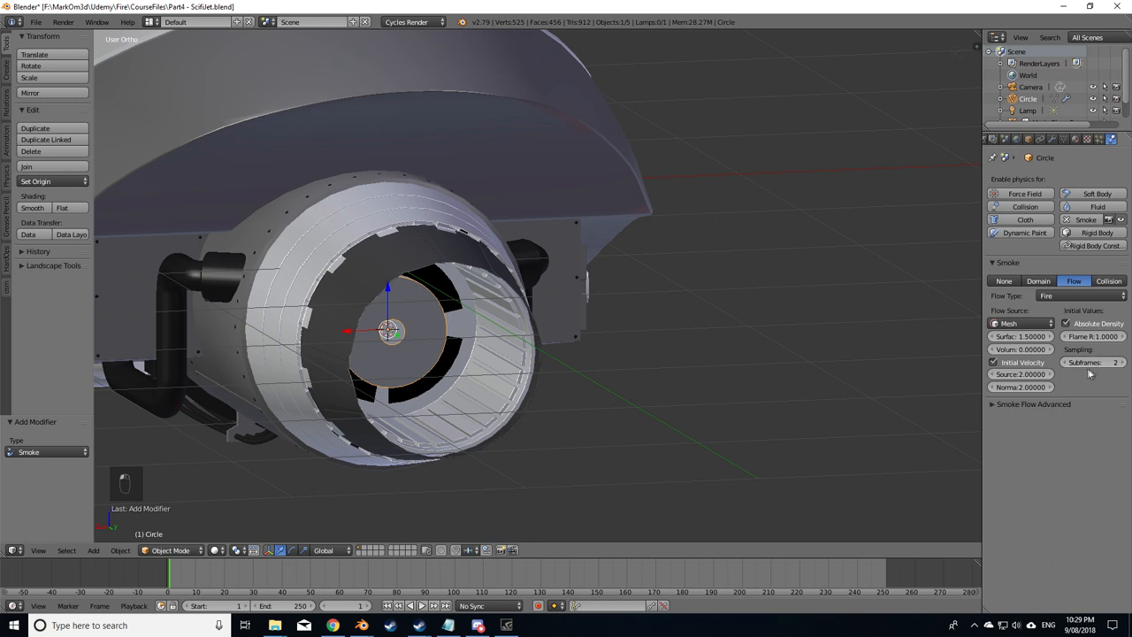
{"action": "mouse_move", "coordinate": [1100, 362]}
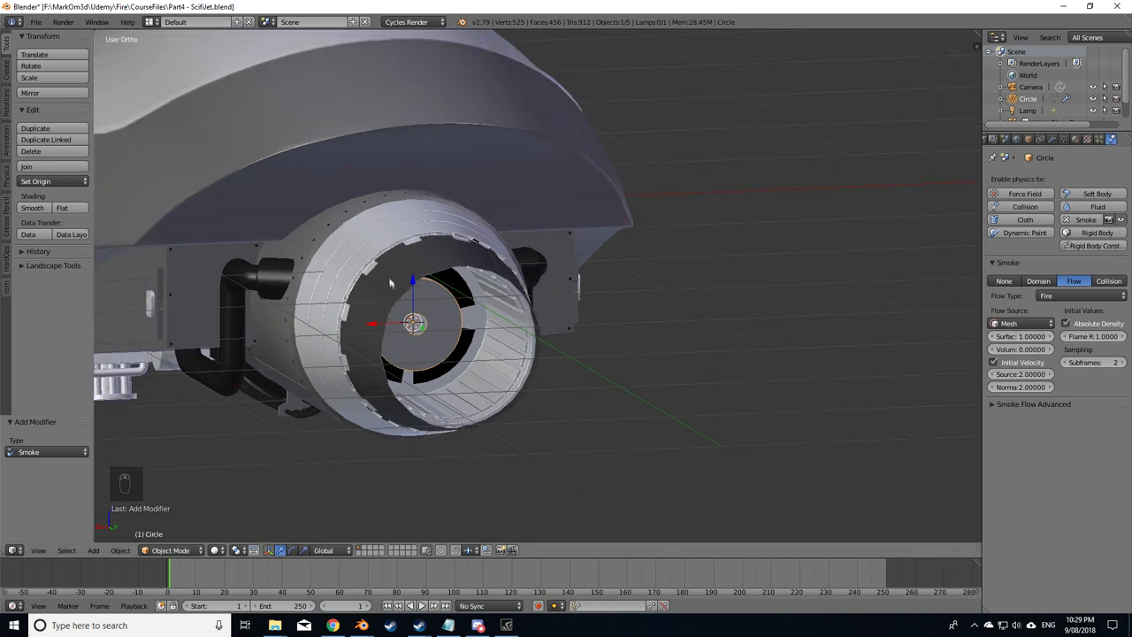
{"action": "mouse_move", "coordinate": [717, 287]}
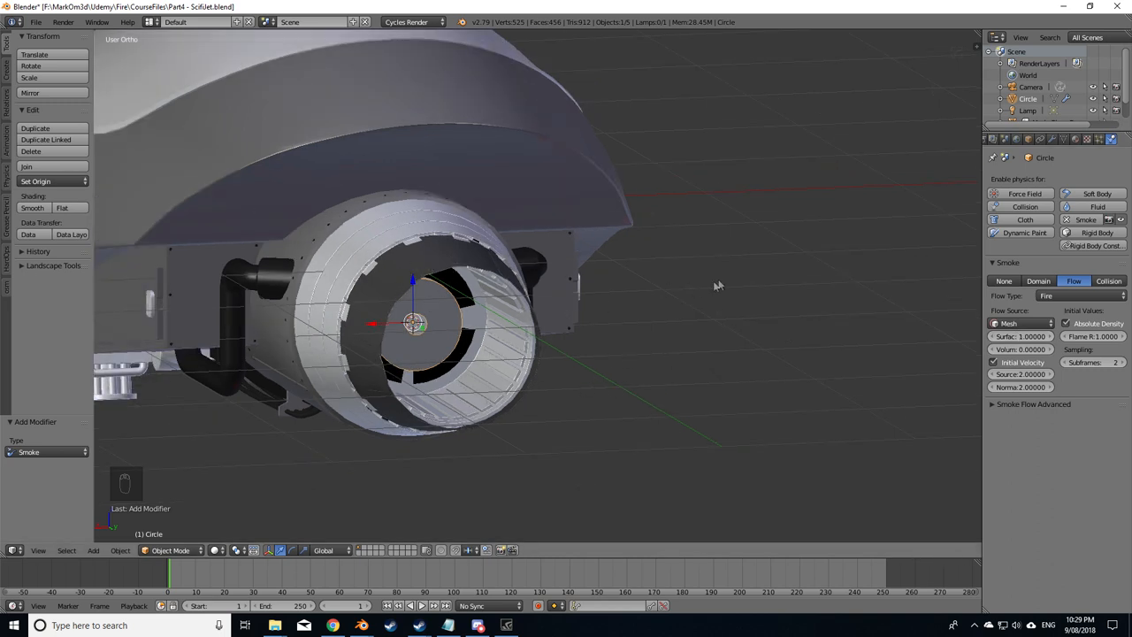
Step: Select all the disc's vertices and assign them to a new vertex group
{"action": "key", "text": "Tab"}
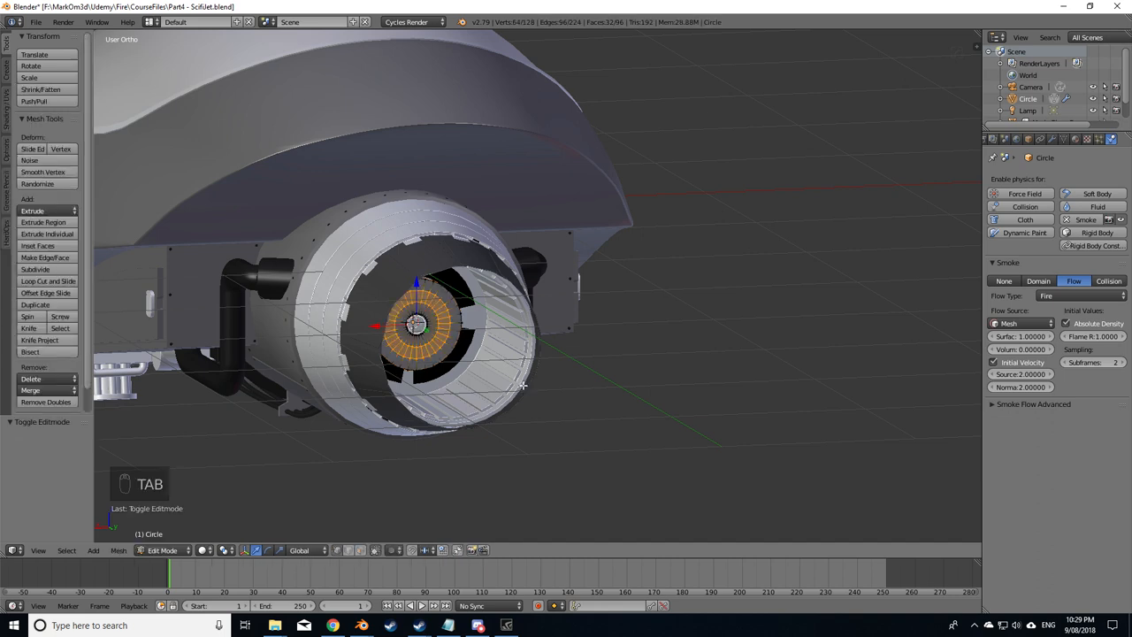
{"action": "key", "text": "a"}
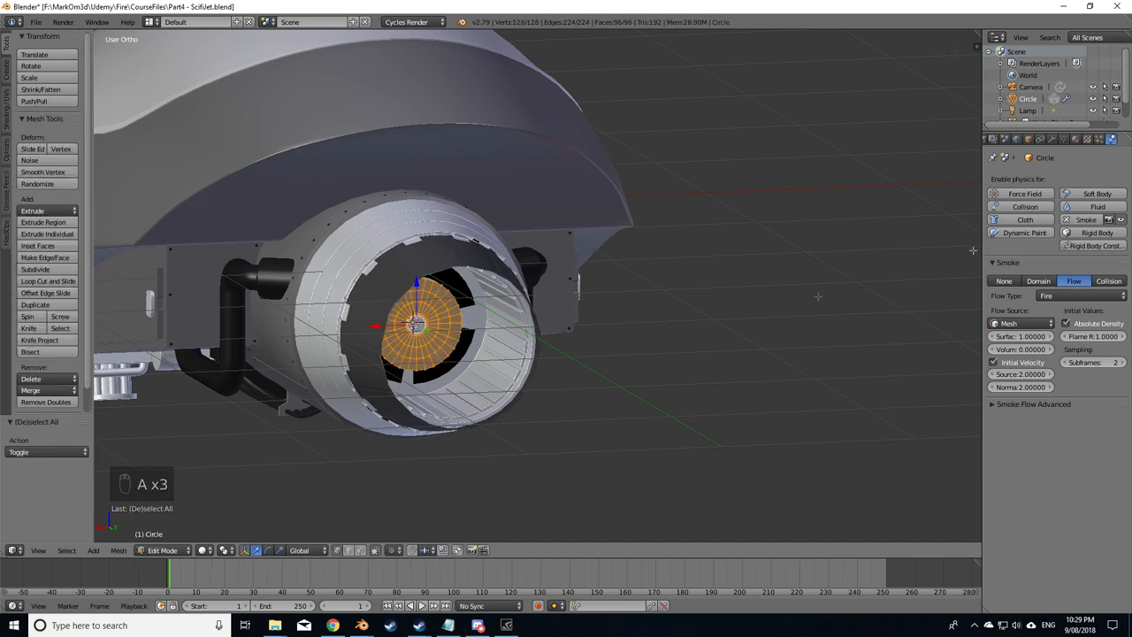
{"action": "left_click", "coordinate": [1065, 138]}
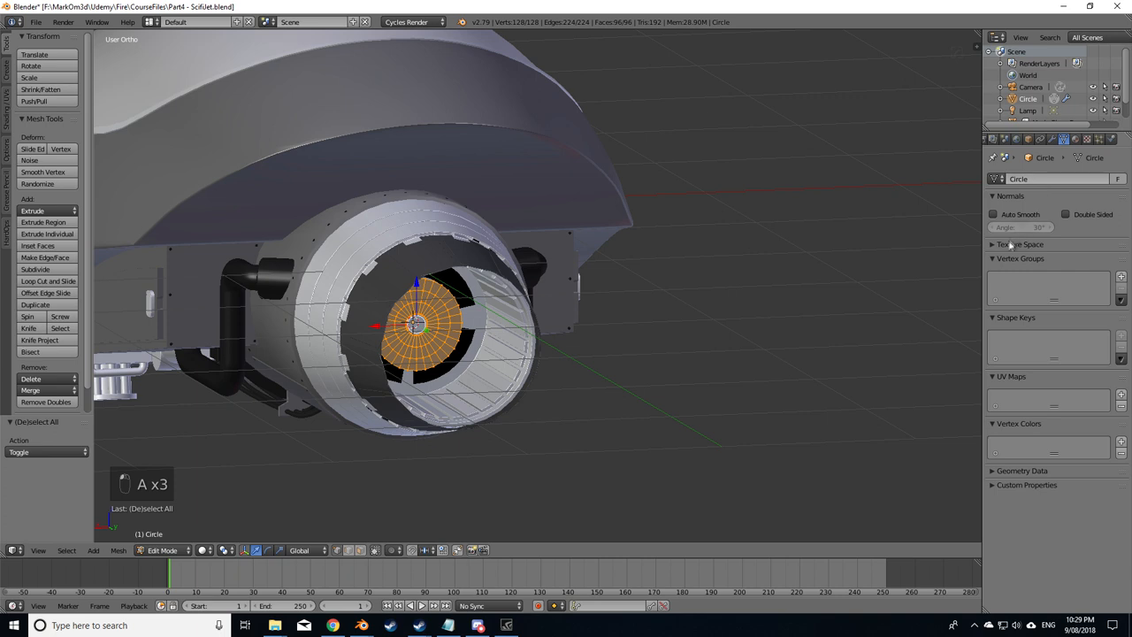
{"action": "left_click", "coordinate": [1122, 276]}
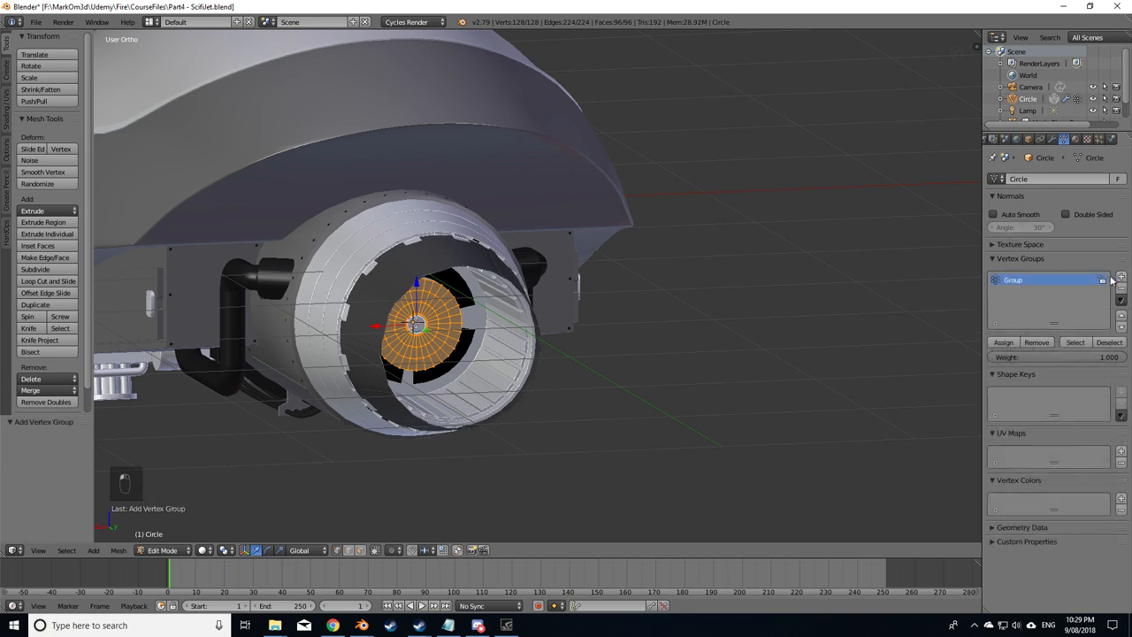
{"action": "left_click", "coordinate": [1003, 343]}
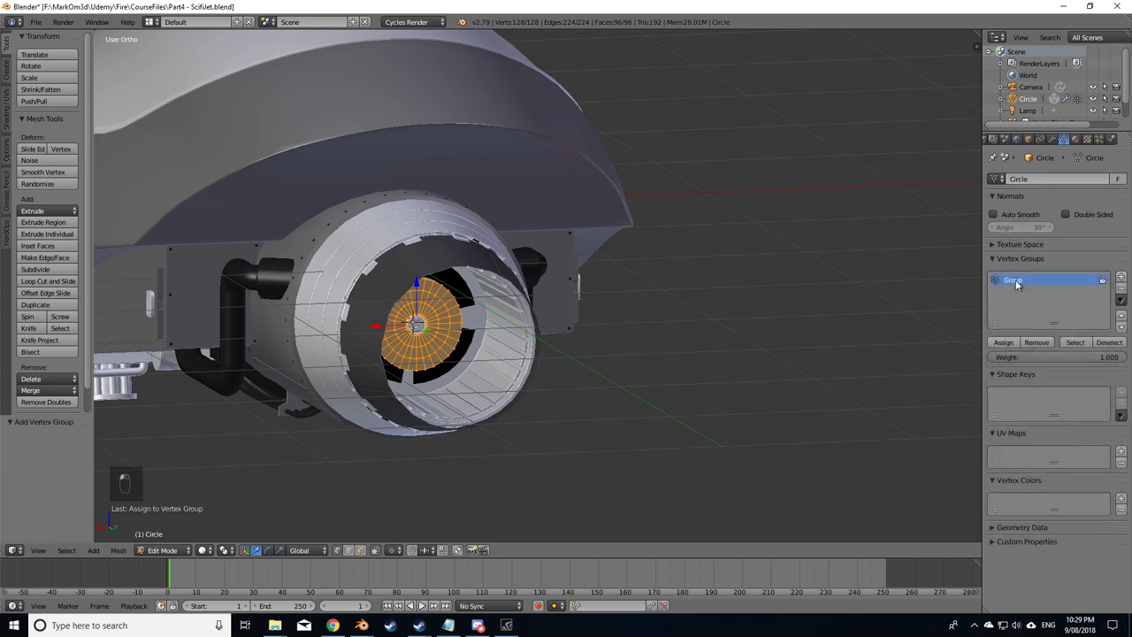
{"action": "key", "text": "Tab"}
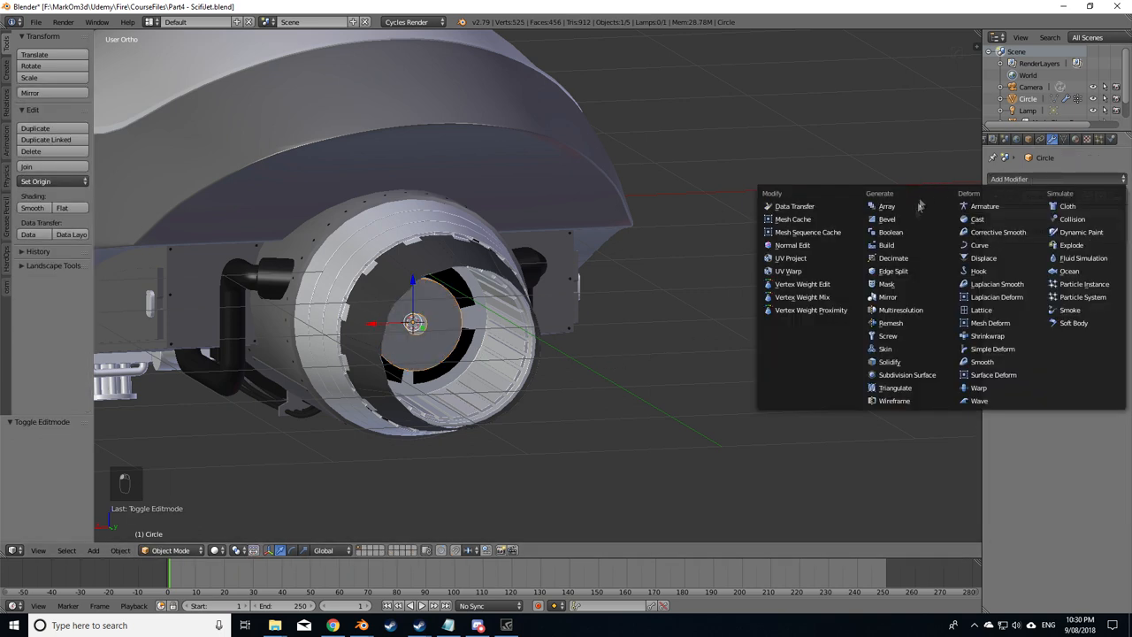
Step: Add a Mask modifier to the disc driven by that vertex group
{"action": "left_click", "coordinate": [886, 283]}
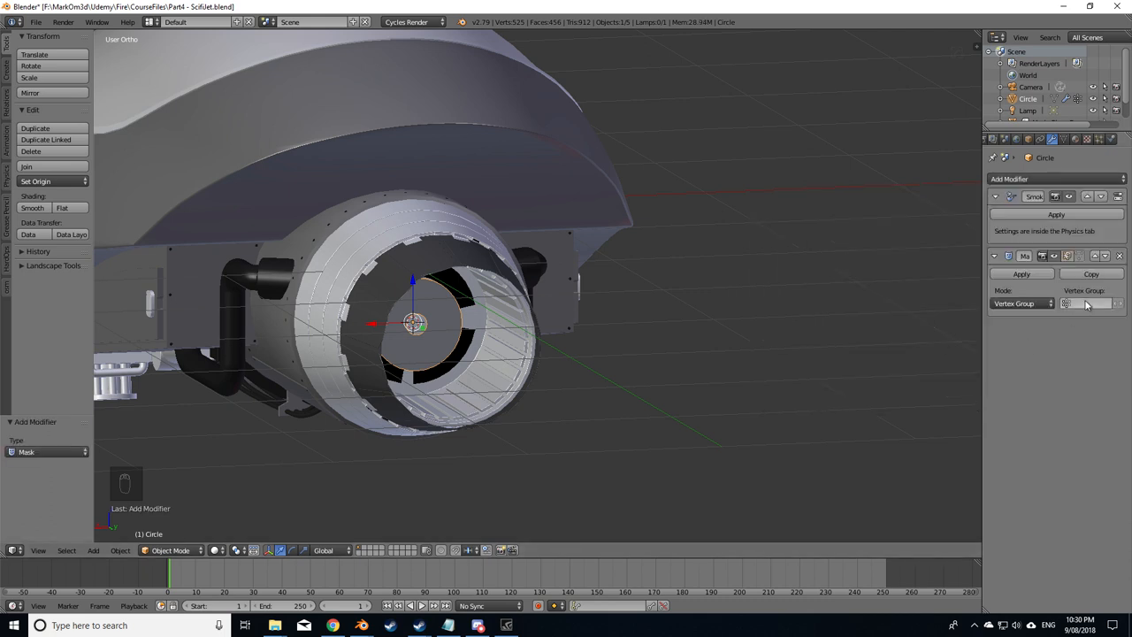
{"action": "left_click", "coordinate": [1083, 304]}
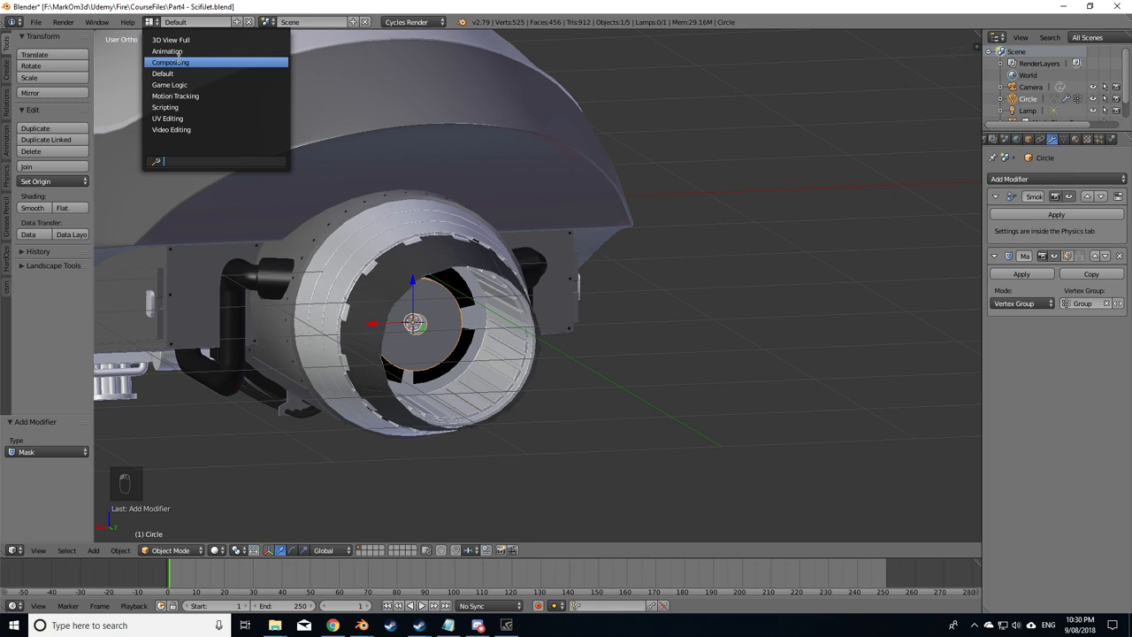
Step: Enable material nodes and route a Transparent BSDF into the disc material's surface output
{"action": "left_click", "coordinate": [169, 62]}
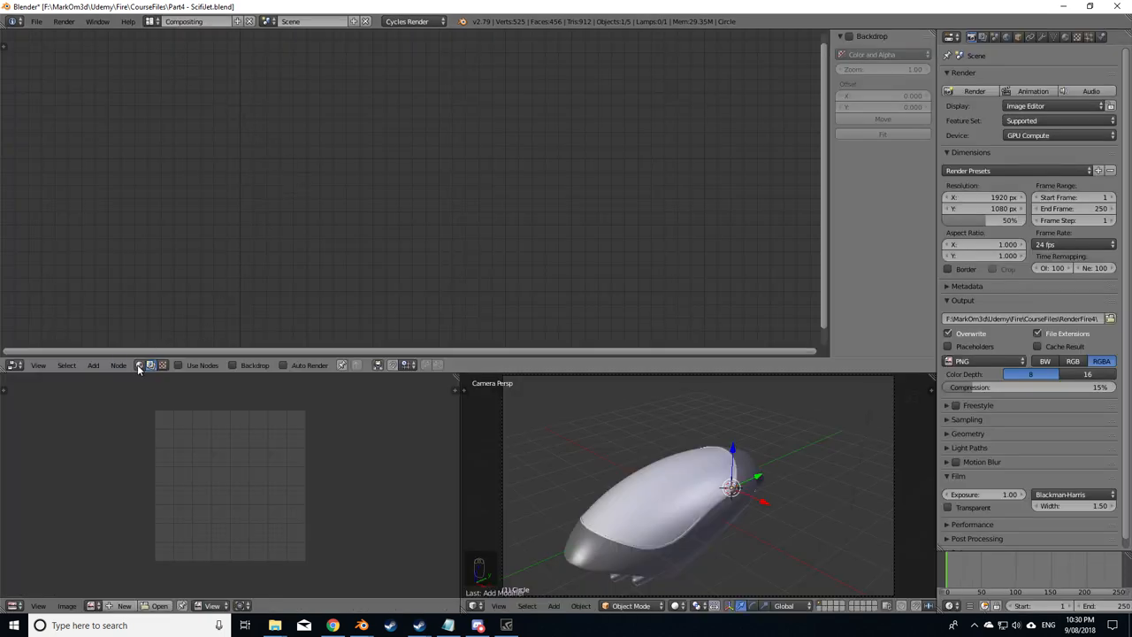
{"action": "left_click", "coordinate": [138, 364]}
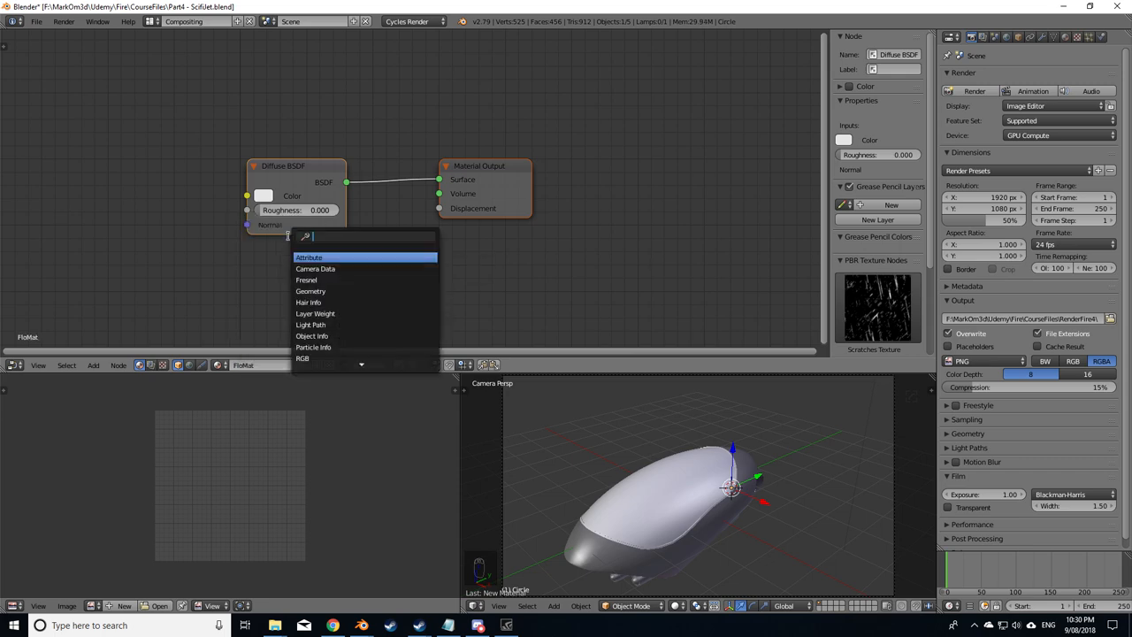
{"action": "type", "text": "tra"}
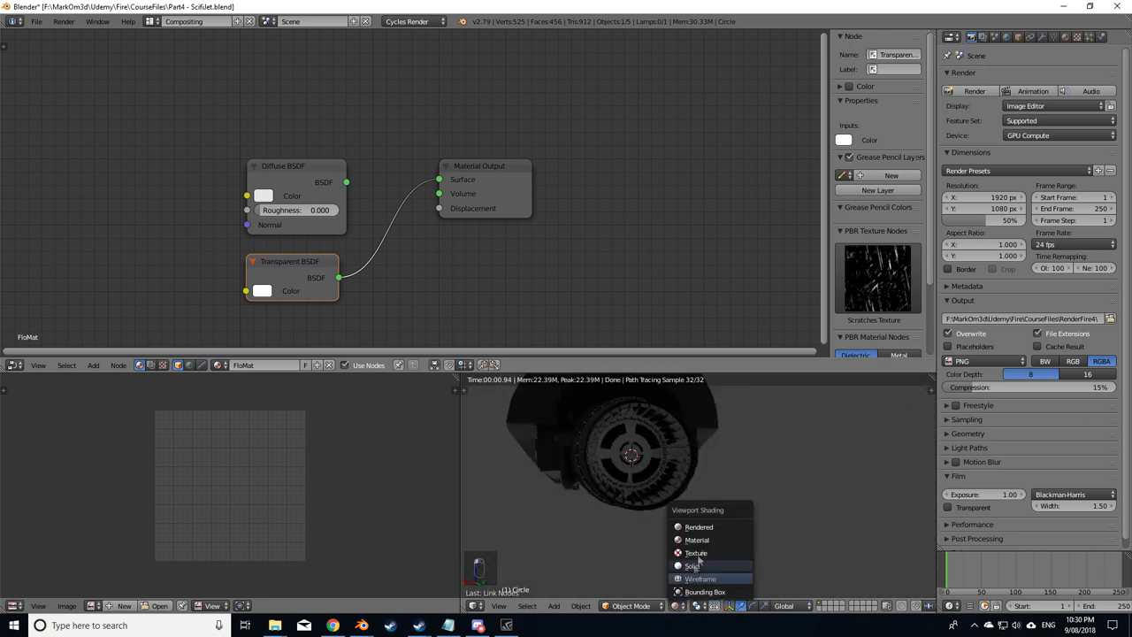
{"action": "left_click", "coordinate": [694, 566]}
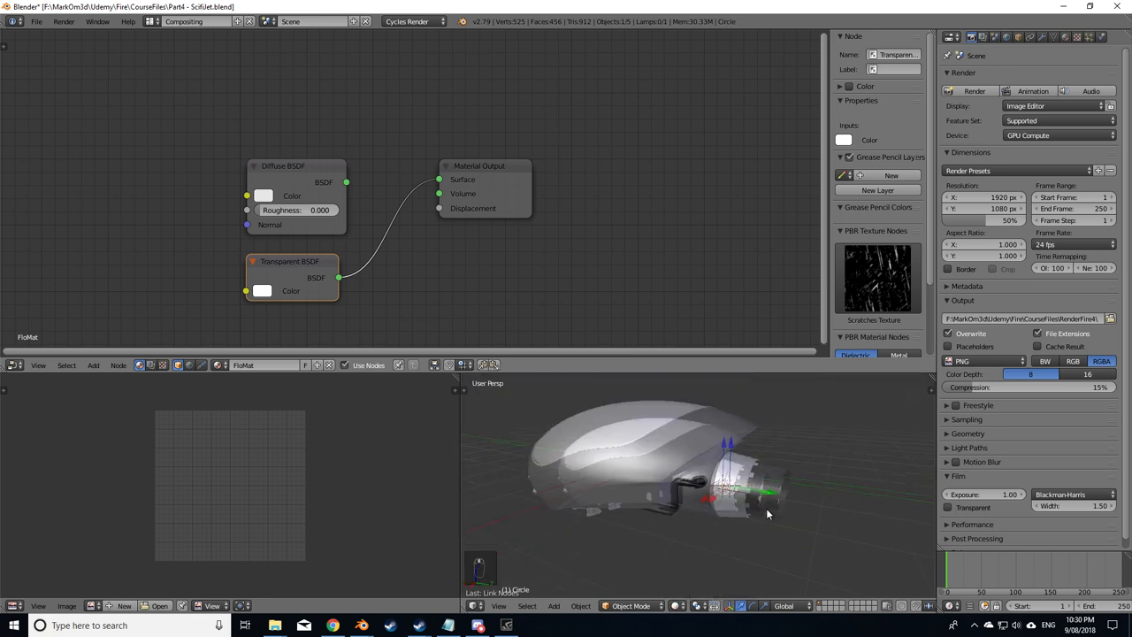
{"action": "left_click_drag", "start_coordinate": [761, 509], "coordinate": [694, 492]}
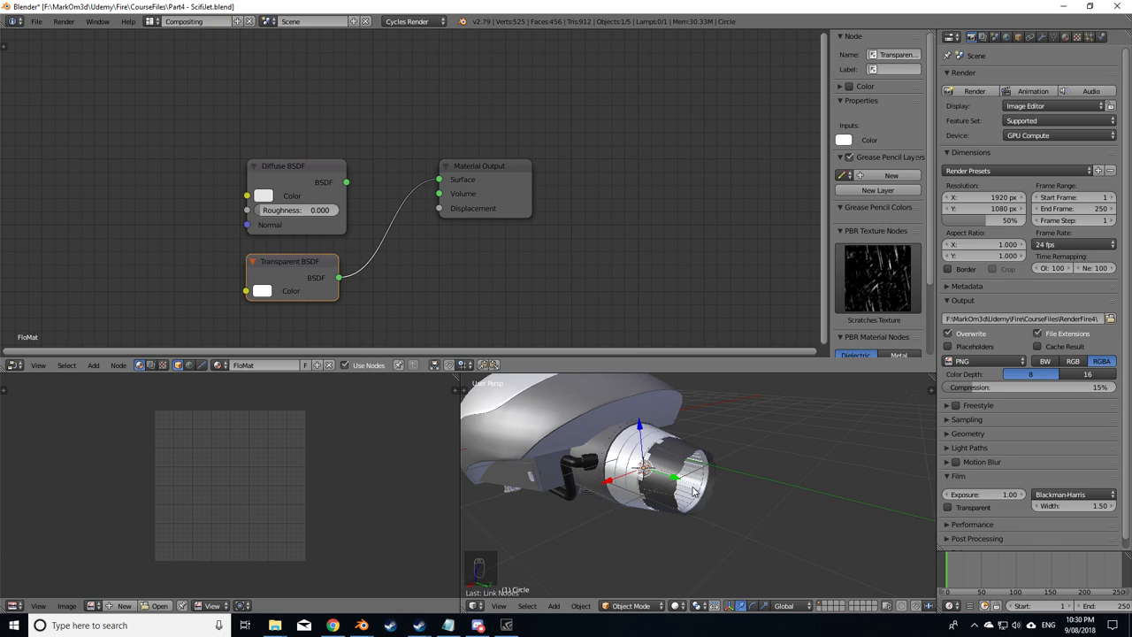
{"action": "left_click", "coordinate": [162, 21]}
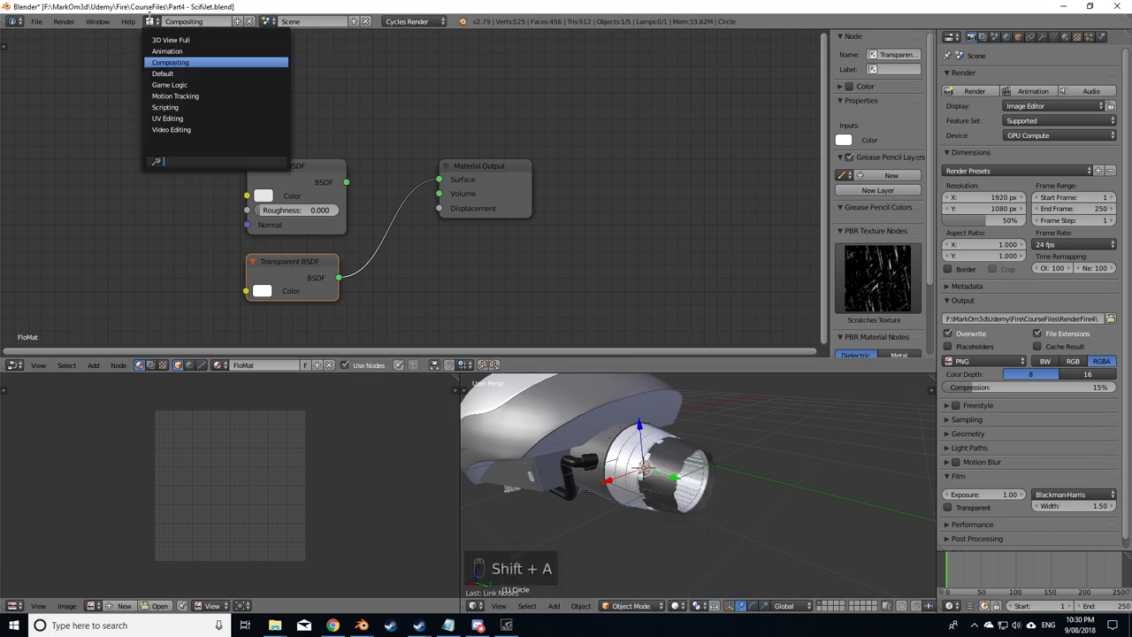
Step: Add a cube scaled around the engine exhaust and make it a Smoke Domain
{"action": "left_click", "coordinate": [162, 73]}
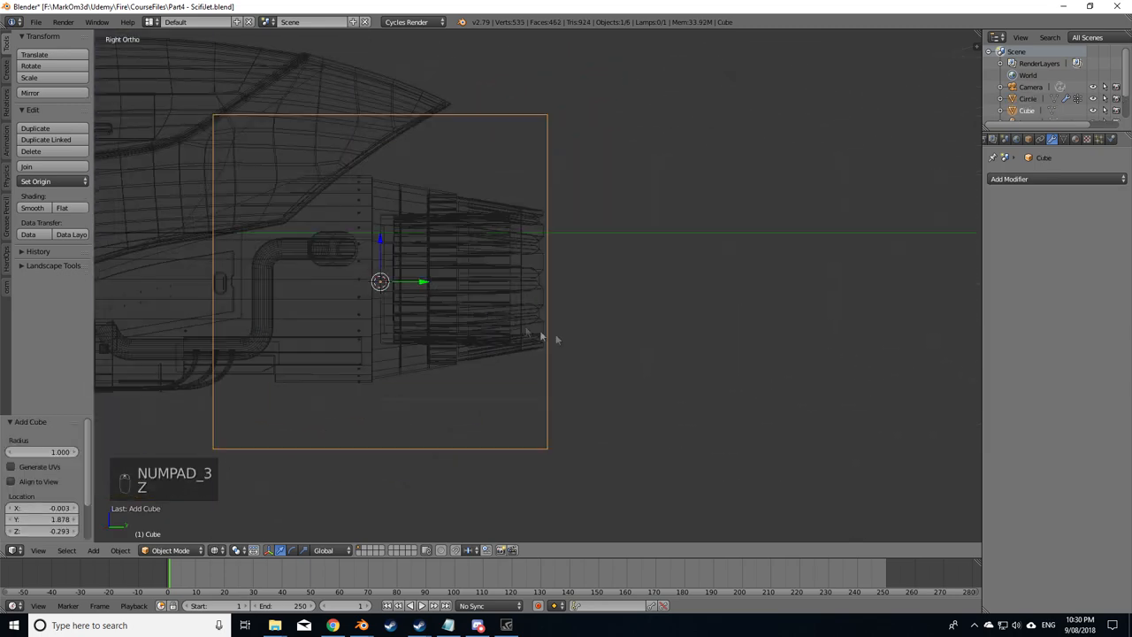
{"action": "key", "text": "s"}
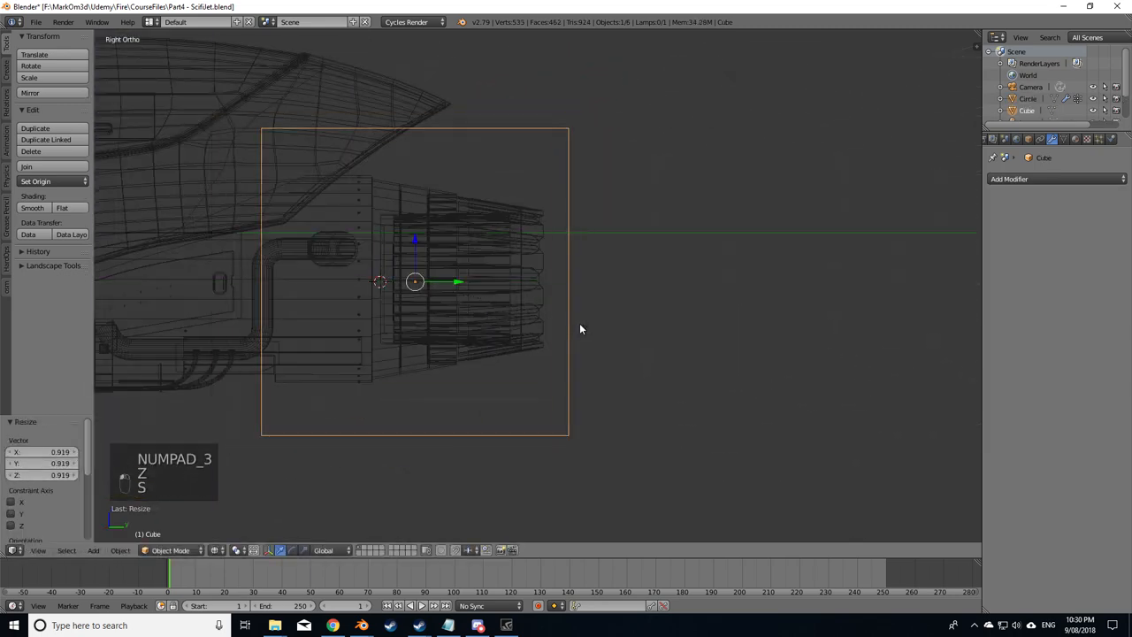
{"action": "key", "text": "Tab"}
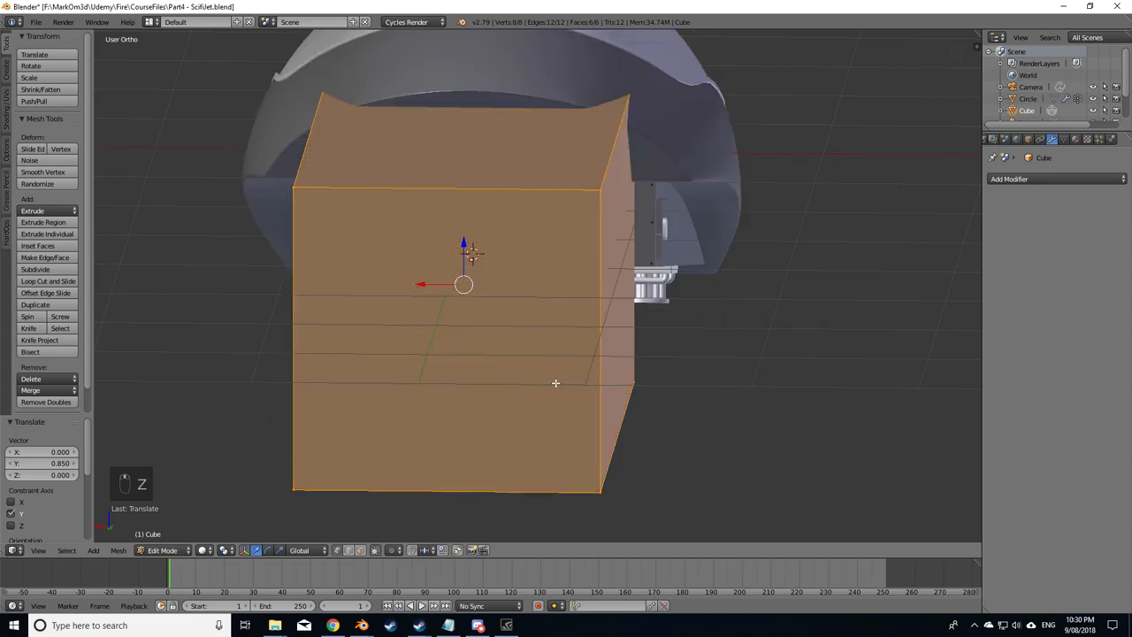
{"action": "left_click", "coordinate": [1111, 138]}
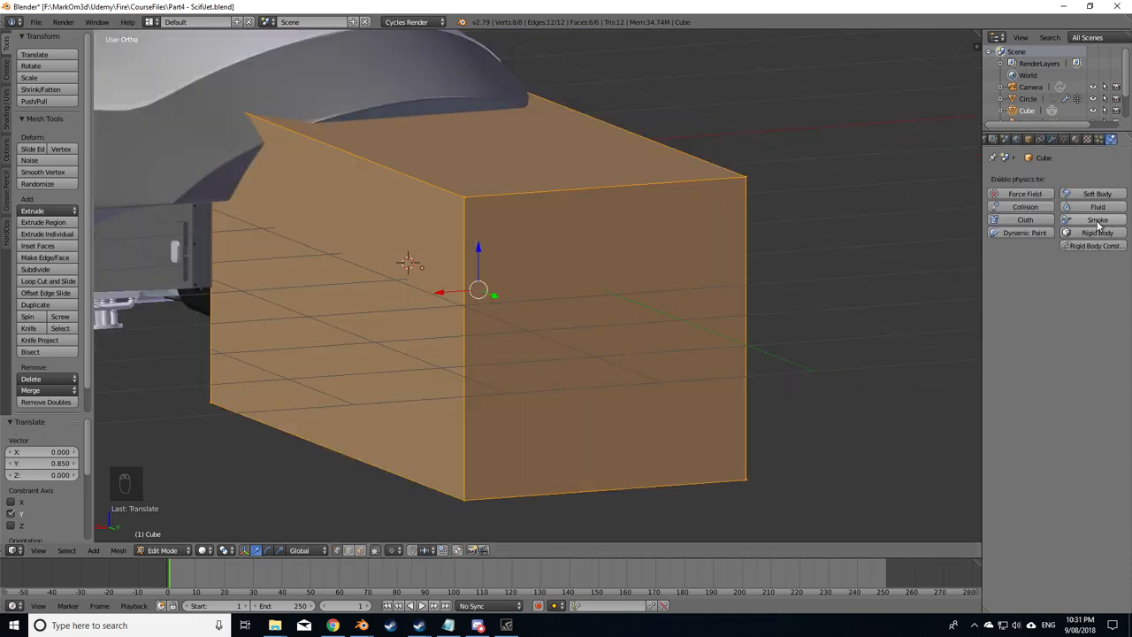
{"action": "left_click", "coordinate": [1097, 220]}
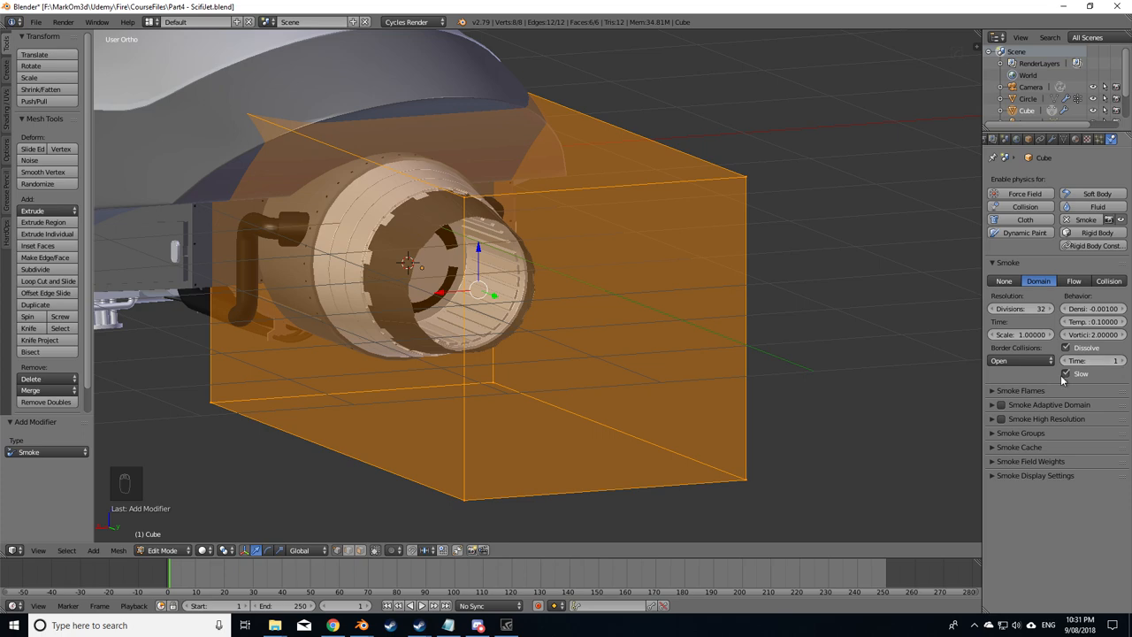
{"action": "mouse_move", "coordinate": [1067, 373]}
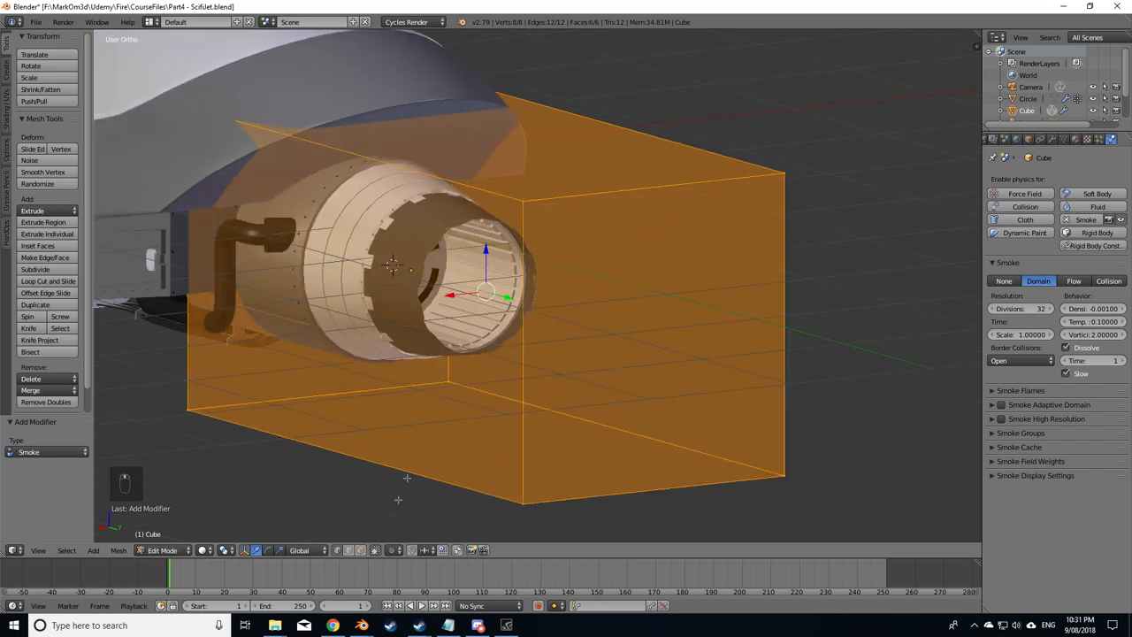
Step: Play the simulation so orange flame streams from the nozzle, then select the ship body
{"action": "left_click", "coordinate": [416, 605]}
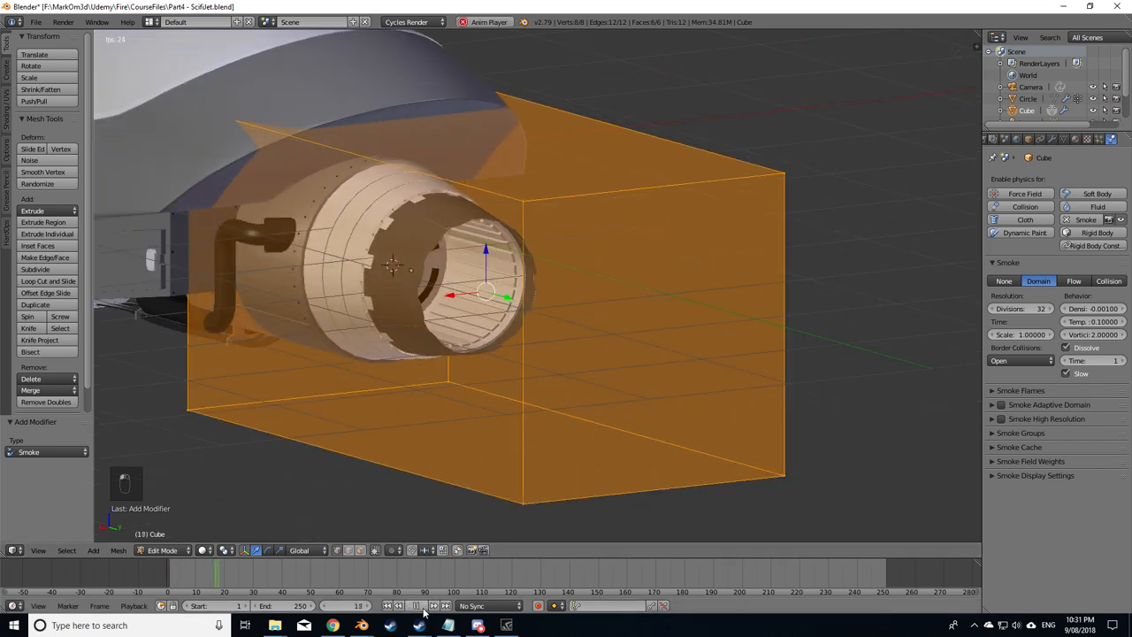
{"action": "left_click", "coordinate": [411, 605]}
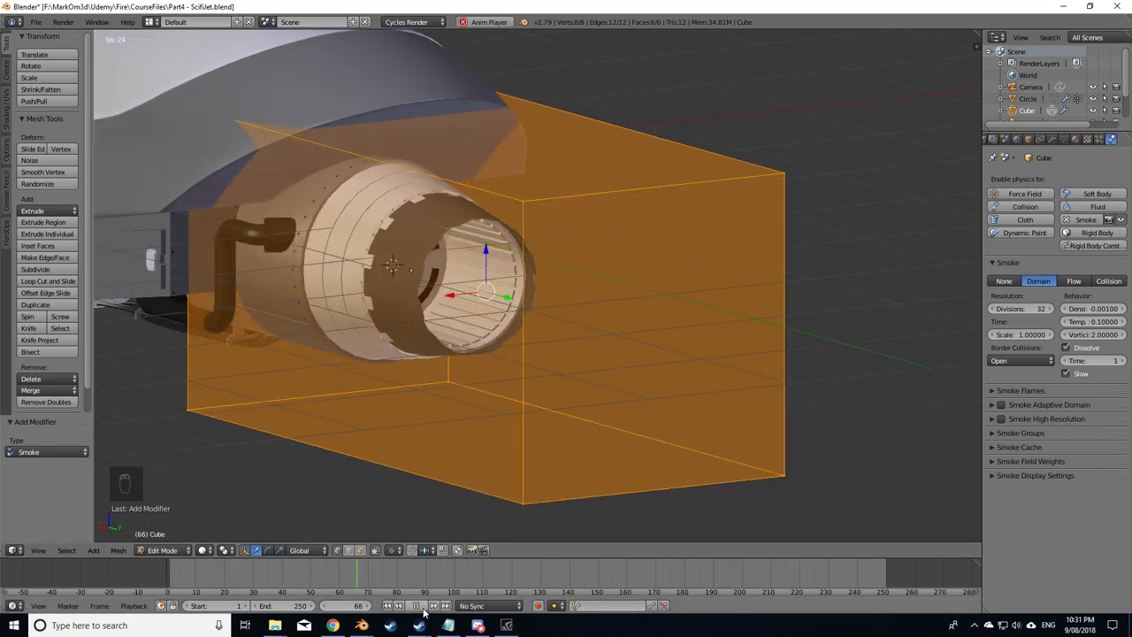
{"action": "key", "text": "Tab"}
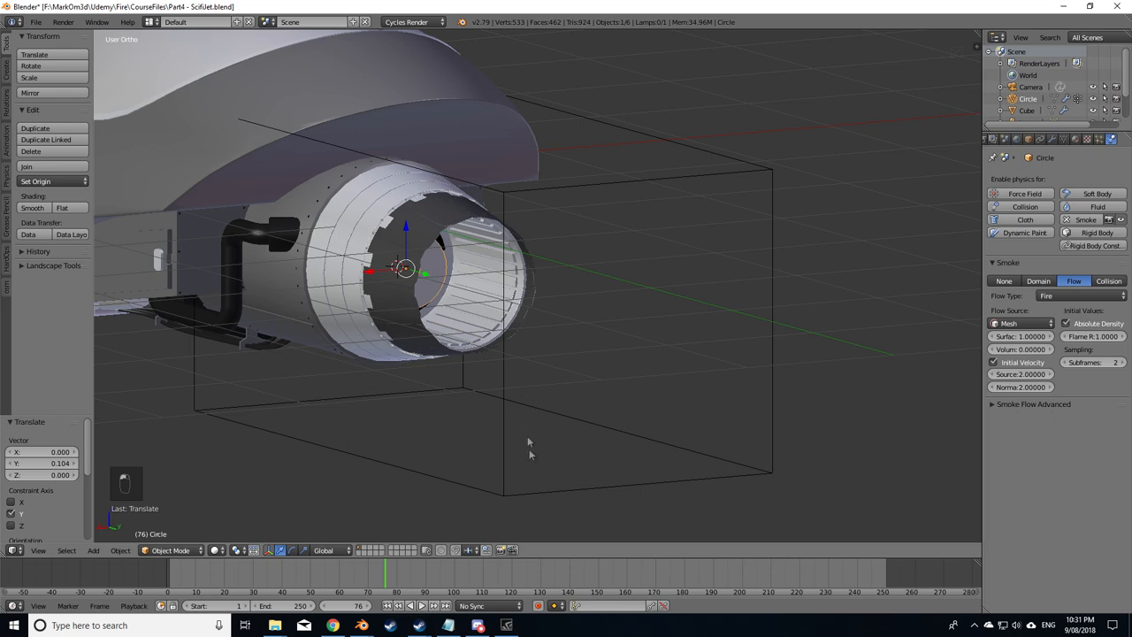
{"action": "left_click", "coordinate": [421, 606]}
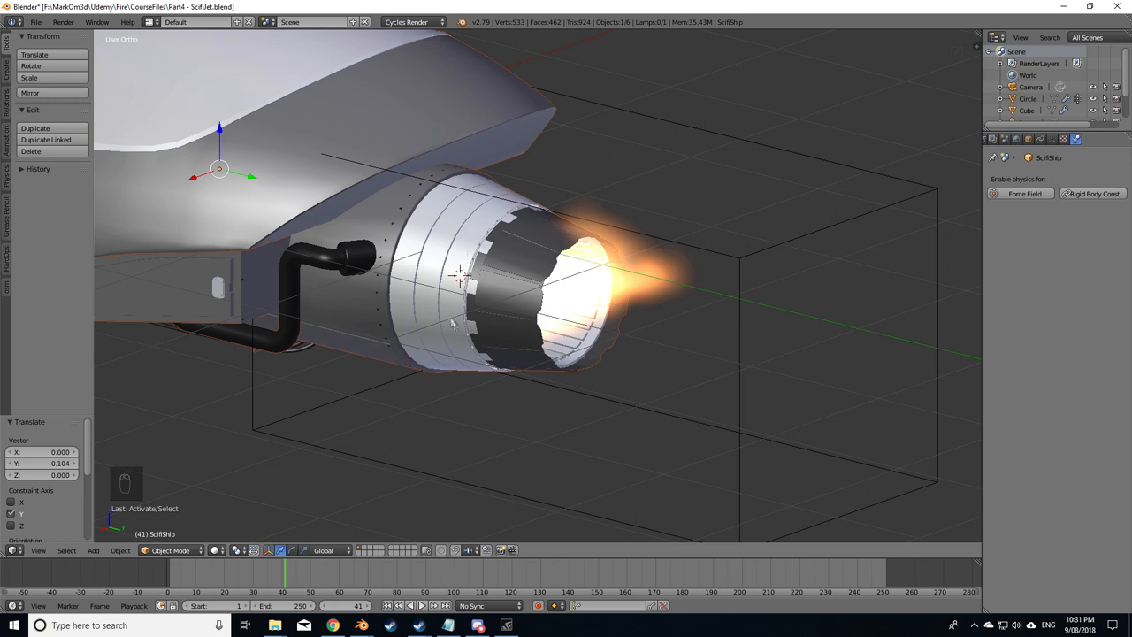
{"action": "mouse_move", "coordinate": [535, 361]}
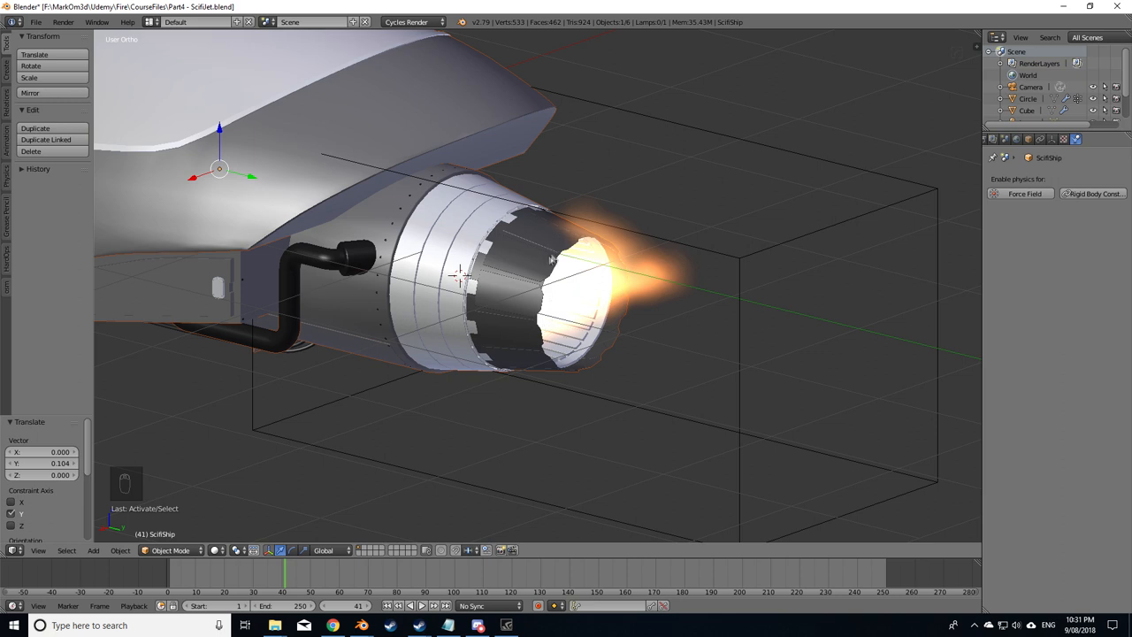
{"action": "mouse_move", "coordinate": [563, 283]}
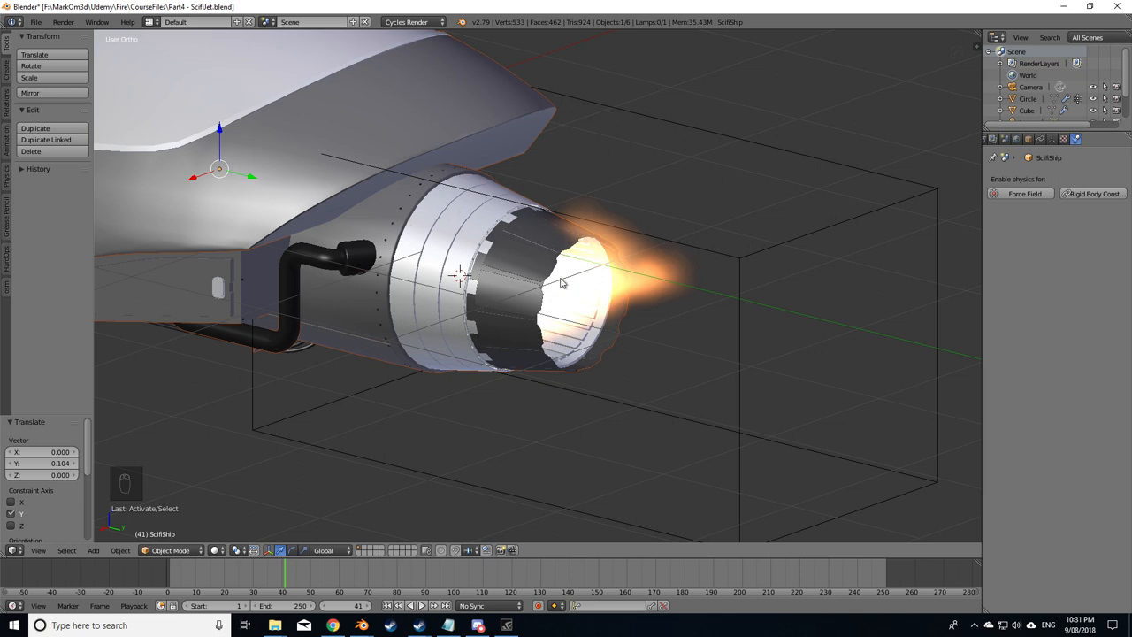
Step: Add a cylinder, remove its end faces and fit the ring to the nozzle opening
{"action": "key", "text": "shift+a"}
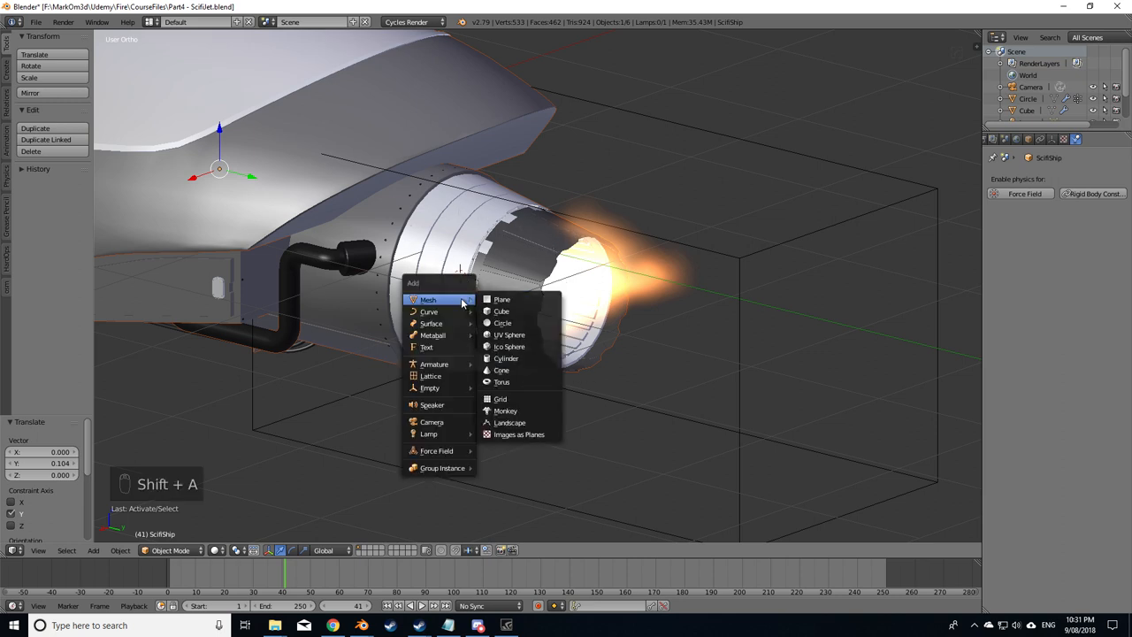
{"action": "left_click", "coordinate": [506, 357]}
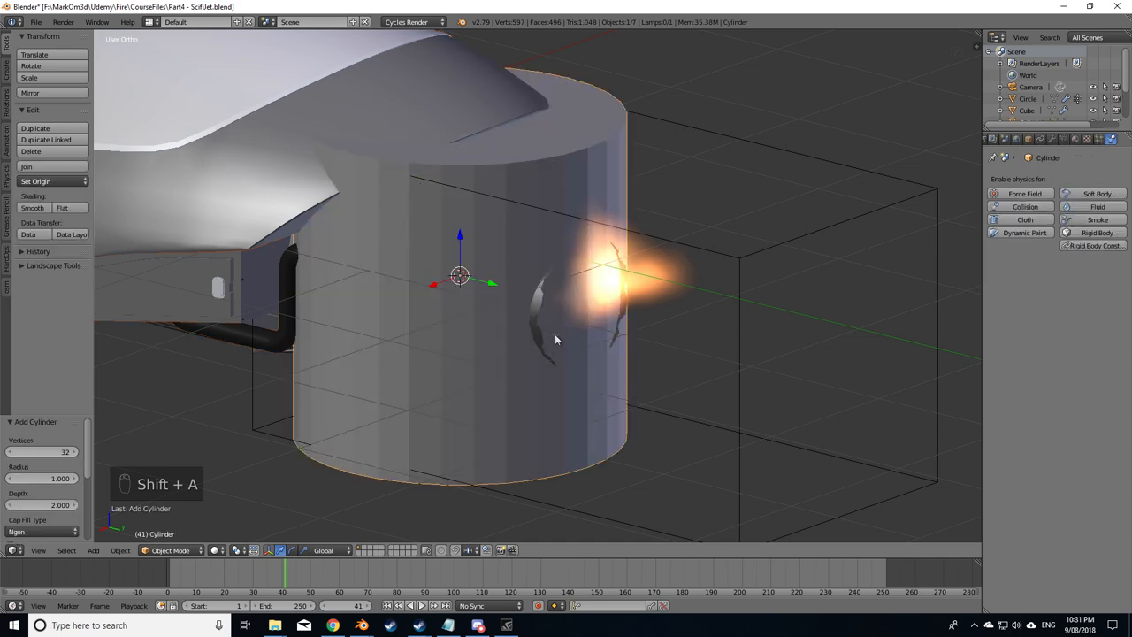
{"action": "key", "text": "Tab"}
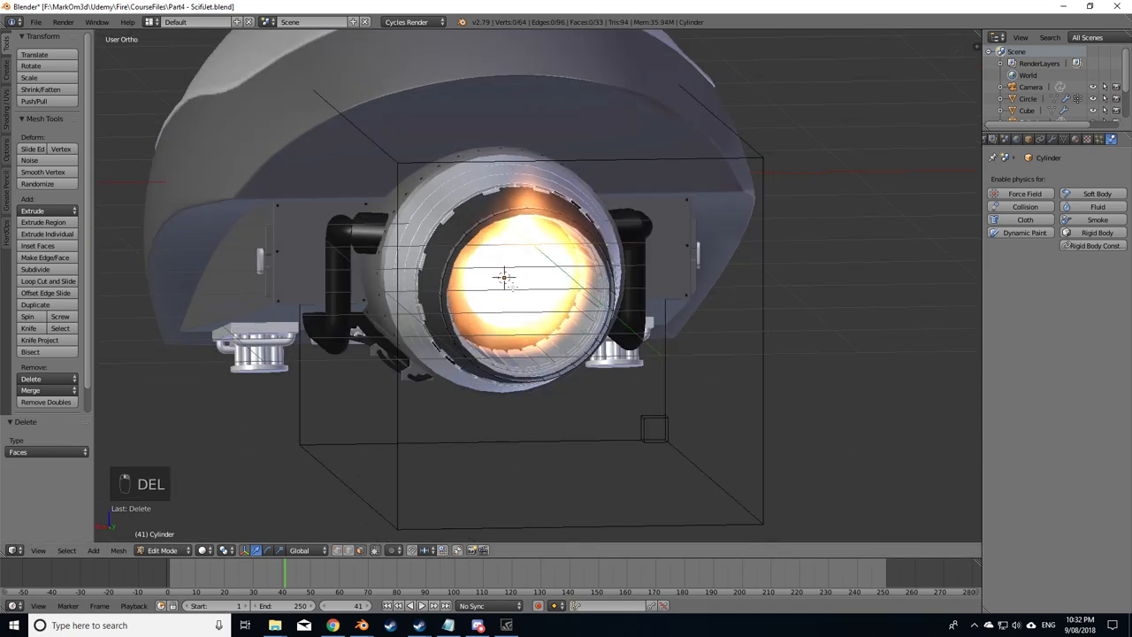
{"action": "key", "text": "a"}
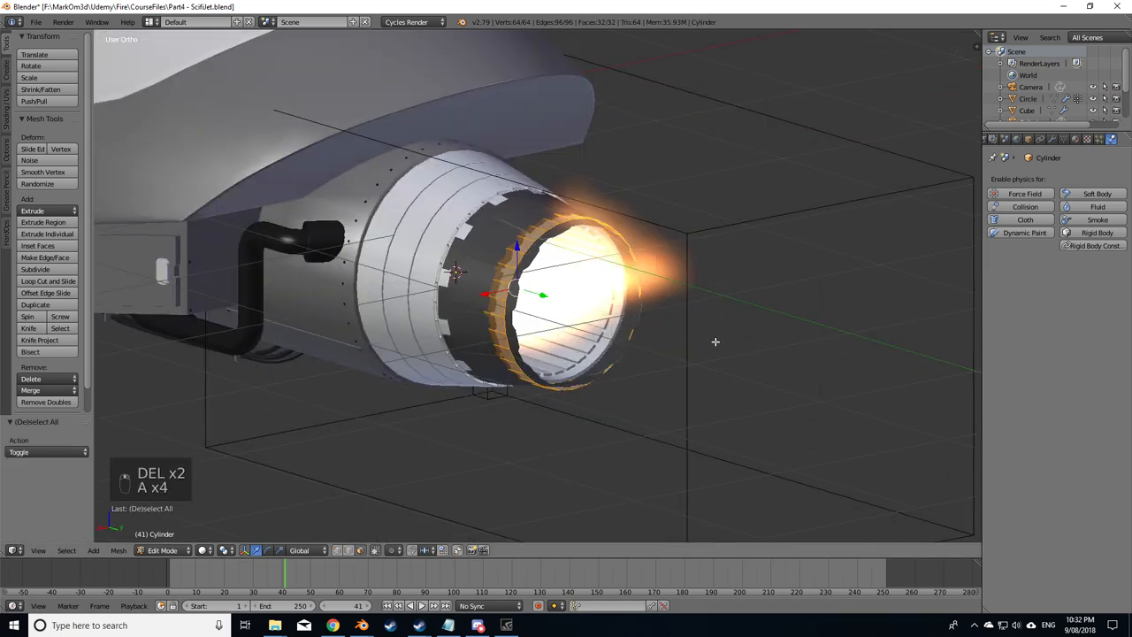
{"action": "key", "text": "s"}
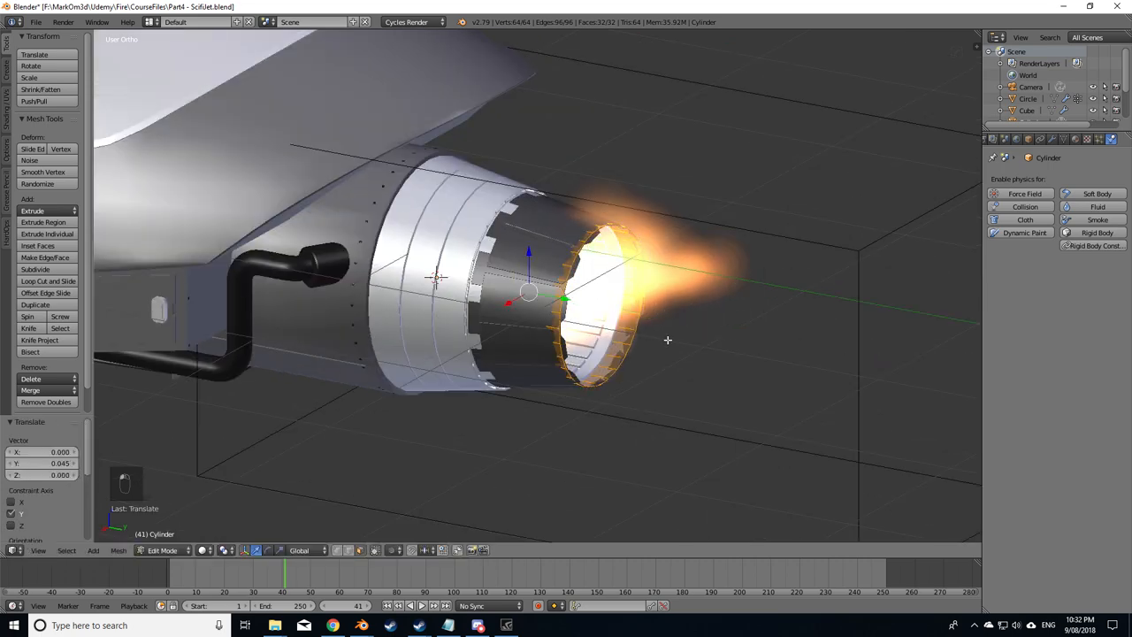
{"action": "key", "text": "s"}
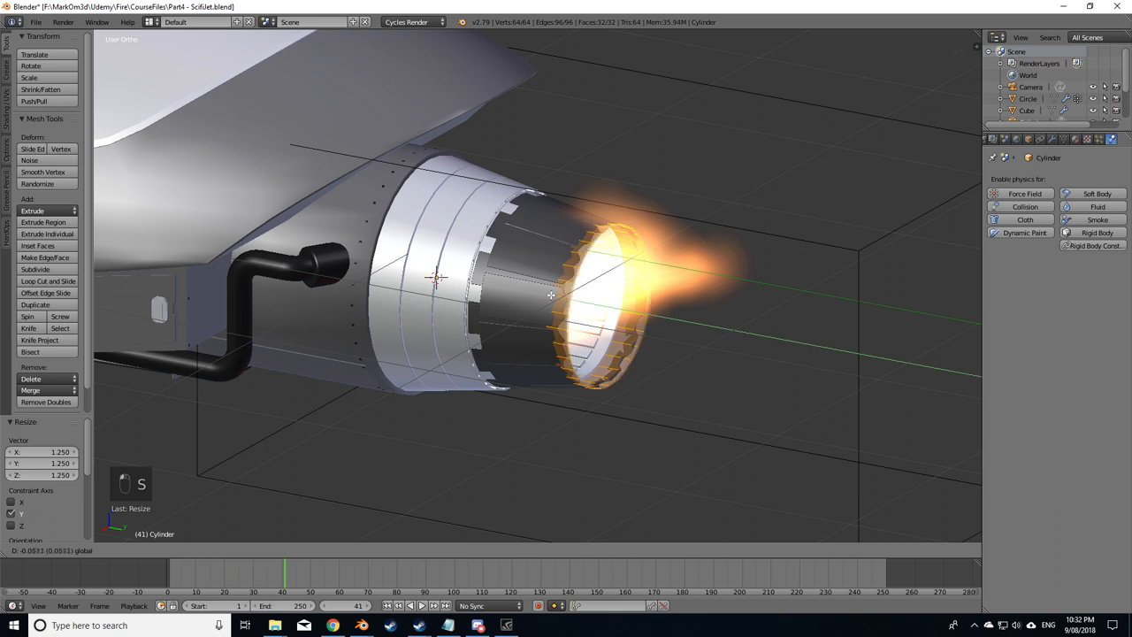
{"action": "key", "text": "Tab"}
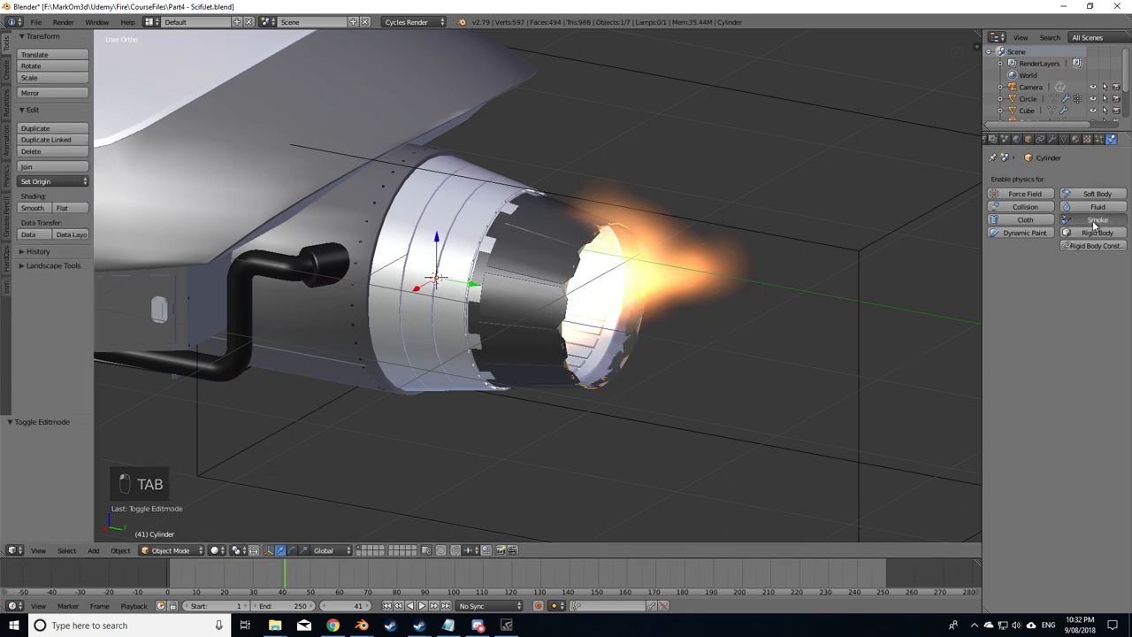
Step: Make the nozzle ring a Smoke Collision object and replay the simulation
{"action": "left_click", "coordinate": [1097, 220]}
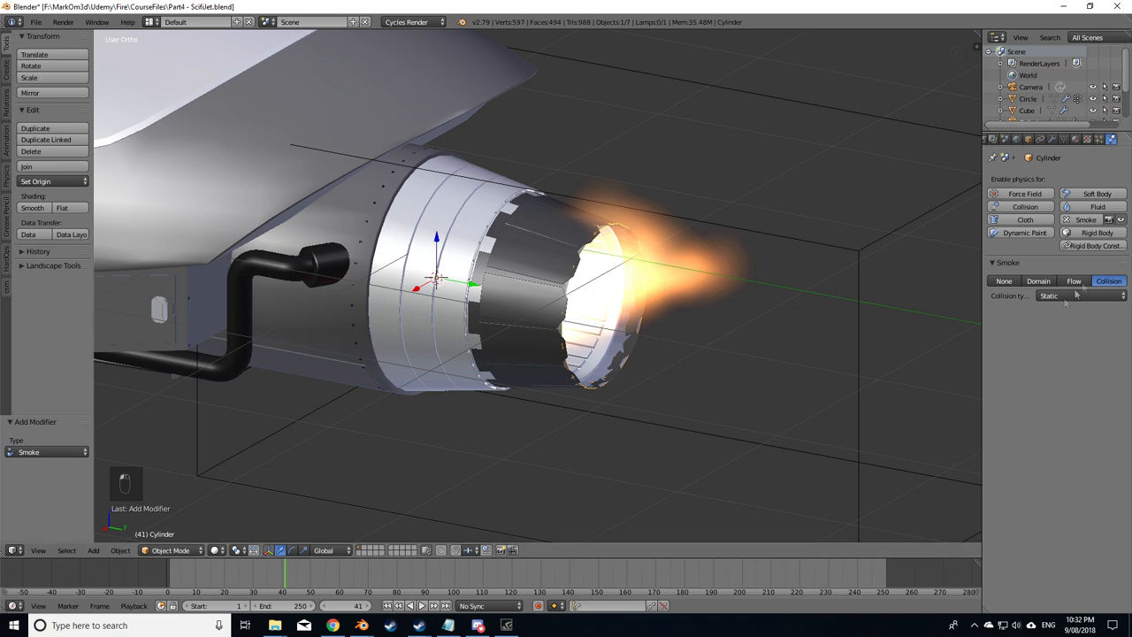
{"action": "left_click", "coordinate": [411, 605]}
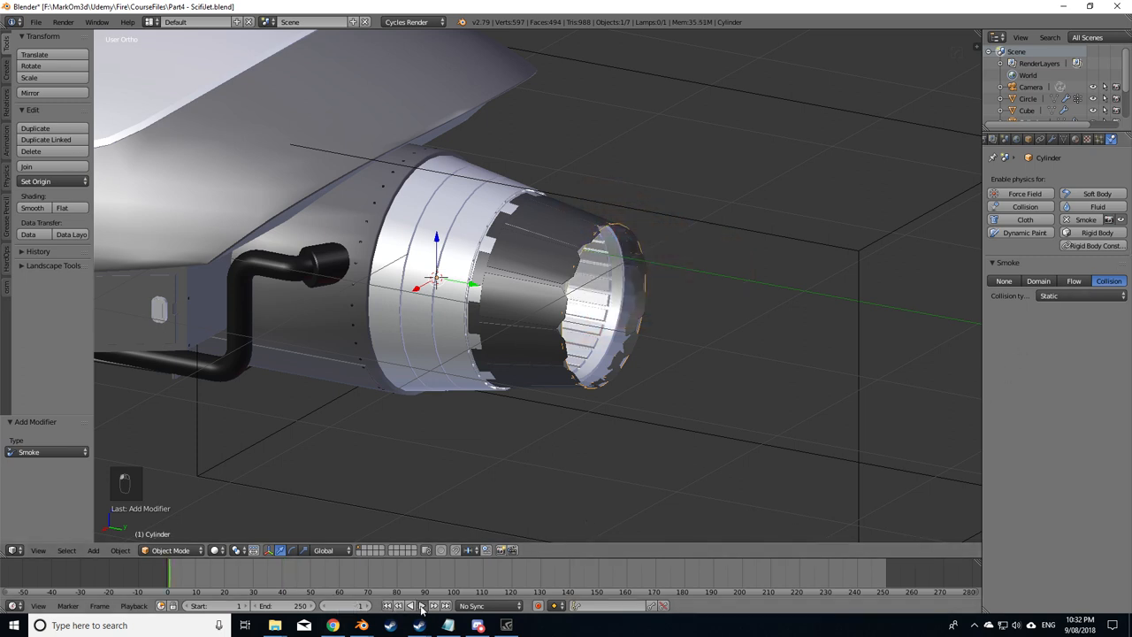
{"action": "left_click", "coordinate": [421, 605]}
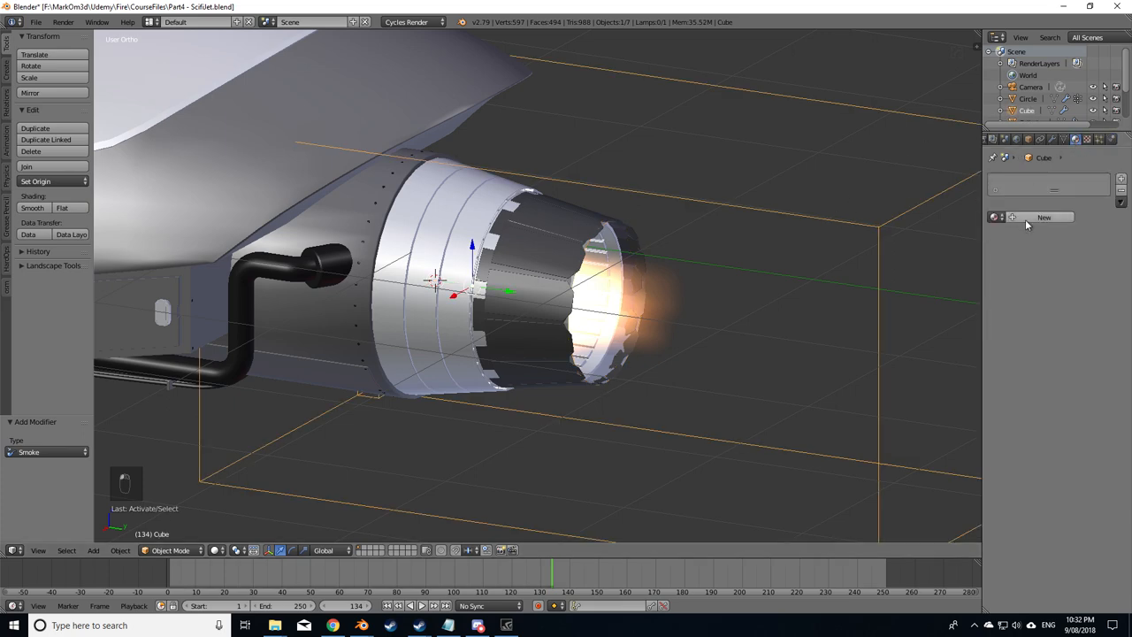
Step: Create a new material on the domain cube and show the nozzle cylinder's material settings
{"action": "left_click", "coordinate": [1044, 217]}
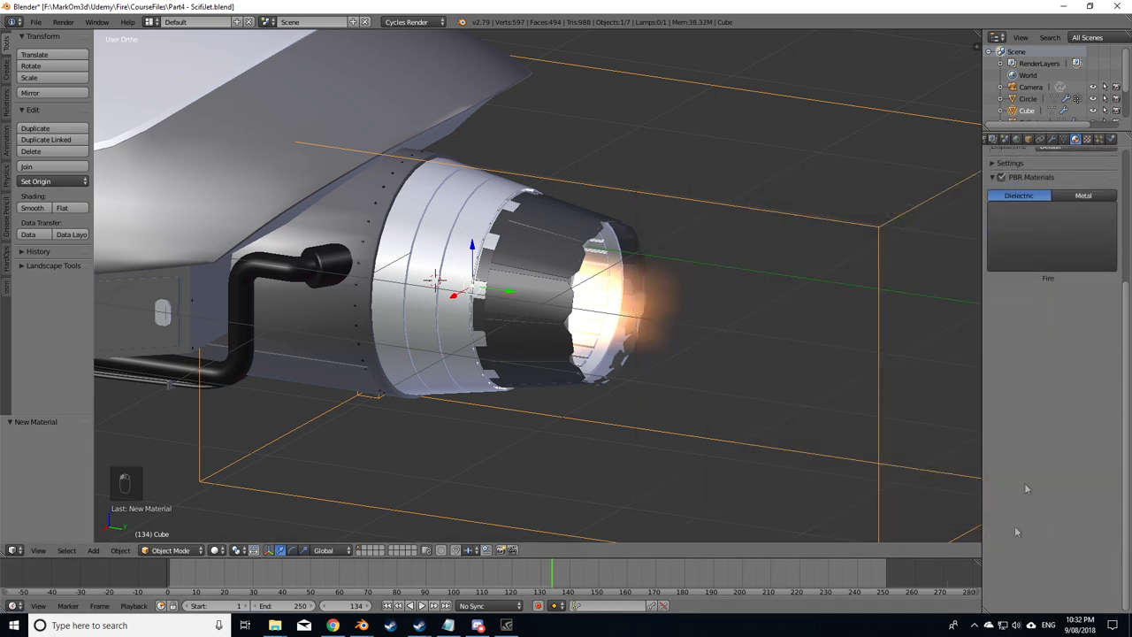
{"action": "left_click", "coordinate": [1076, 139]}
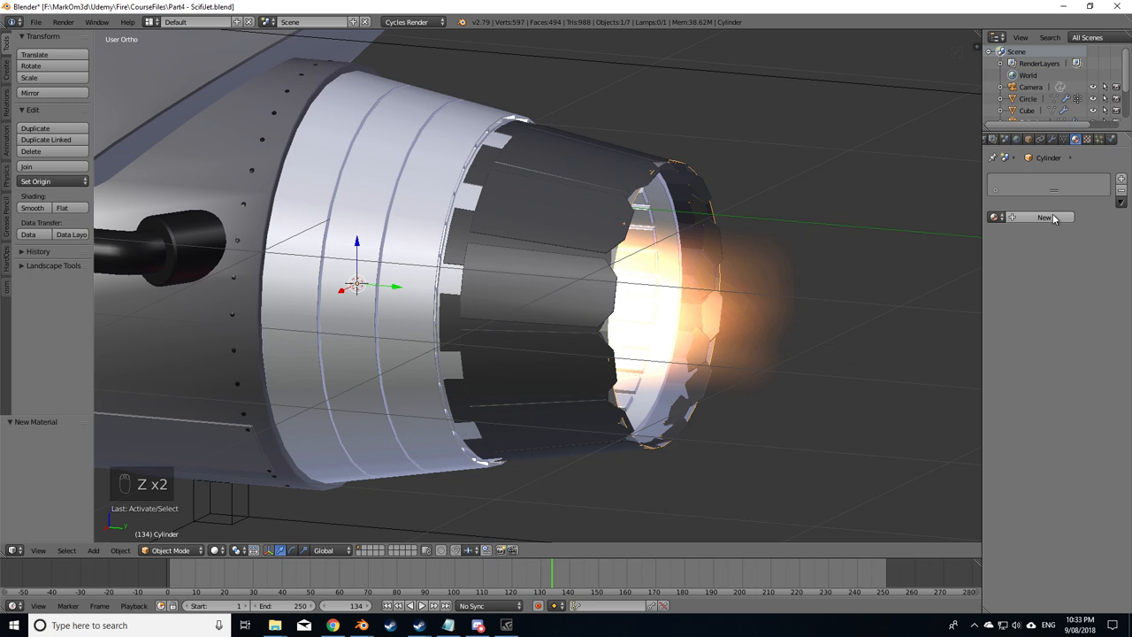
Step: Give the nozzle cylinder a new material with a Transparent BSDF surface shader
{"action": "left_click", "coordinate": [1044, 218]}
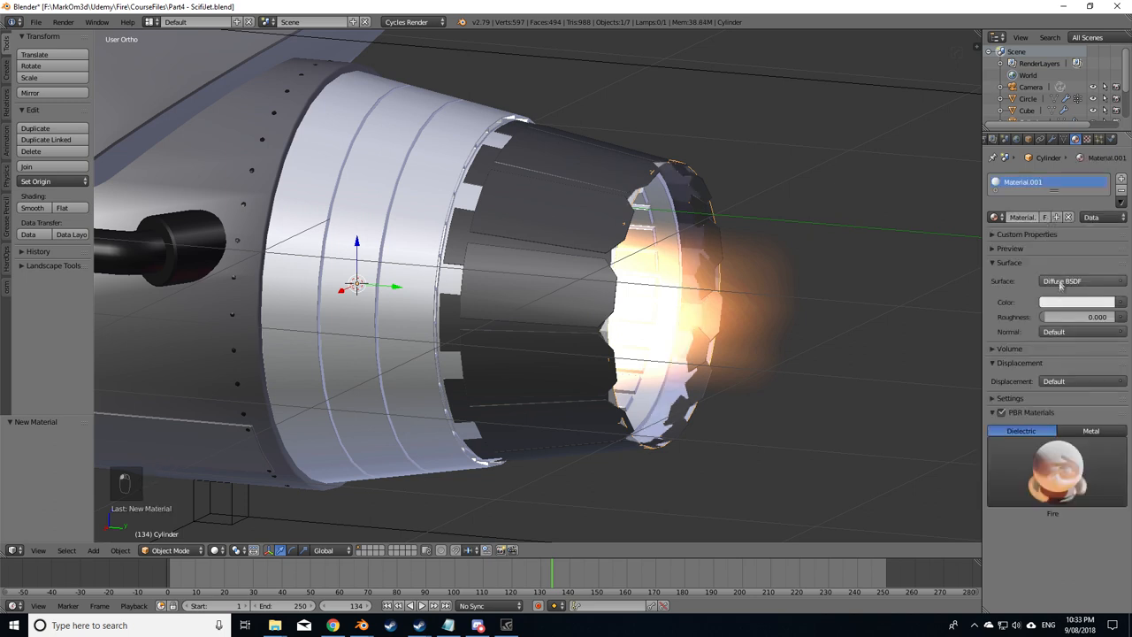
{"action": "left_click", "coordinate": [1062, 280]}
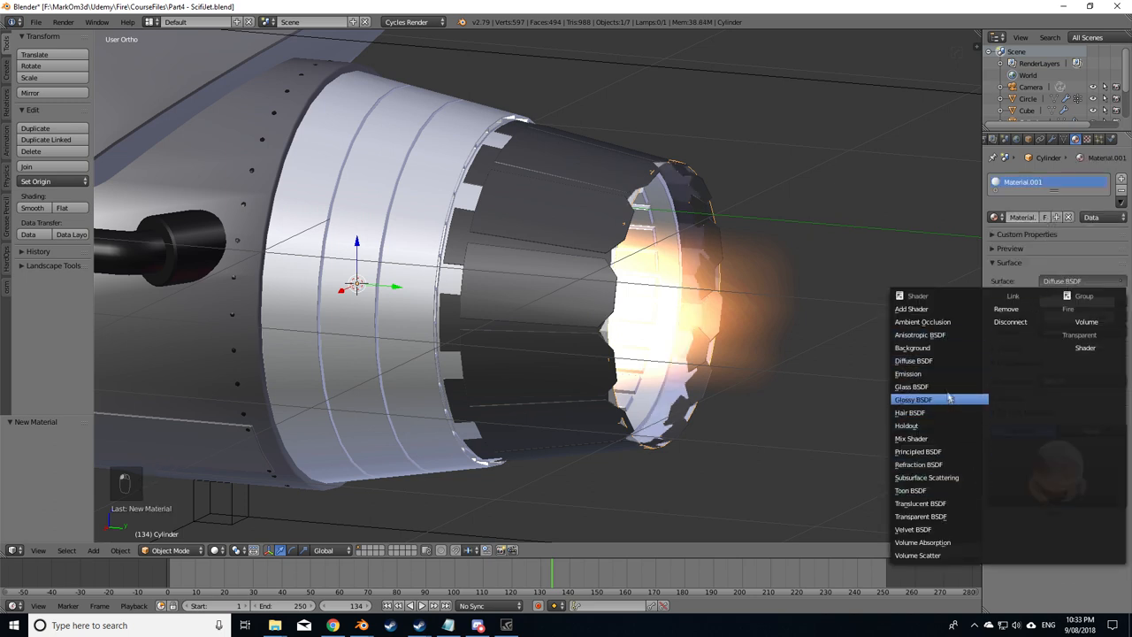
{"action": "mouse_move", "coordinate": [939, 529]}
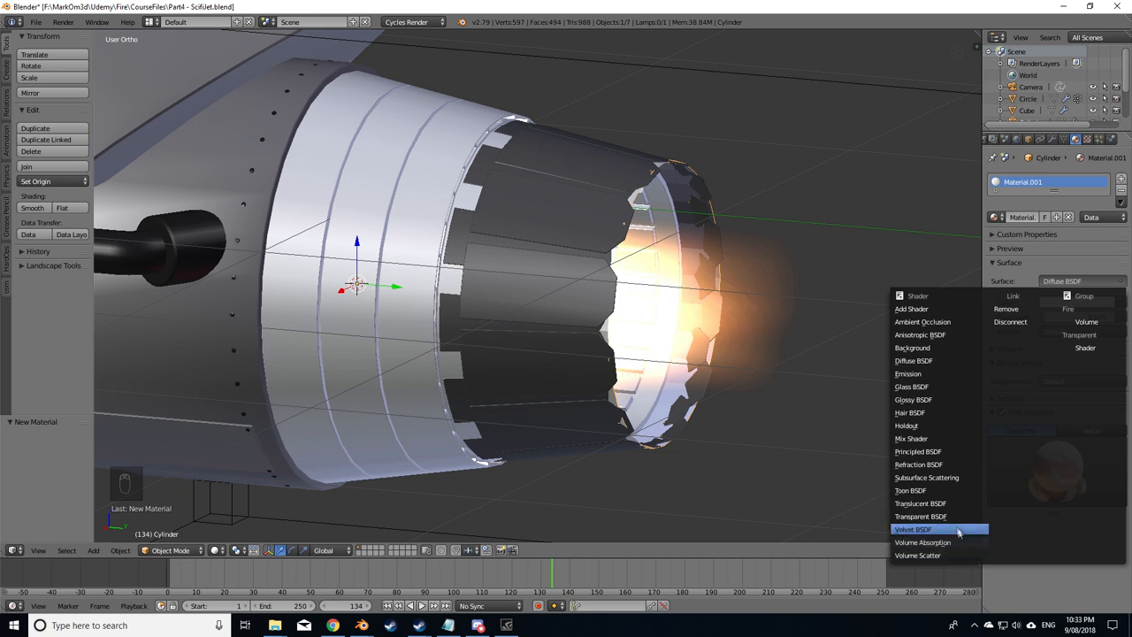
{"action": "left_click", "coordinate": [920, 517]}
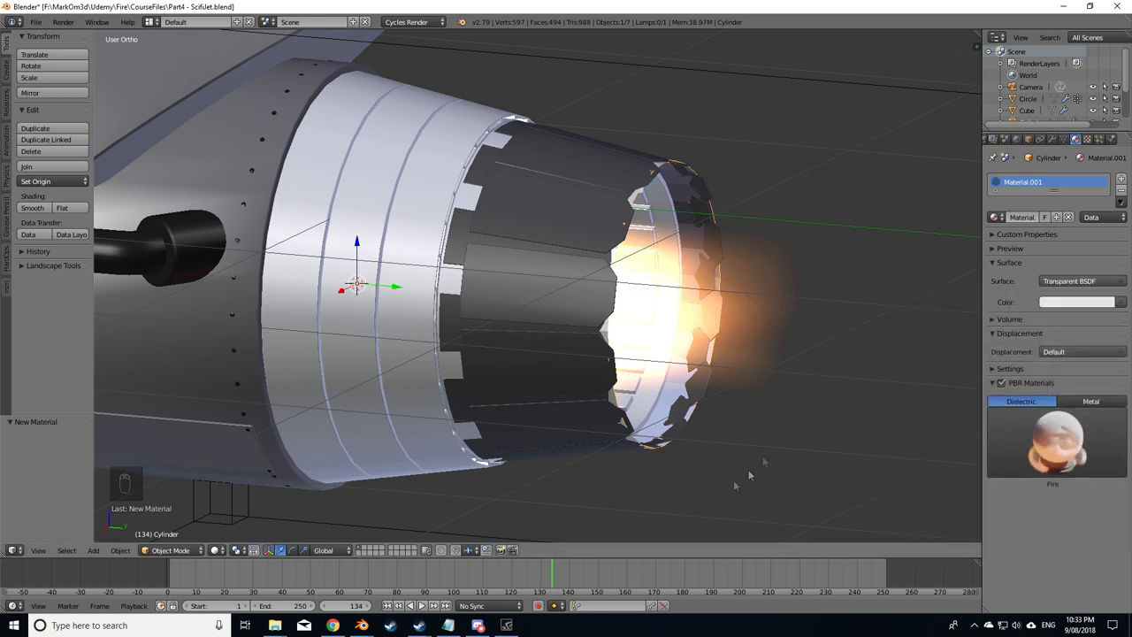
{"action": "left_click", "coordinate": [216, 550]}
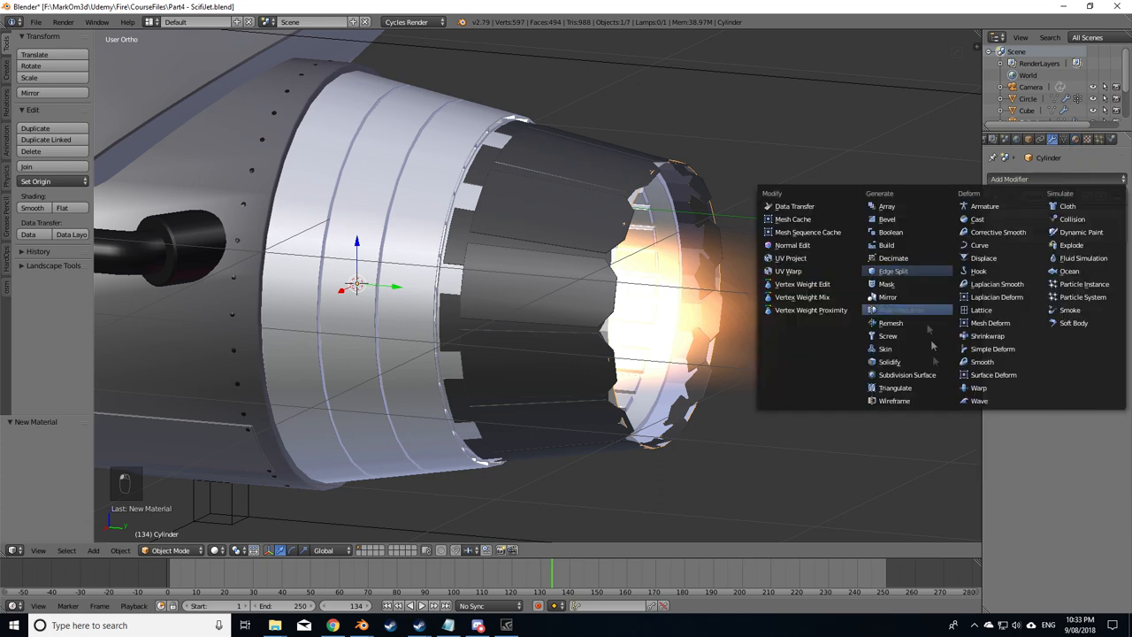
{"action": "mouse_move", "coordinate": [888, 283]}
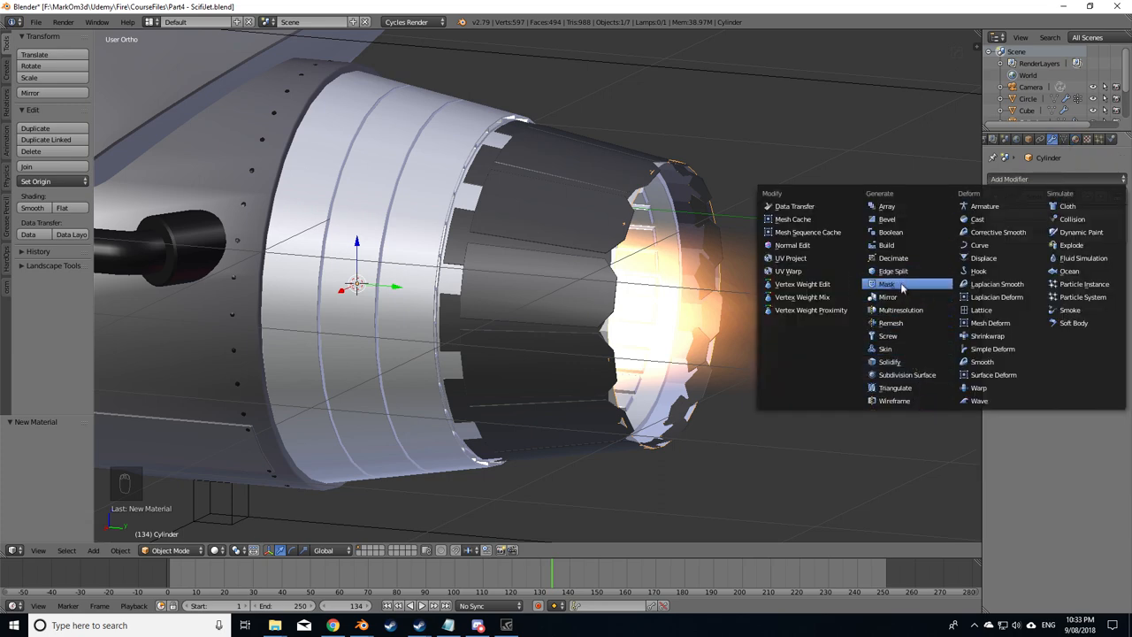
Step: Add a Mask modifier and create a vertex group holding the cylinder's selected vertices
{"action": "left_click", "coordinate": [888, 283]}
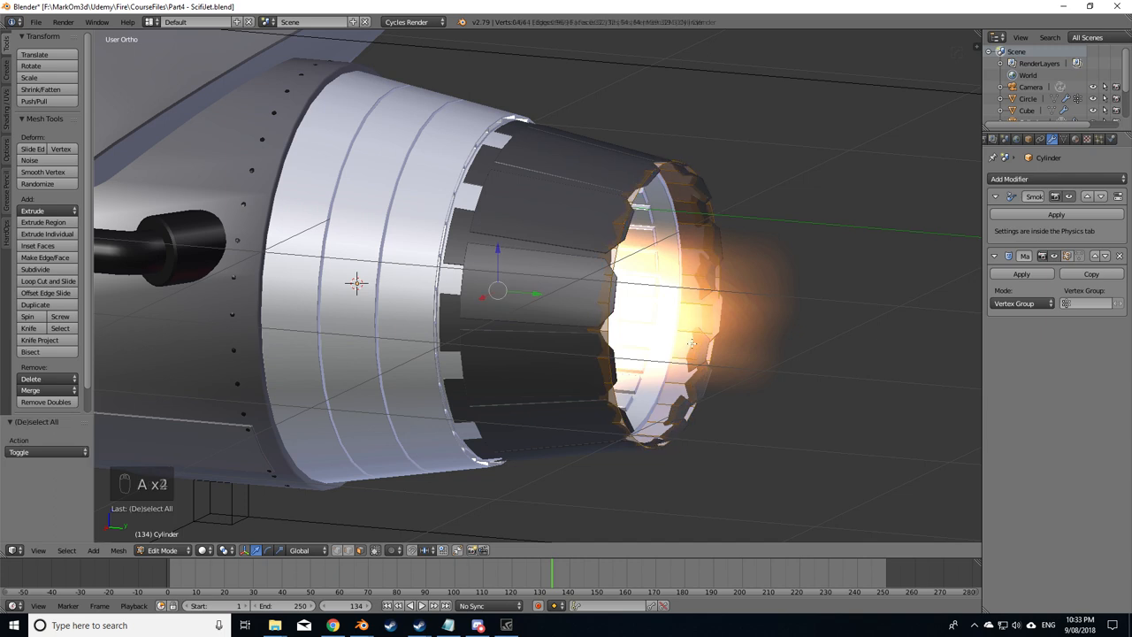
{"action": "left_click", "coordinate": [1065, 138]}
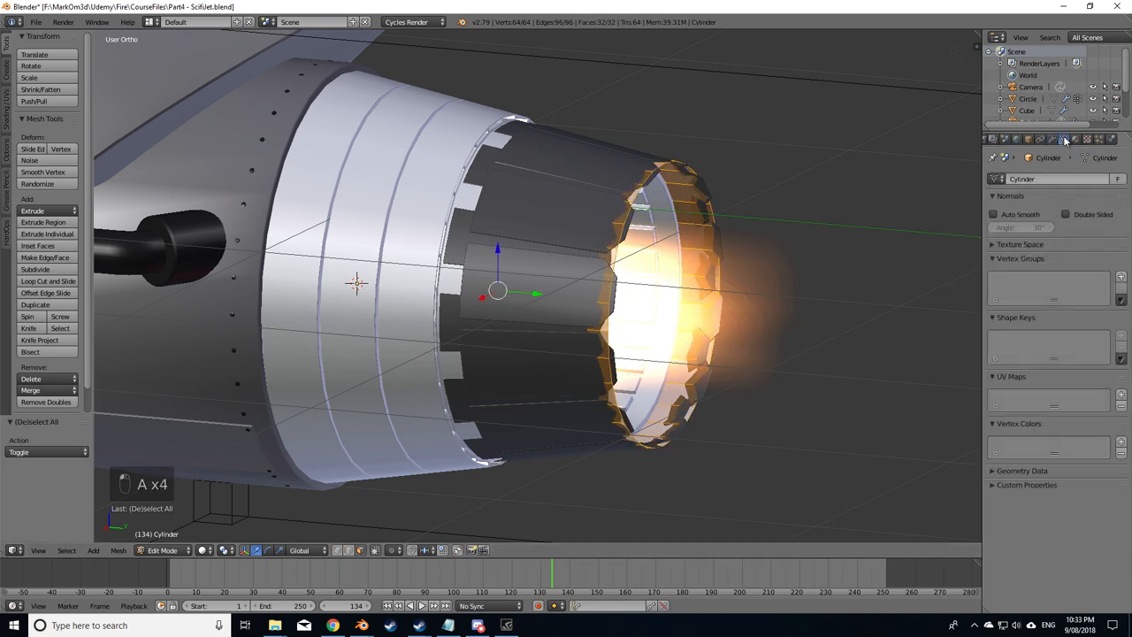
{"action": "left_click", "coordinate": [1122, 276]}
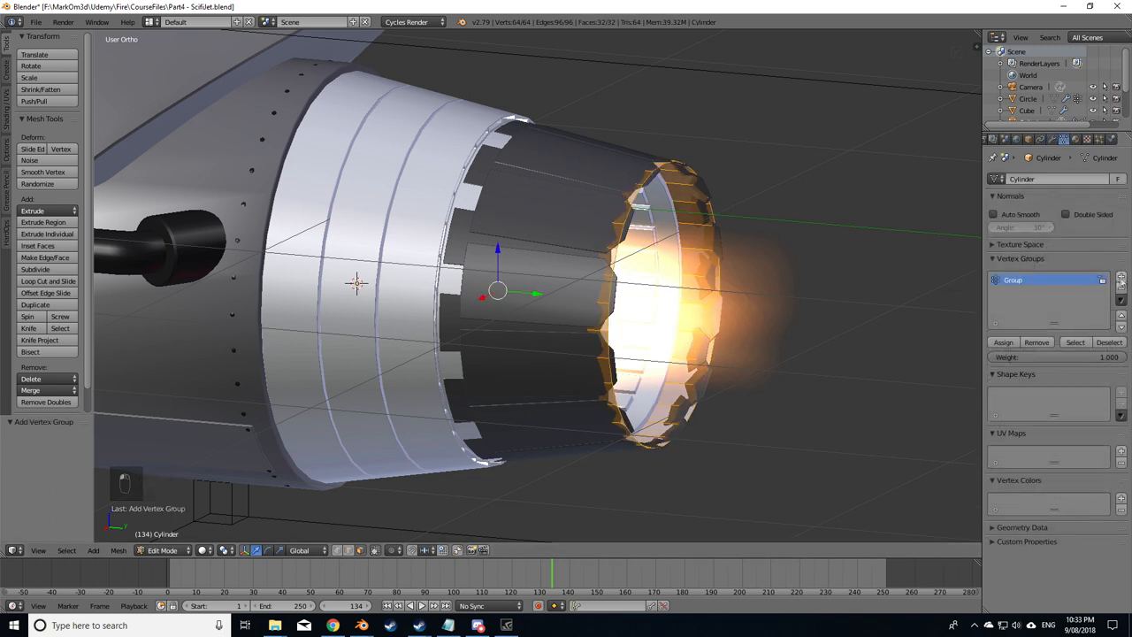
{"action": "left_click", "coordinate": [1004, 343]}
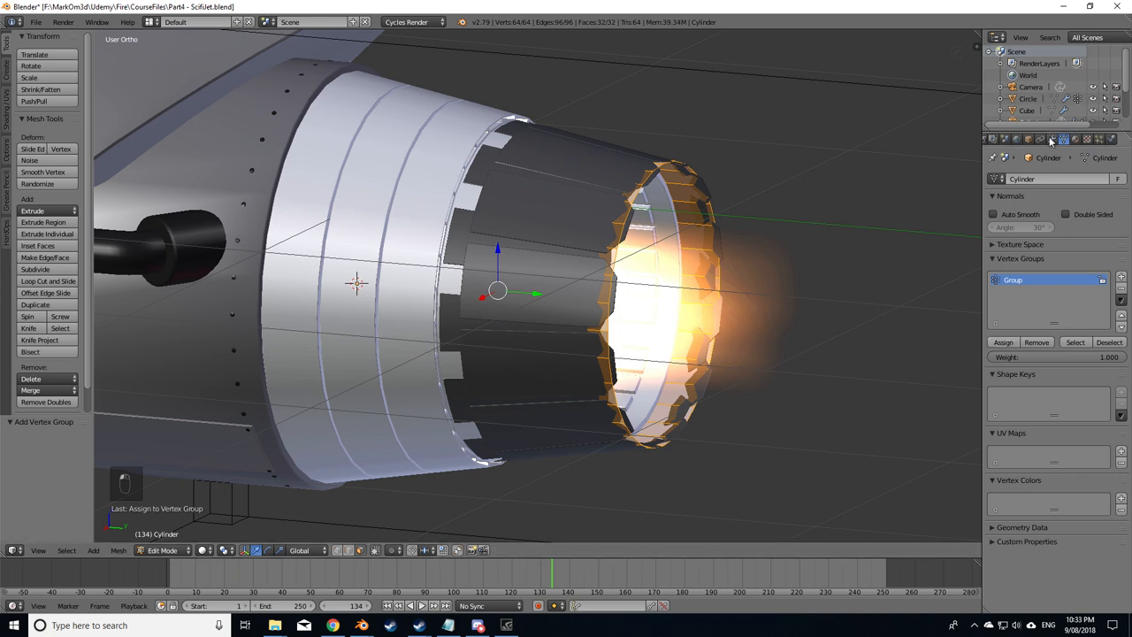
Step: Point the Mask modifier at the new group and leave edit mode to preview the masked nozzle
{"action": "left_click", "coordinate": [1053, 138]}
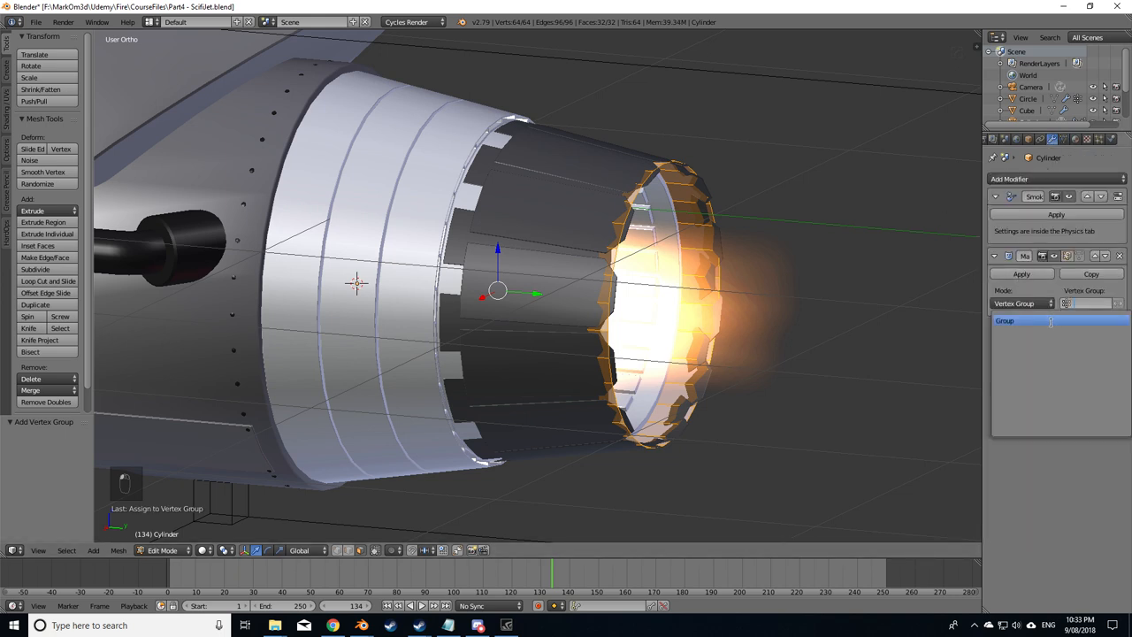
{"action": "key", "text": "Tab"}
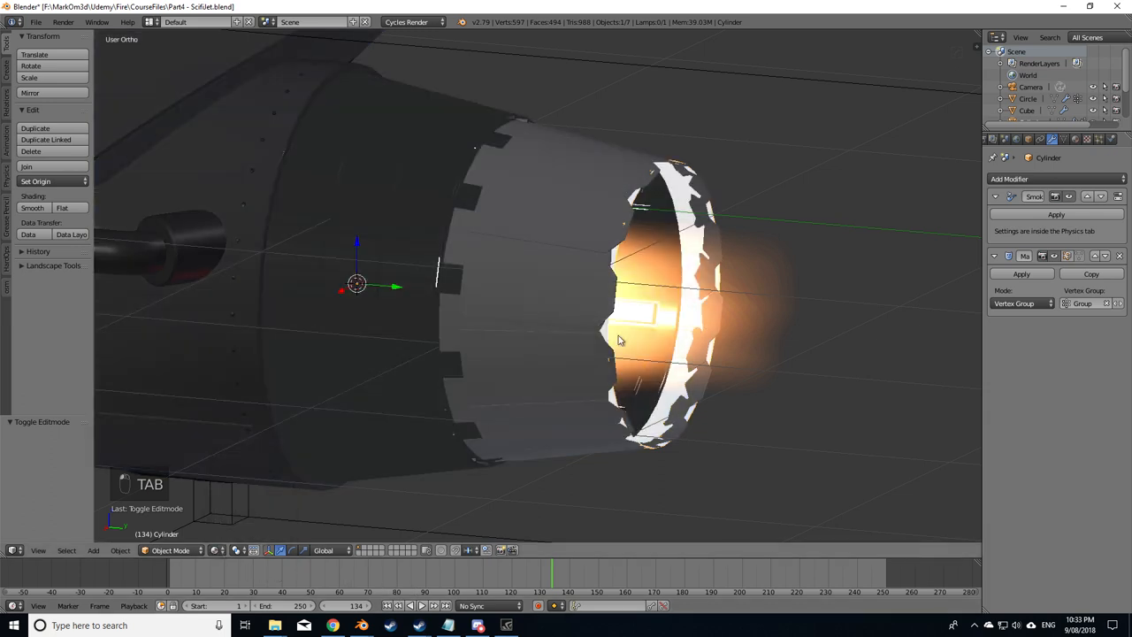
{"action": "key", "text": "Tab"}
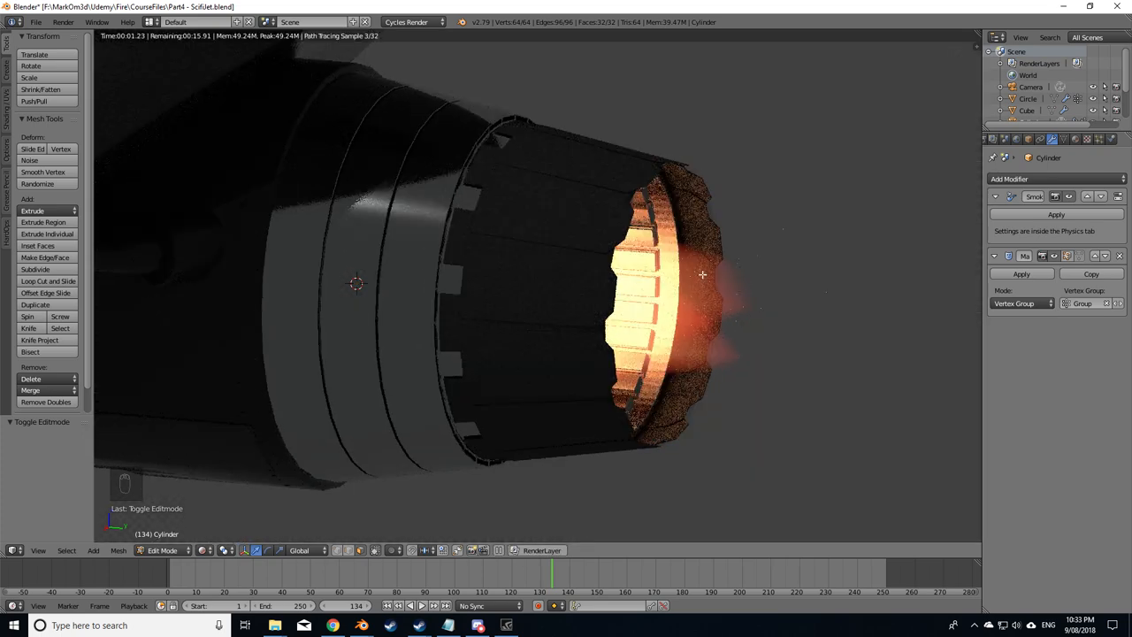
{"action": "key", "text": "Tab"}
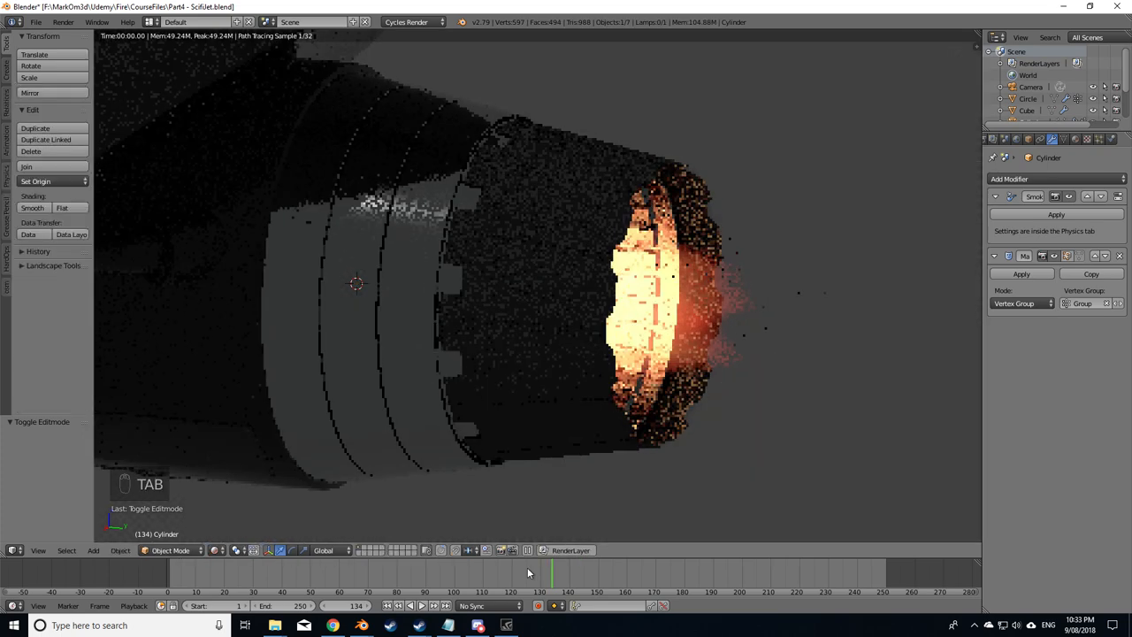
{"action": "left_click", "coordinate": [269, 551]}
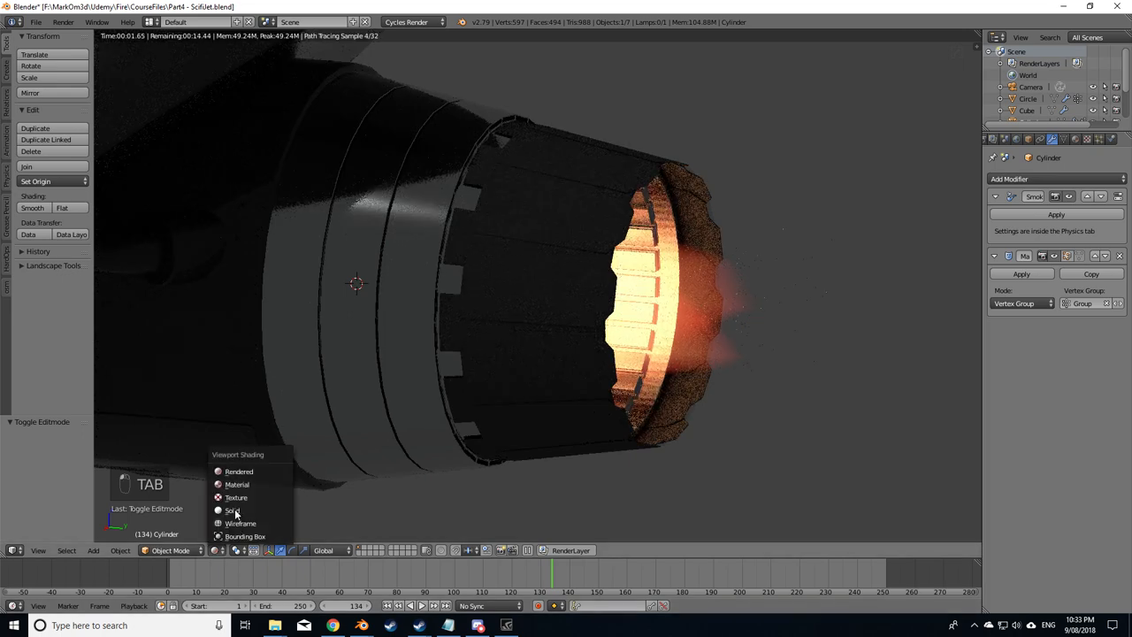
{"action": "left_click", "coordinate": [231, 510]}
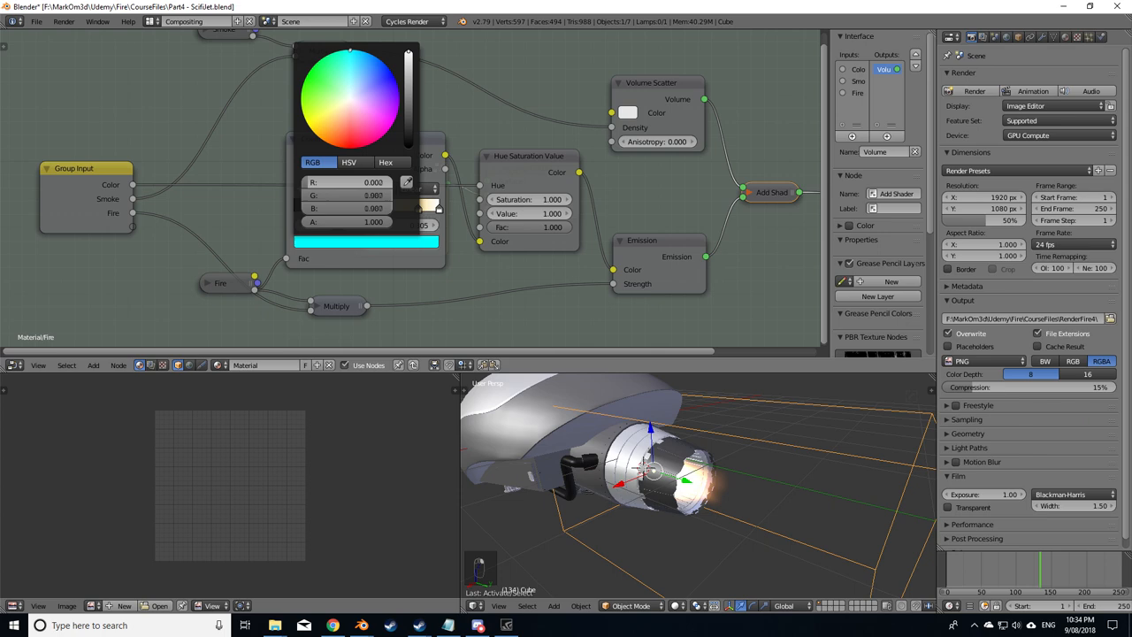
Step: Set the flame ColorRamp stop to a cyan blue and check it in rendered viewport shading
{"action": "left_click", "coordinate": [409, 332]}
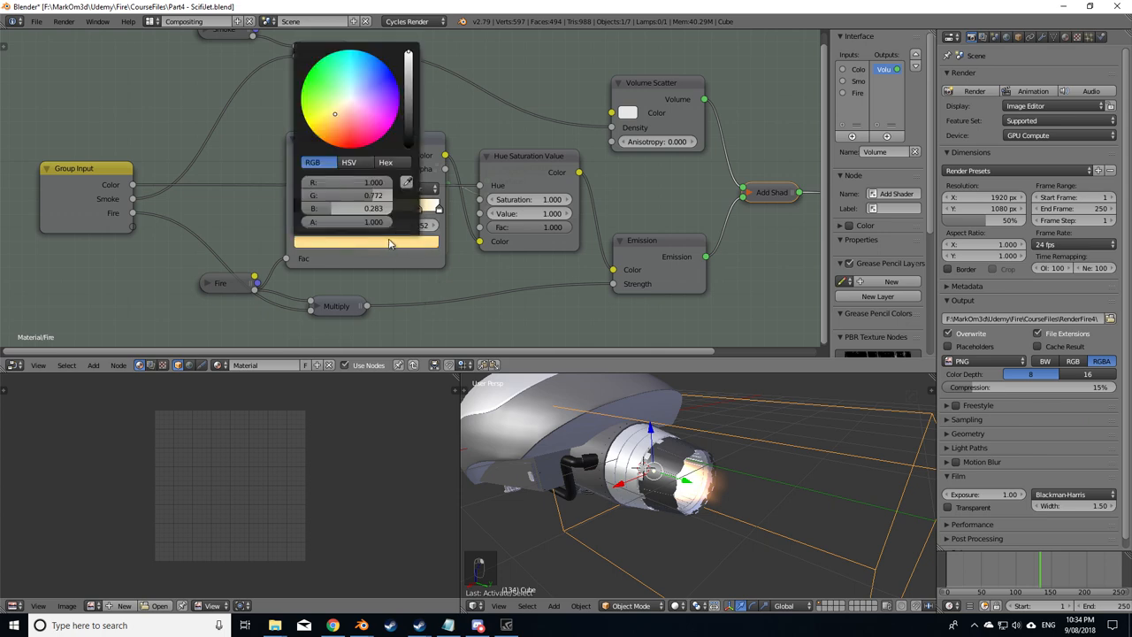
{"action": "left_click", "coordinate": [358, 70]}
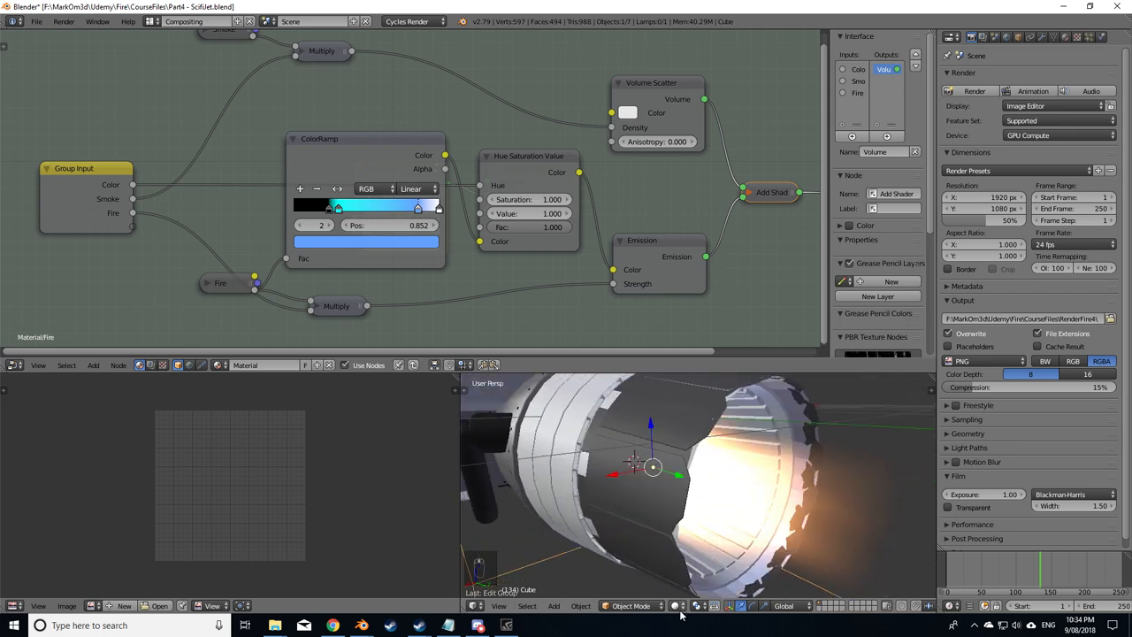
{"action": "left_click", "coordinate": [676, 605]}
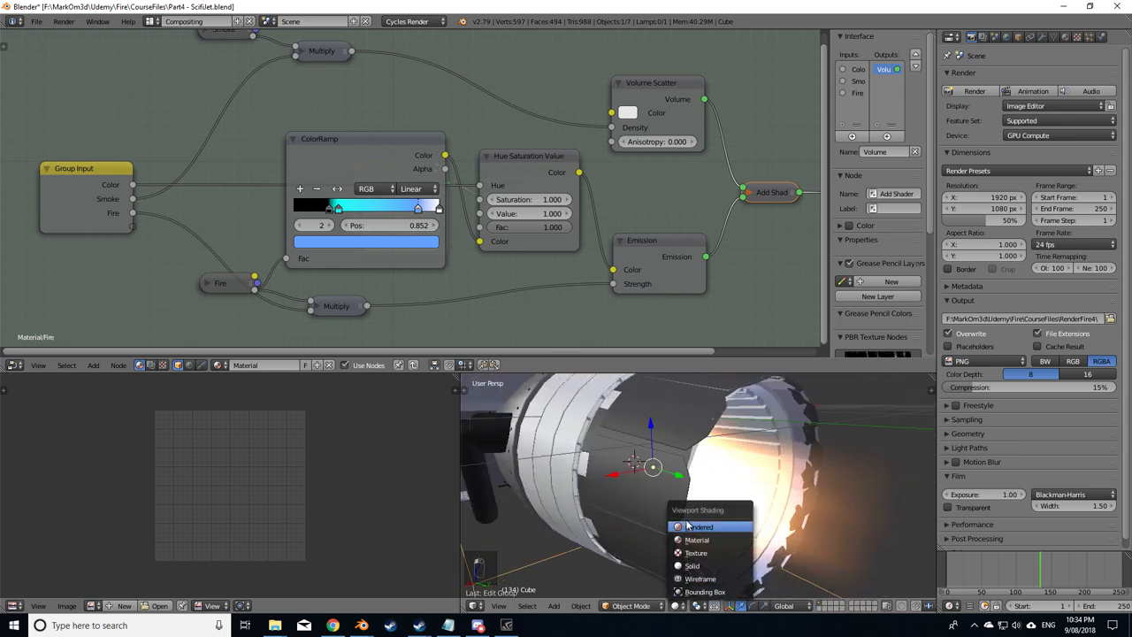
{"action": "left_click", "coordinate": [701, 528]}
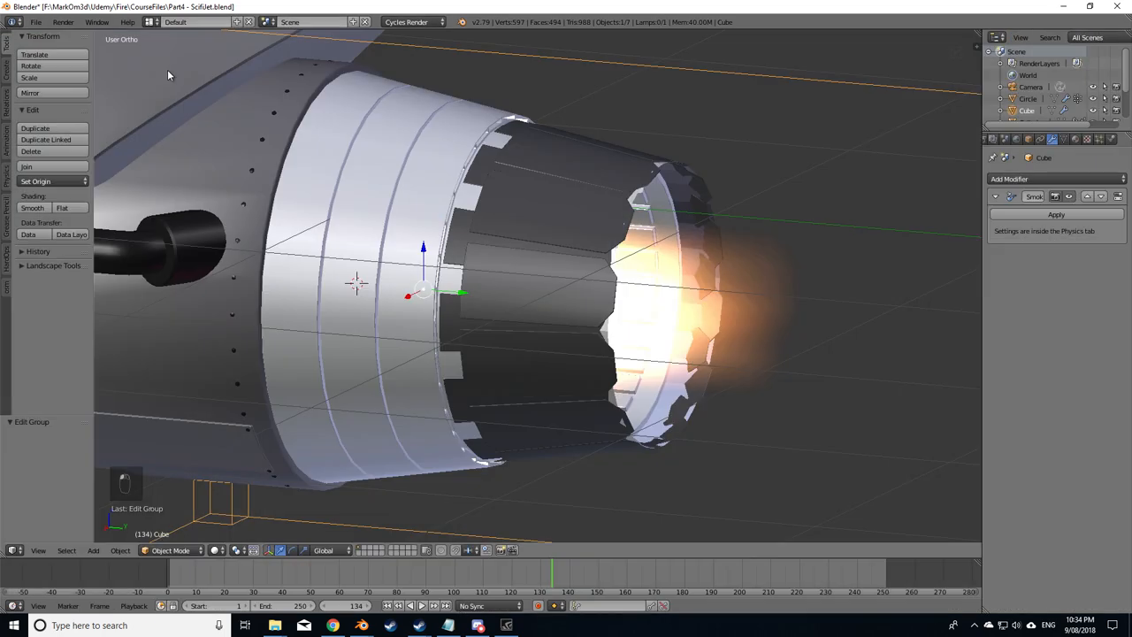
Step: Select the smoke domain cube, set the end frame to 100 and expand its Smoke Cache panel
{"action": "left_click", "coordinate": [1079, 138]}
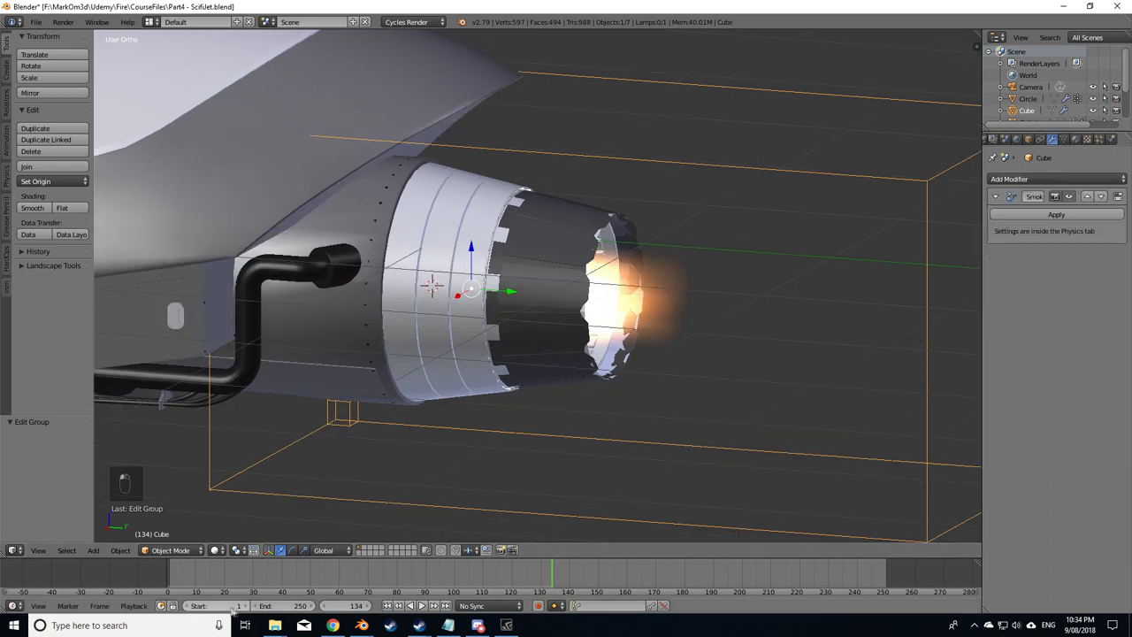
{"action": "key", "text": "NUMPAD_0"}
{"action": "type", "text": "100"}
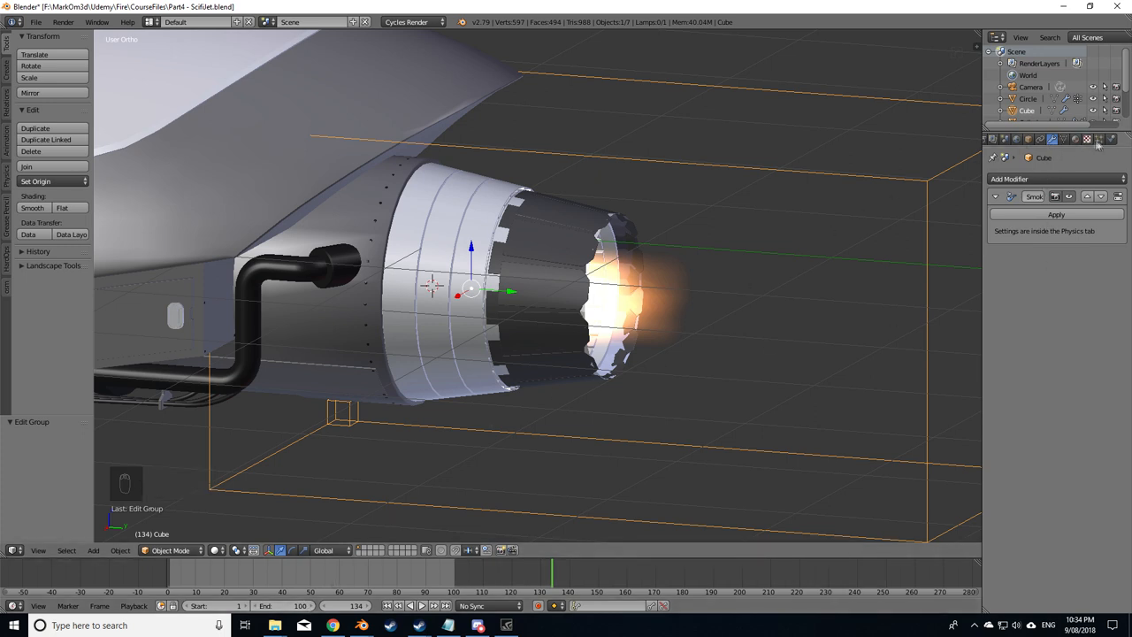
{"action": "left_click", "coordinate": [1111, 138]}
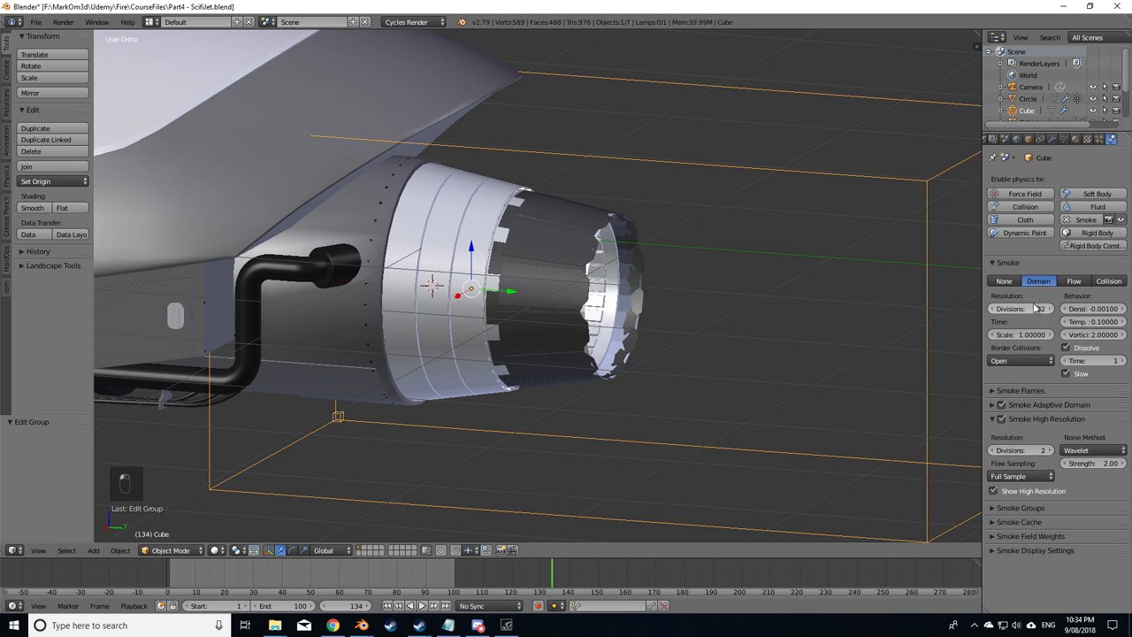
{"action": "left_click", "coordinate": [1019, 522]}
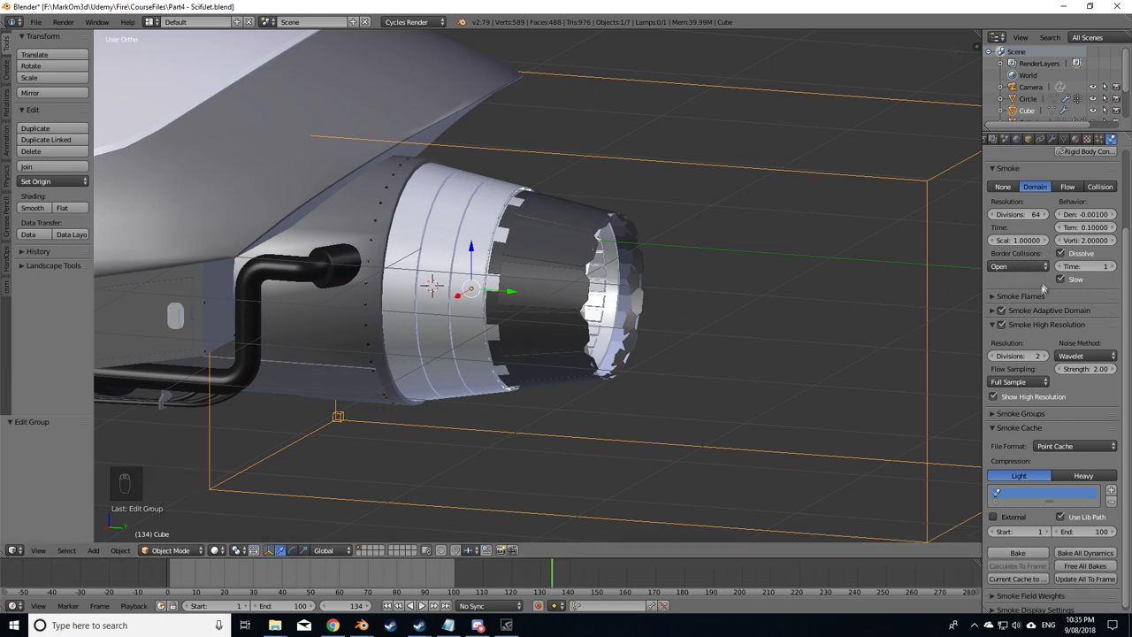
{"action": "mouse_move", "coordinate": [1088, 226]}
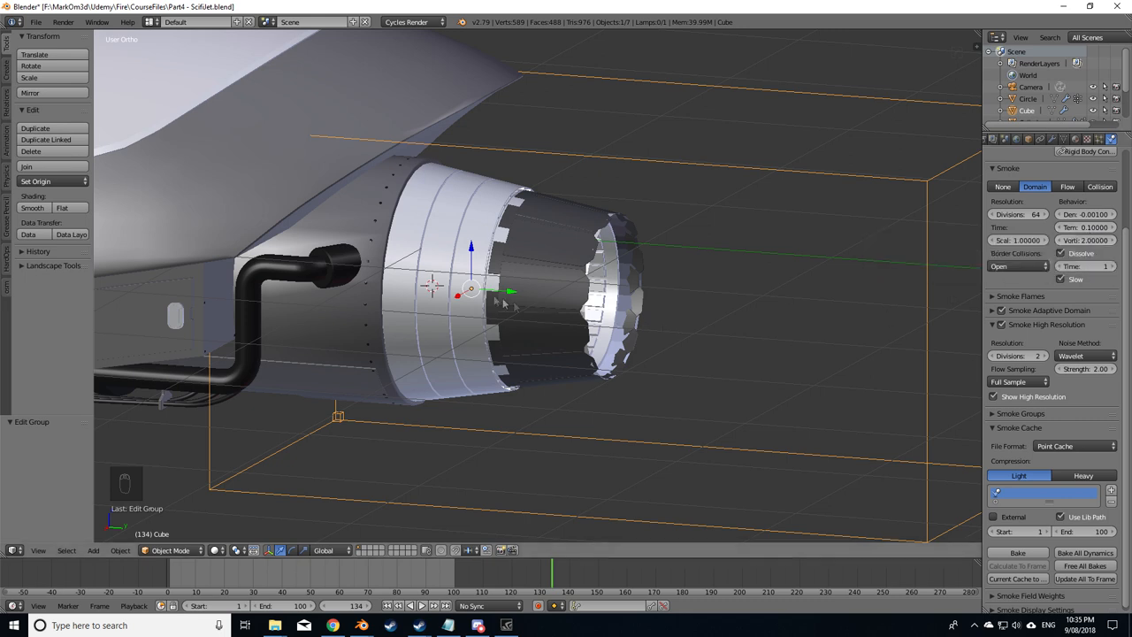
{"action": "mouse_move", "coordinate": [694, 100]}
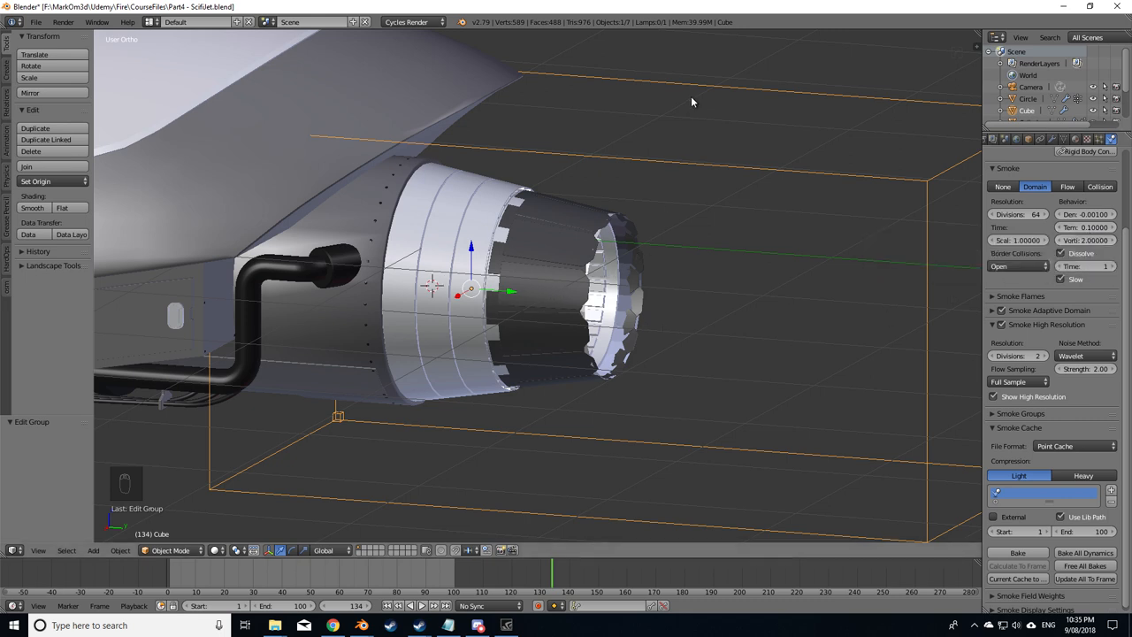
{"action": "mouse_move", "coordinate": [661, 298]}
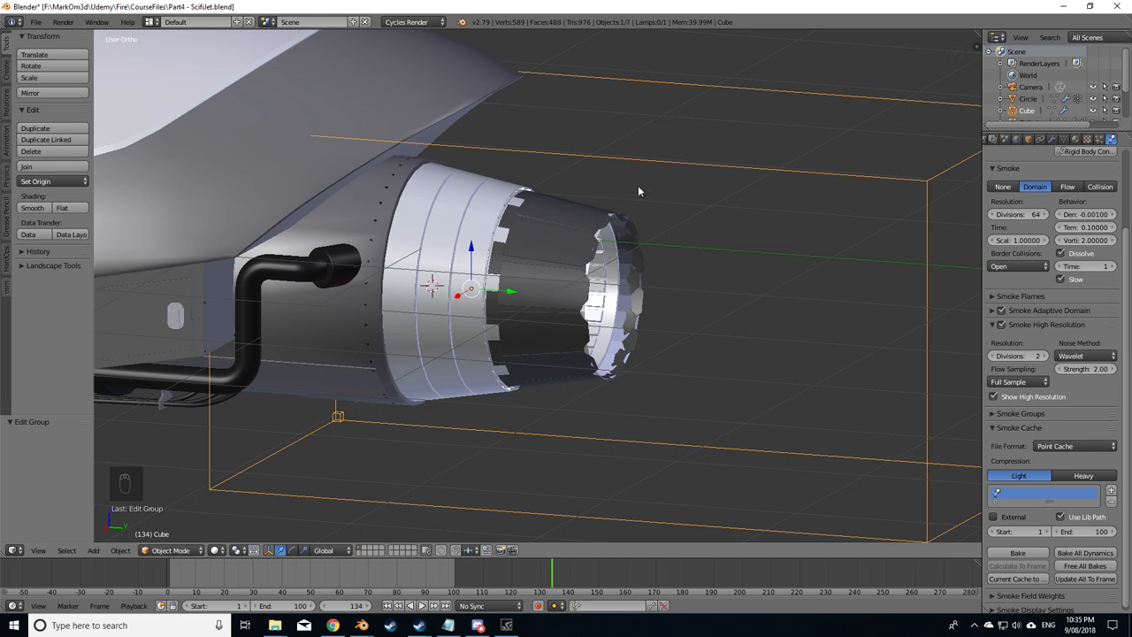
{"action": "mouse_move", "coordinate": [683, 398]}
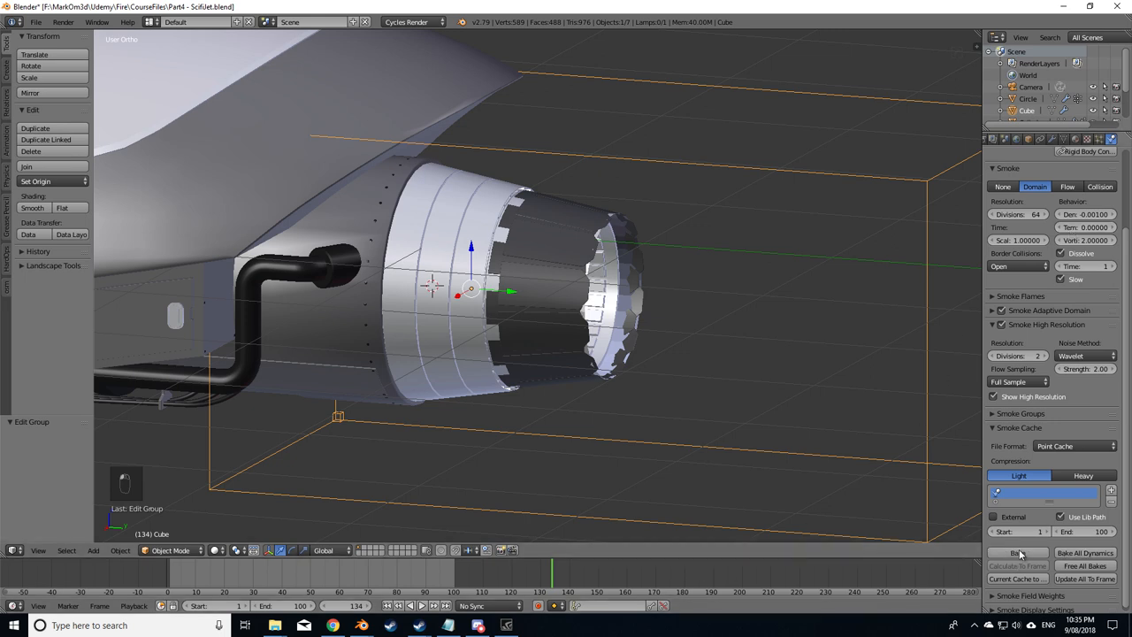
Step: Bake the smoke cache, play back the flame, then start a render of the current frame
{"action": "left_click", "coordinate": [1018, 552]}
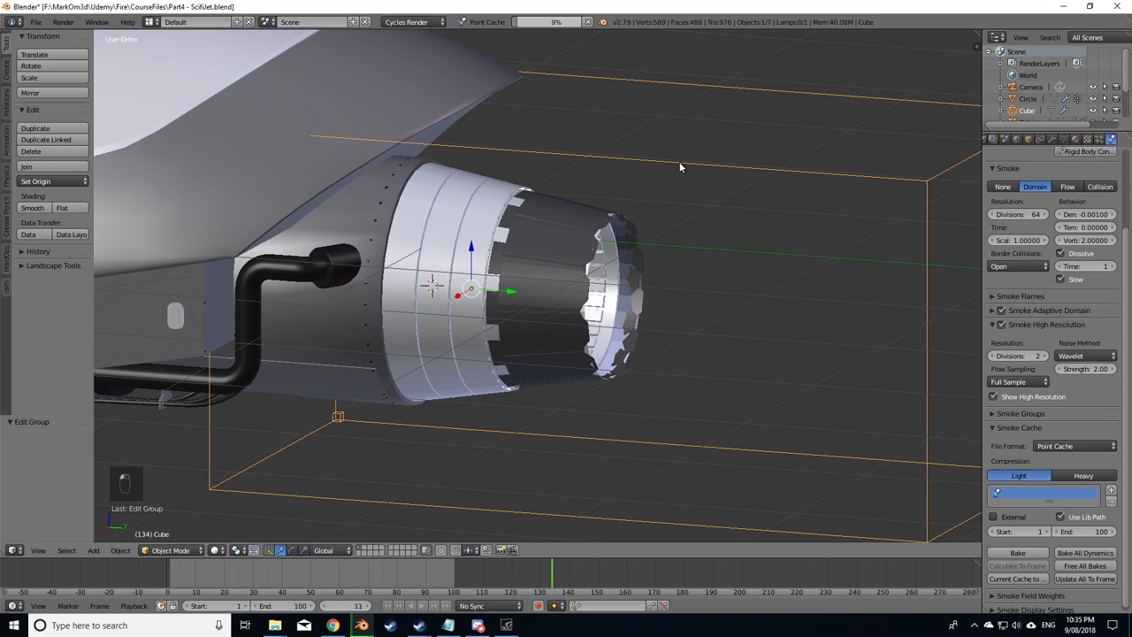
{"action": "left_click", "coordinate": [1017, 552]}
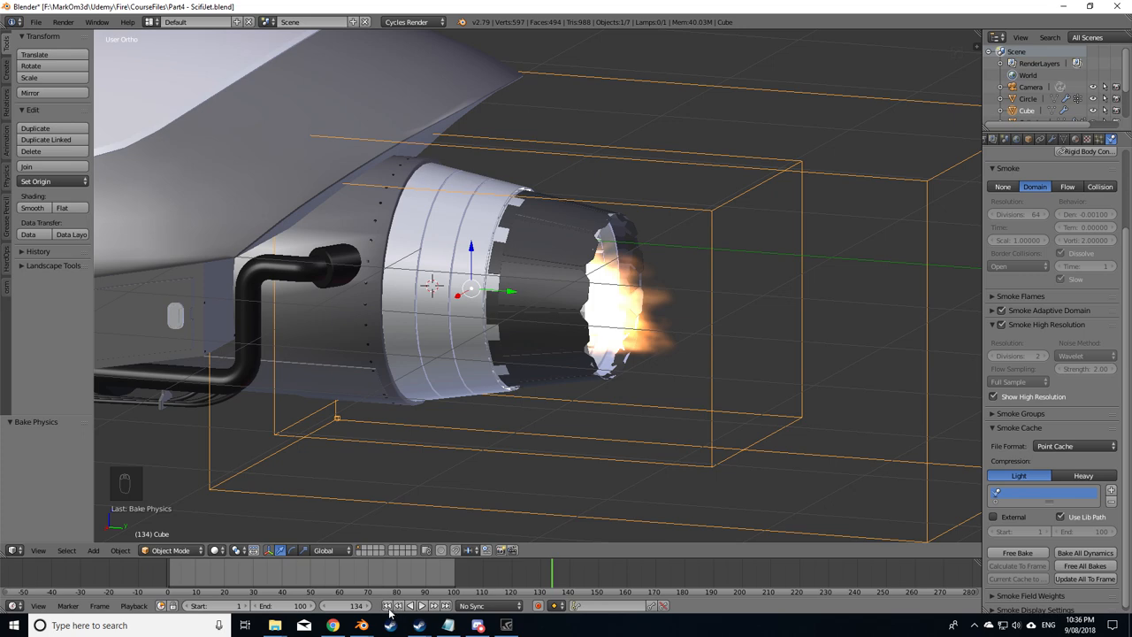
{"action": "left_click", "coordinate": [421, 605]}
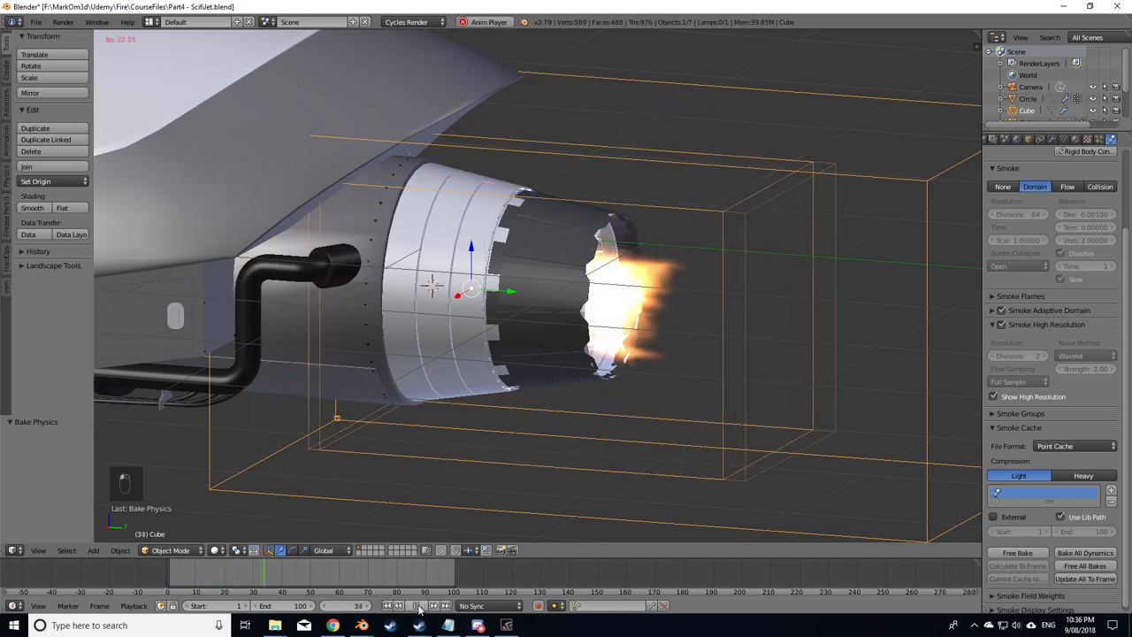
{"action": "left_click", "coordinate": [418, 605]}
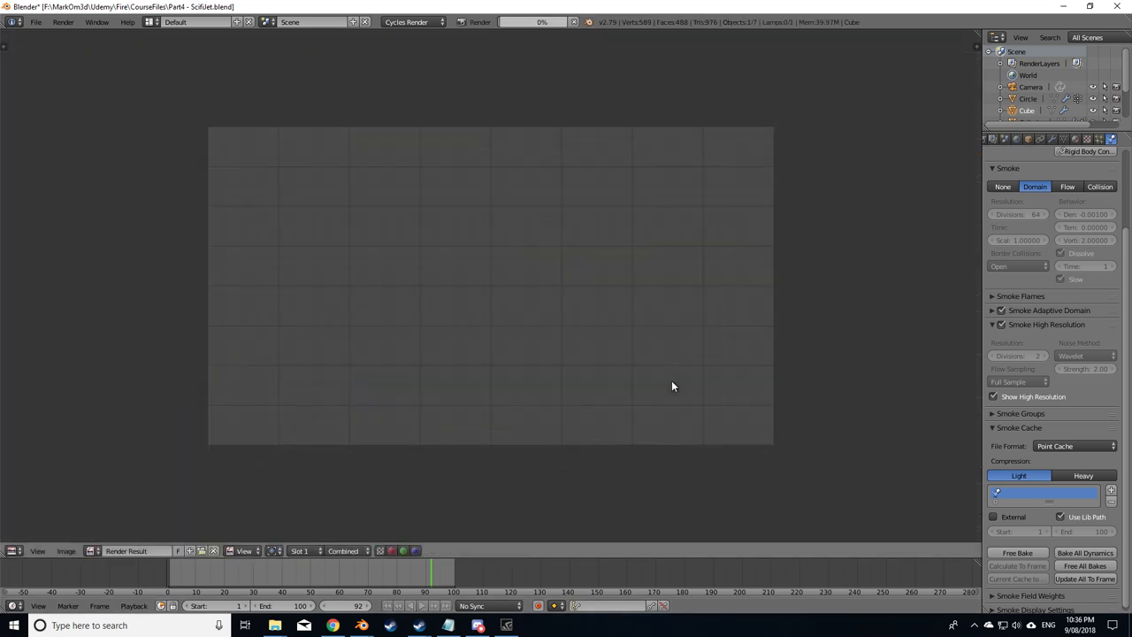
Step: Reposition the camera onto the engine nozzle and render a still showing the cyan-blue exhaust
{"action": "left_click", "coordinate": [481, 21]}
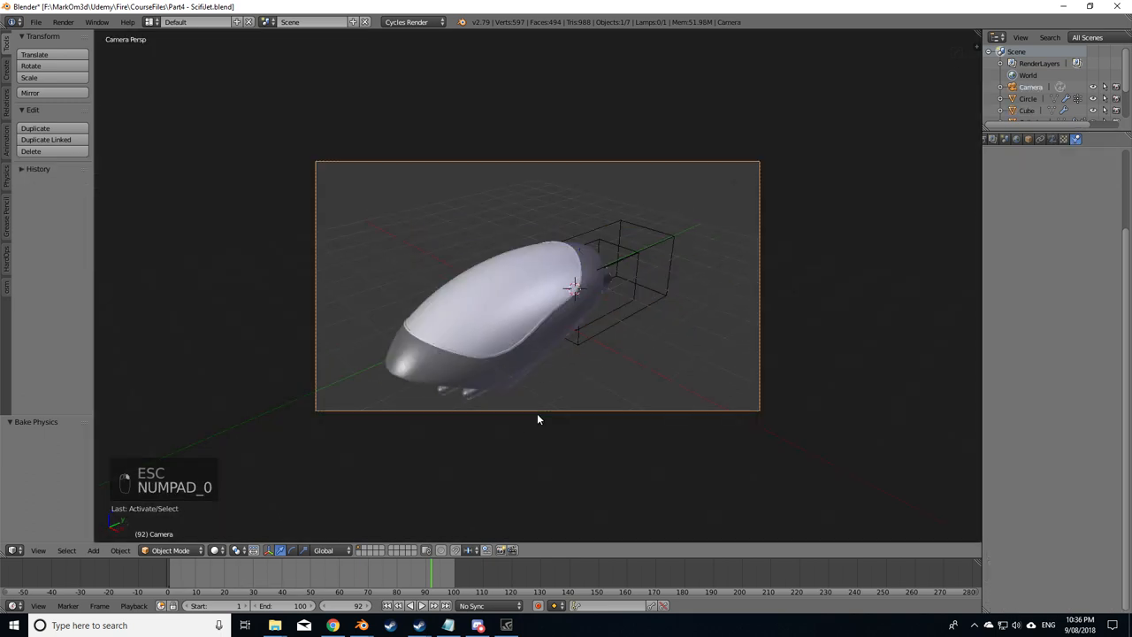
{"action": "key", "text": "g"}
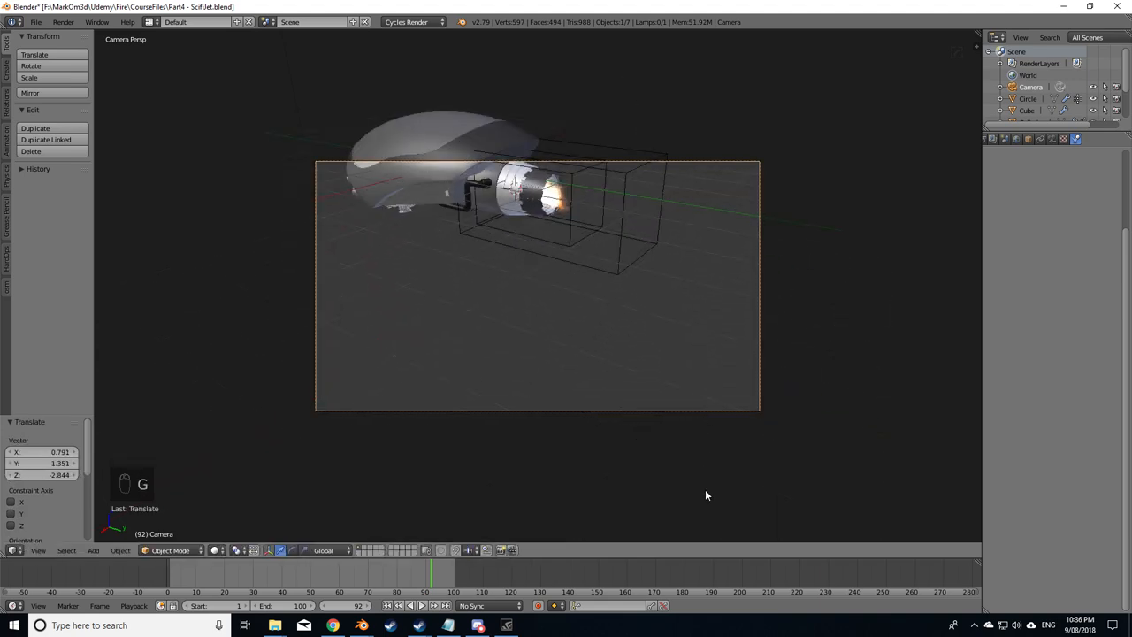
{"action": "key", "text": "r"}
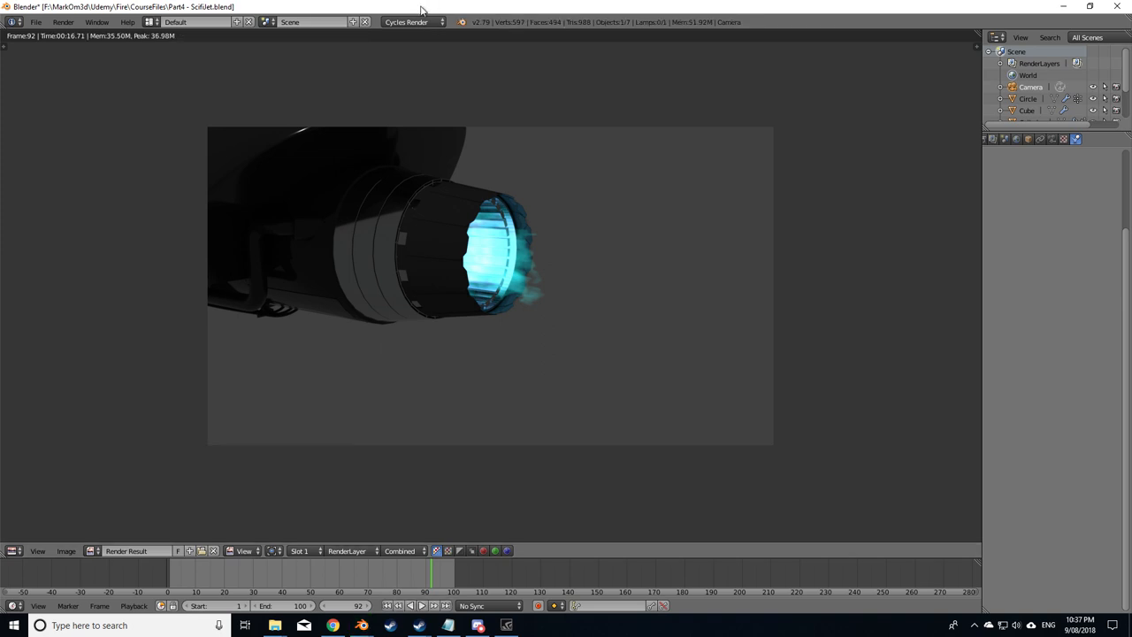
{"action": "mouse_move", "coordinate": [531, 262]}
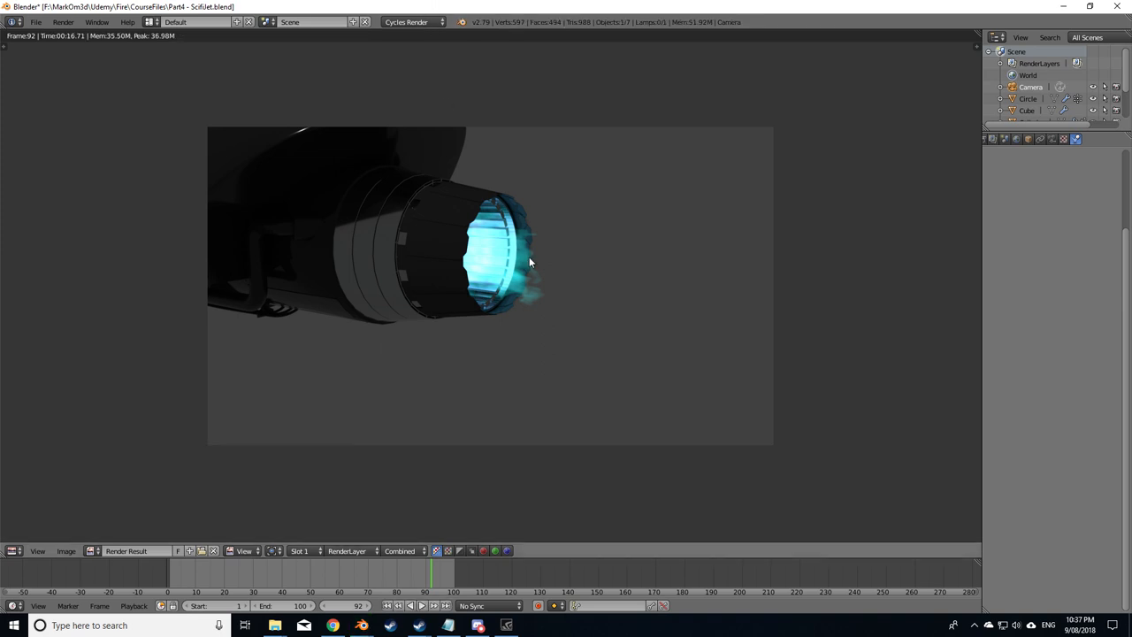
{"action": "key", "text": "esc"}
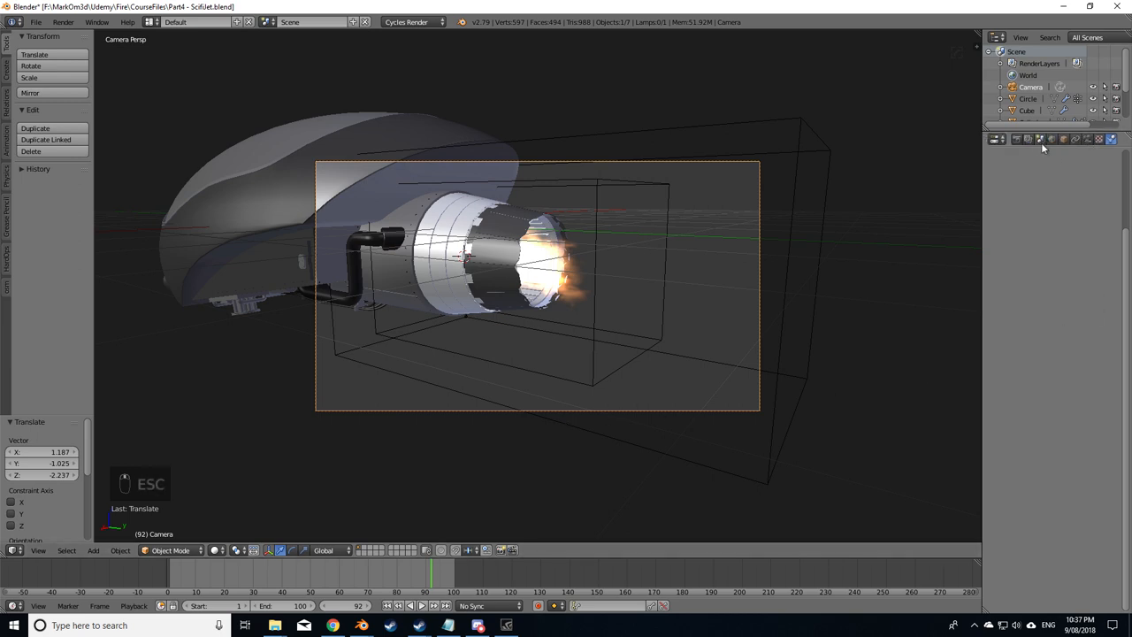
Step: Set the render dimensions to the HDTV 720p preset (1280×720)
{"action": "left_click", "coordinate": [1041, 272]}
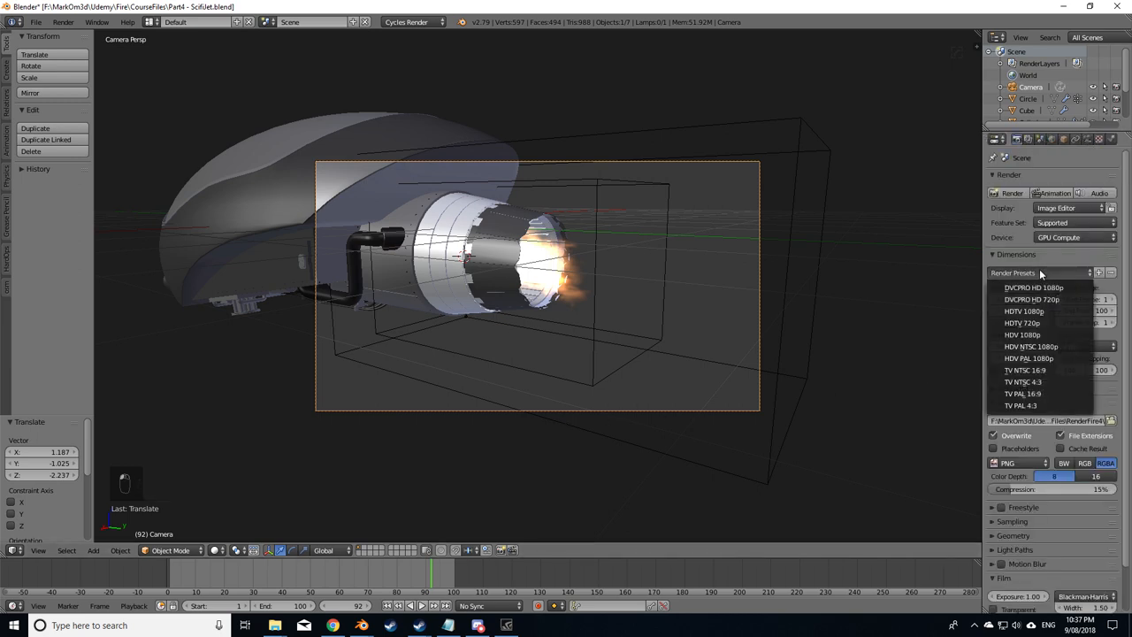
{"action": "left_click", "coordinate": [1023, 322]}
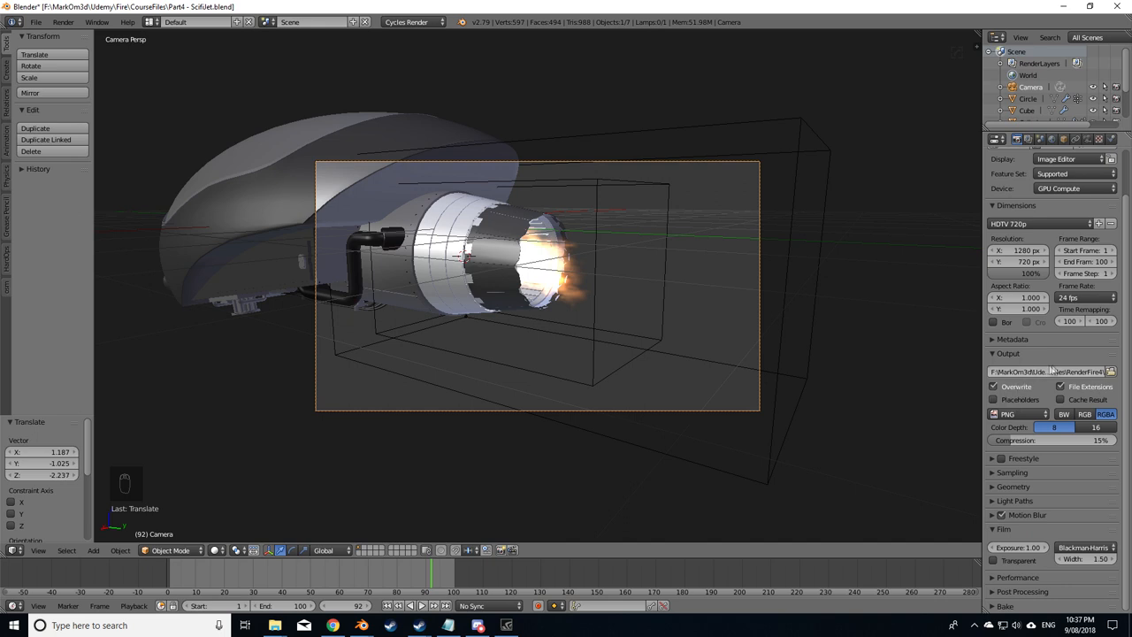
{"action": "left_click", "coordinate": [994, 138]}
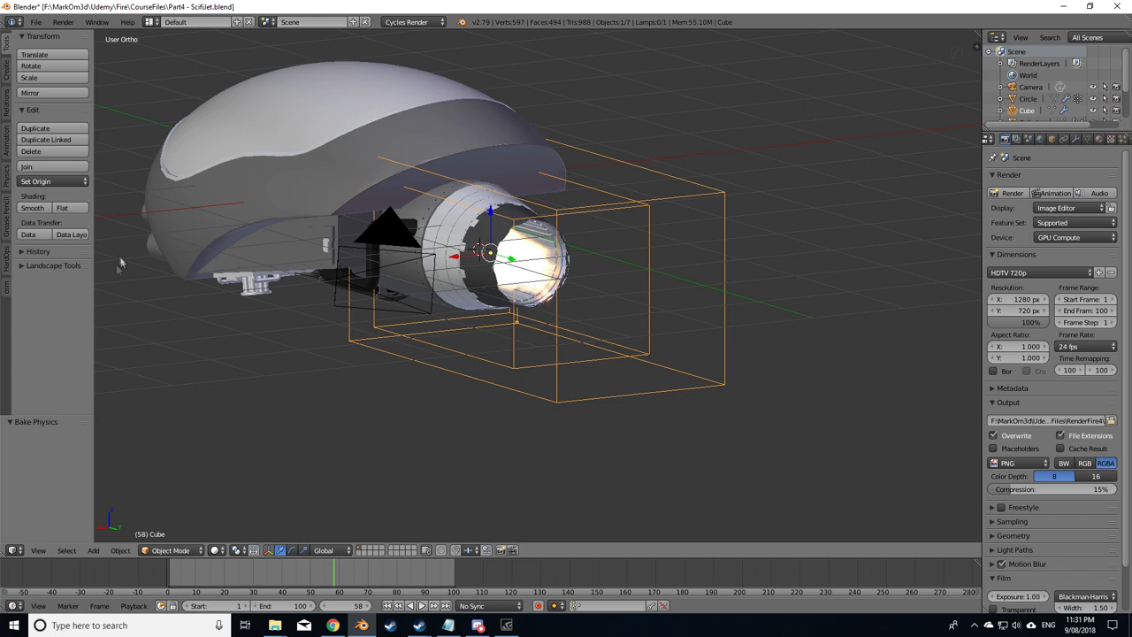
{"action": "left_click", "coordinate": [64, 21]}
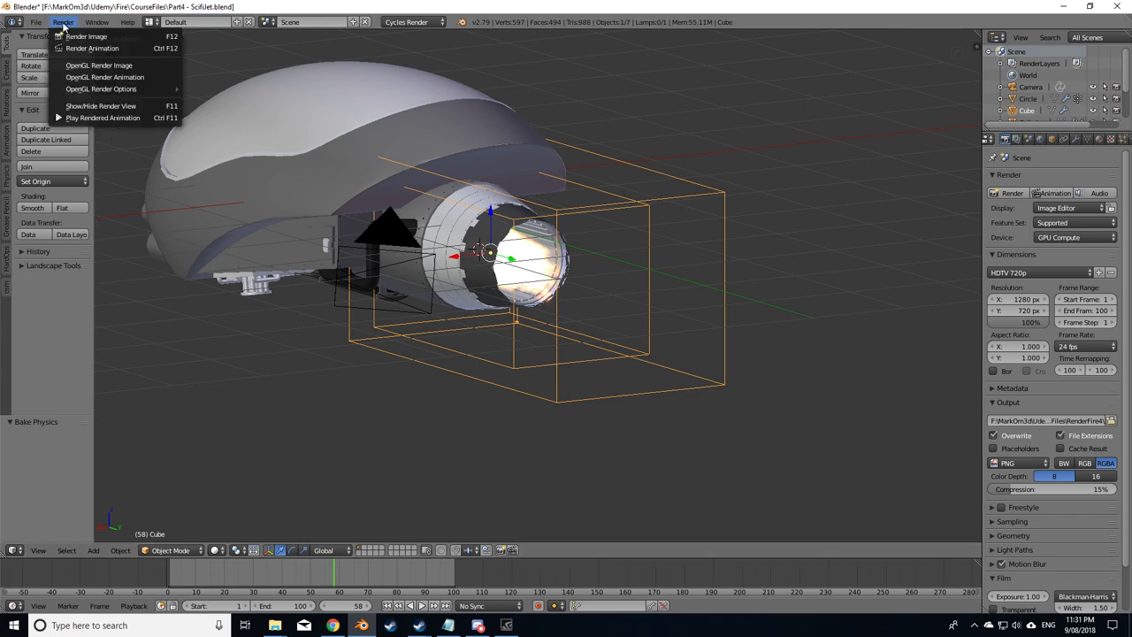
{"action": "left_click", "coordinate": [85, 35]}
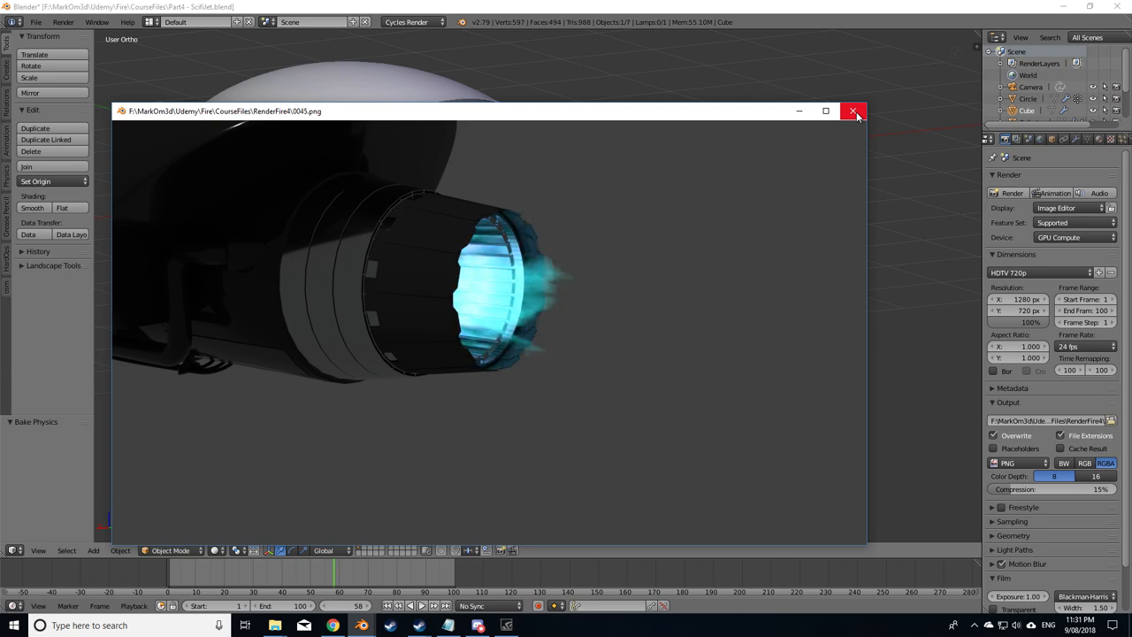
{"action": "left_click", "coordinate": [855, 111]}
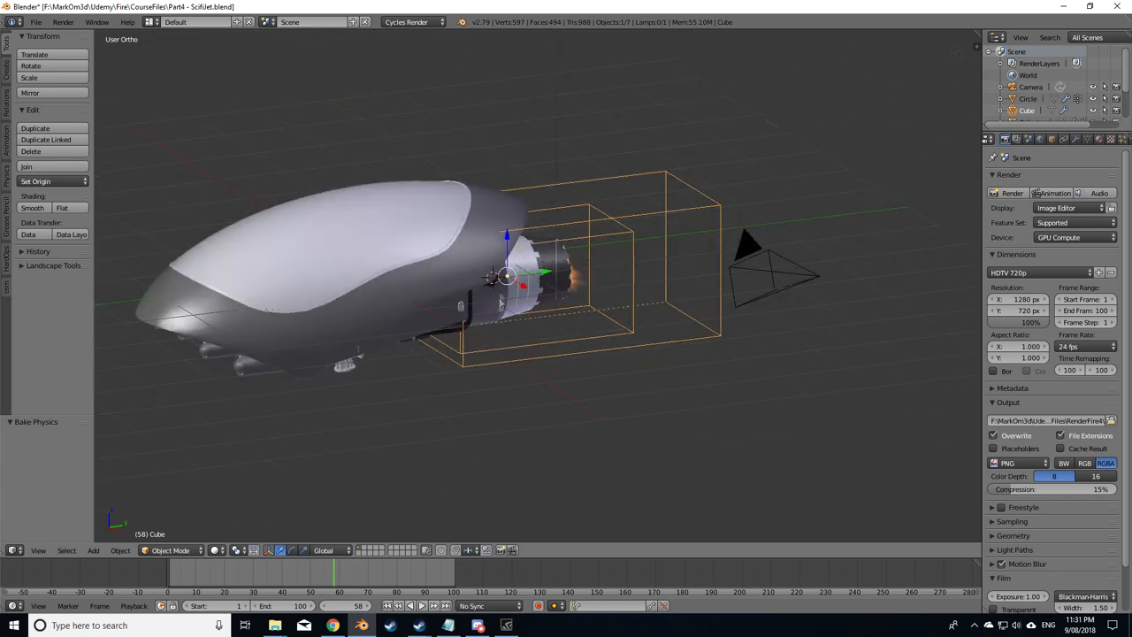
{"action": "mouse_move", "coordinate": [580, 358]}
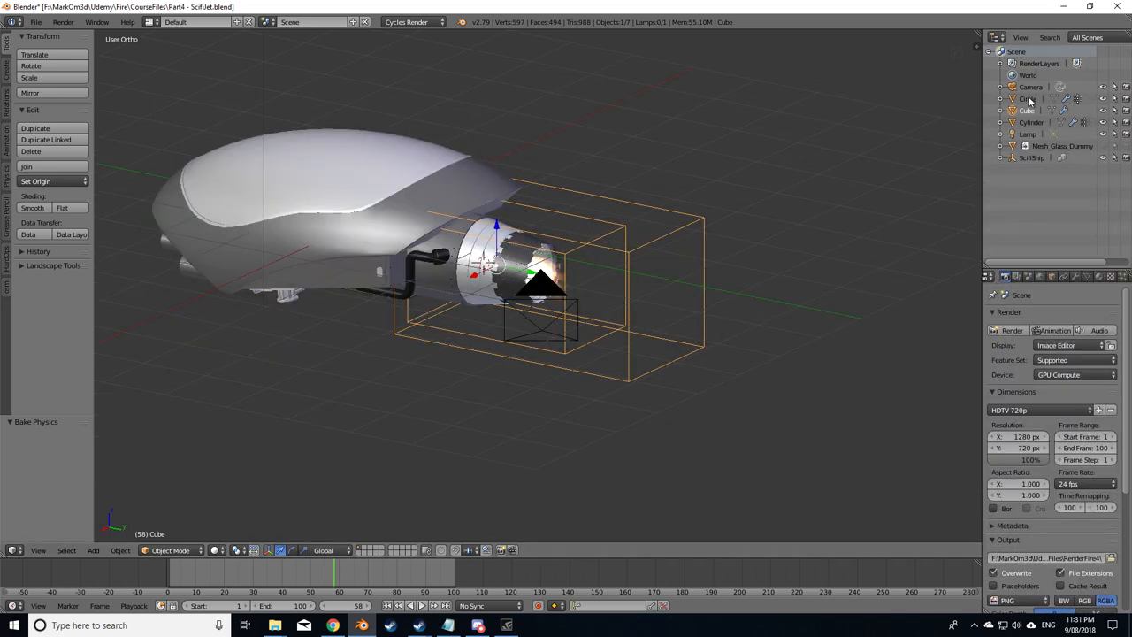
Step: Parent the exhaust disc, nozzle cylinder and smoke domain to SciFiShip, then select the camera
{"action": "left_click", "coordinate": [1030, 99]}
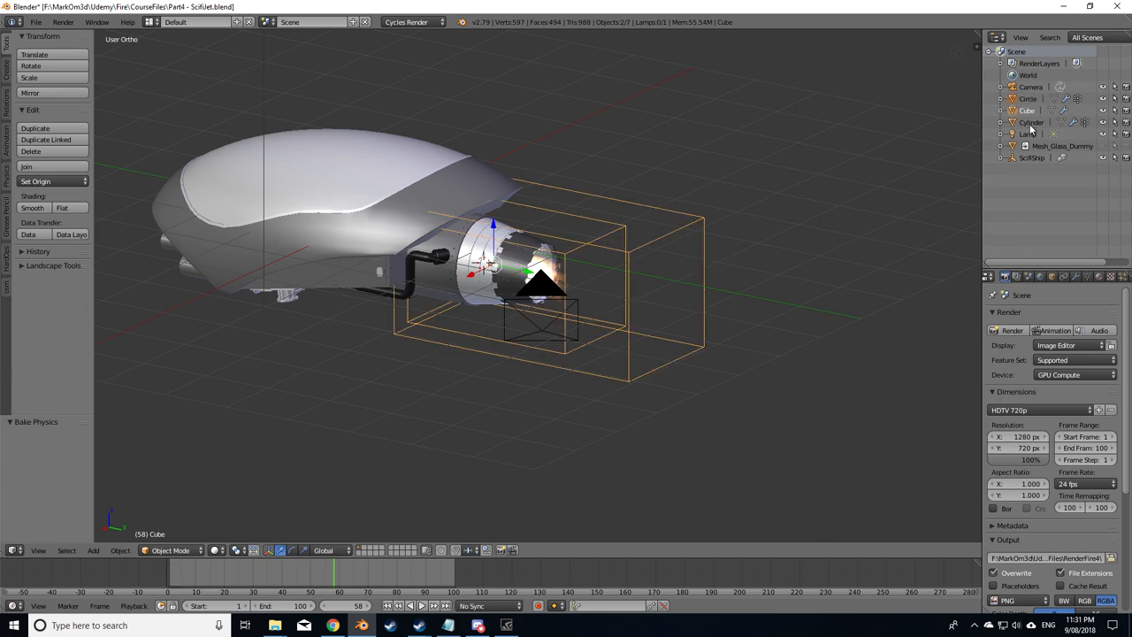
{"action": "left_click", "coordinate": [1031, 122]}
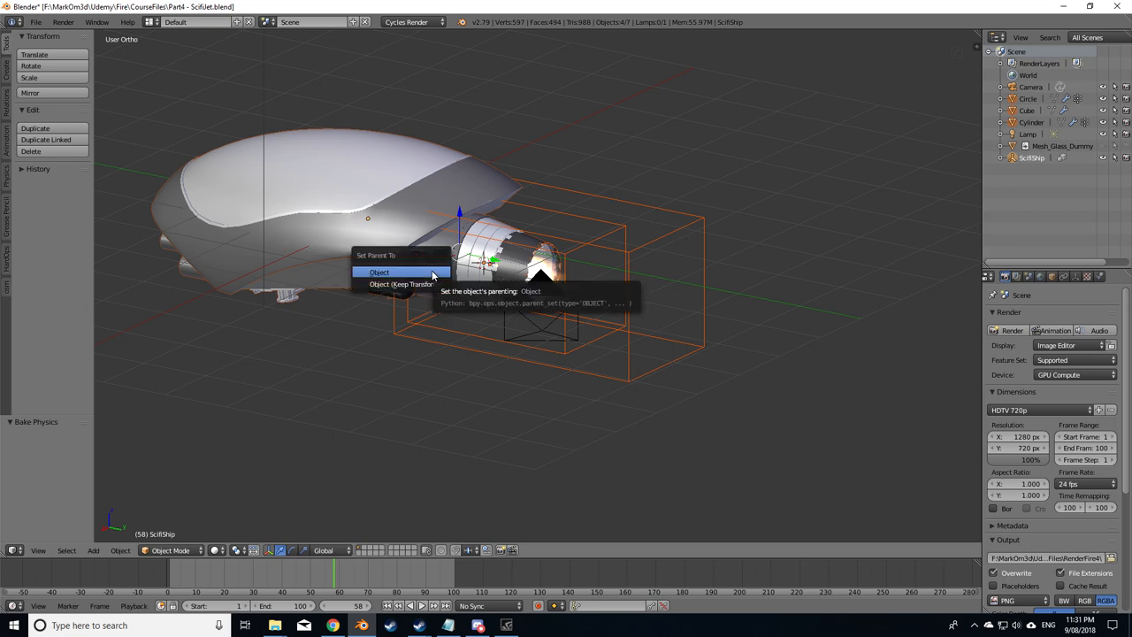
{"action": "left_click", "coordinate": [379, 273]}
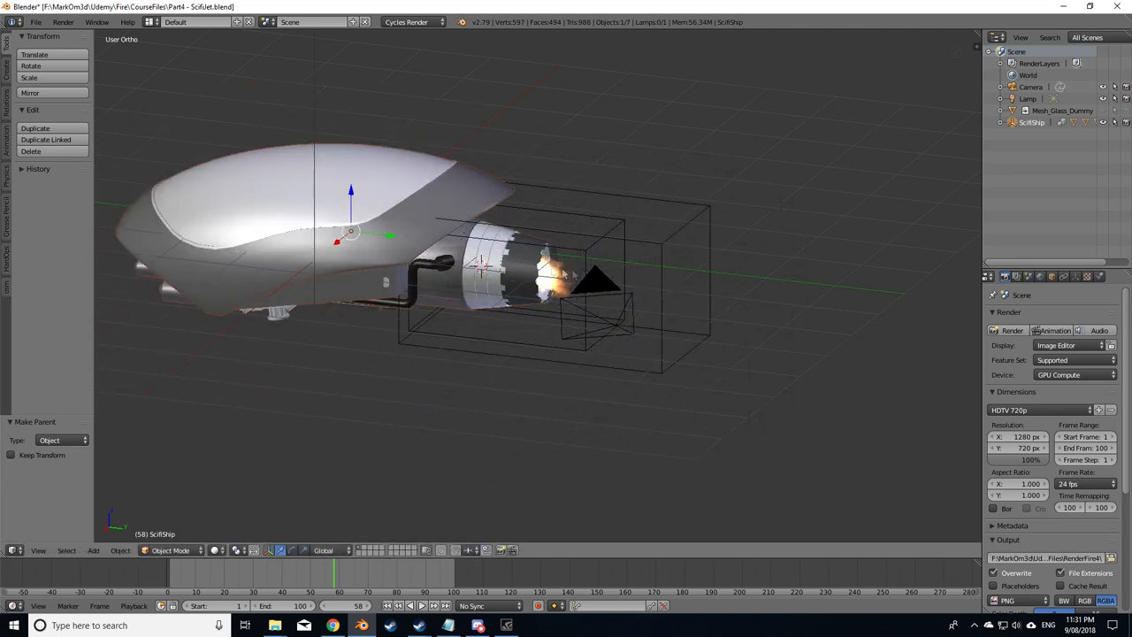
{"action": "mouse_move", "coordinate": [474, 322]}
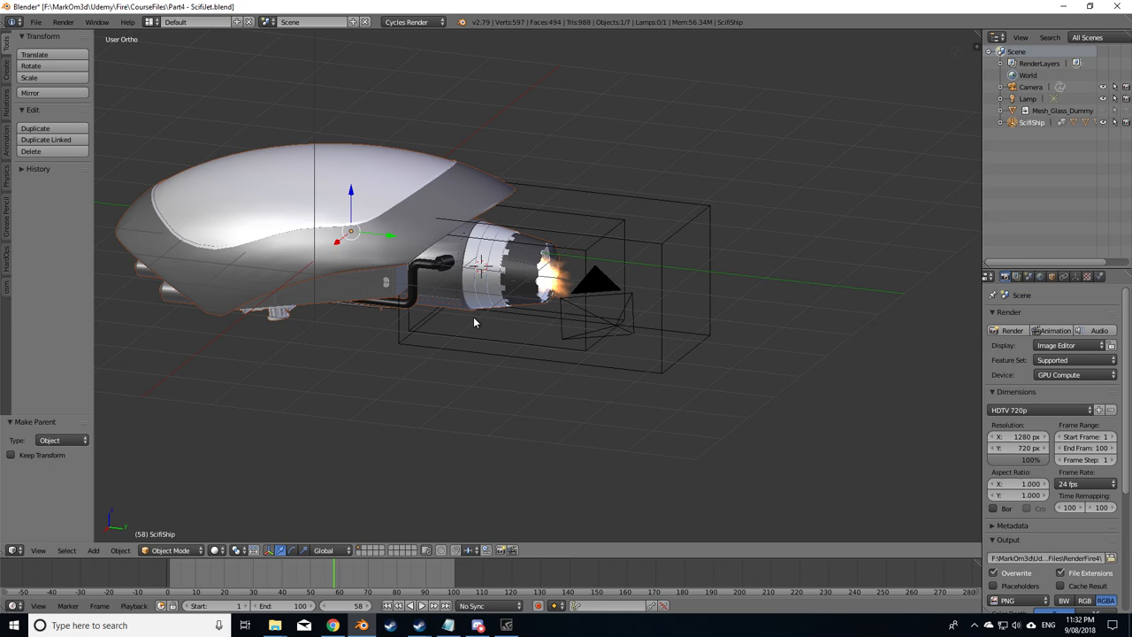
{"action": "mouse_move", "coordinate": [540, 335]}
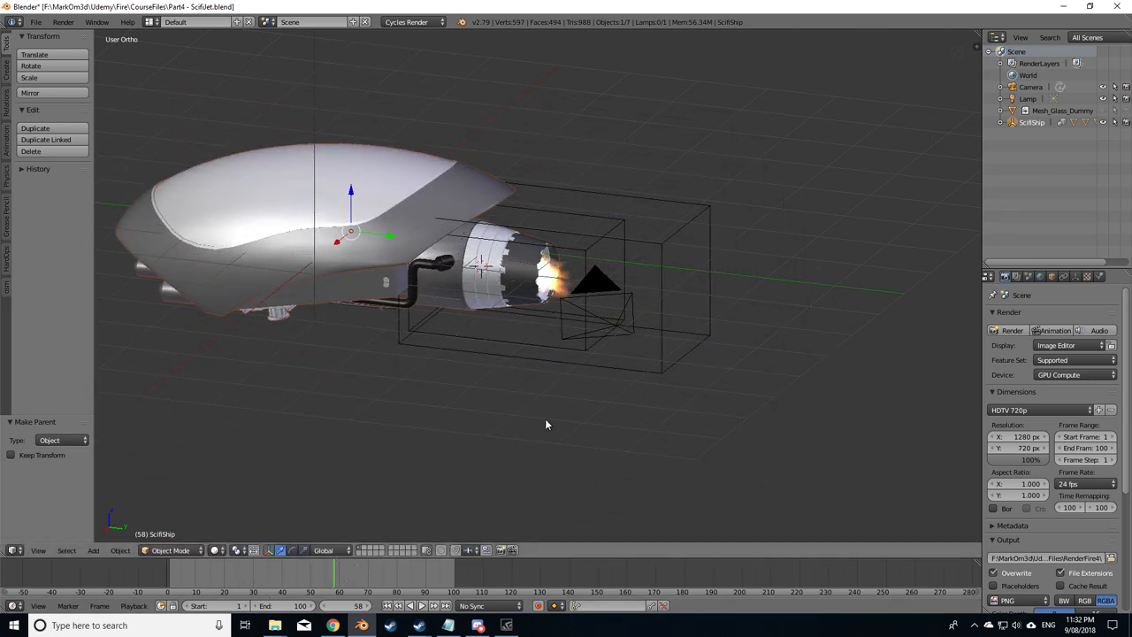
{"action": "left_click", "coordinate": [602, 319]}
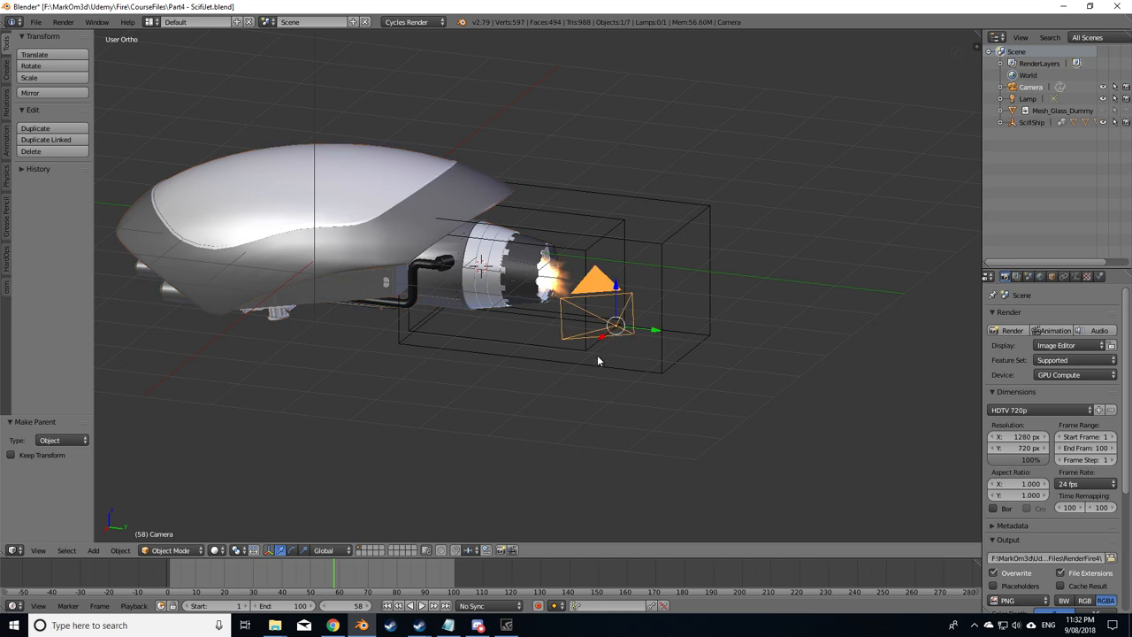
Step: Pull the camera back to frame the ship and key its rotation before and after a 180° turn
{"action": "left_click_drag", "start_coordinate": [602, 327], "coordinate": [354, 522]}
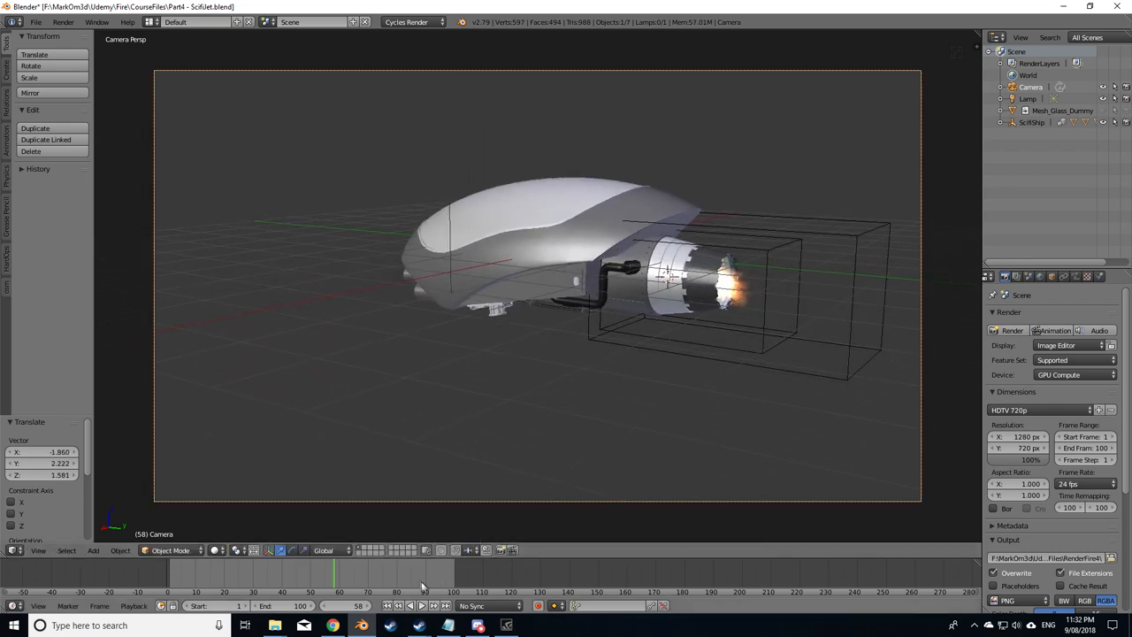
{"action": "mouse_move", "coordinate": [531, 399]}
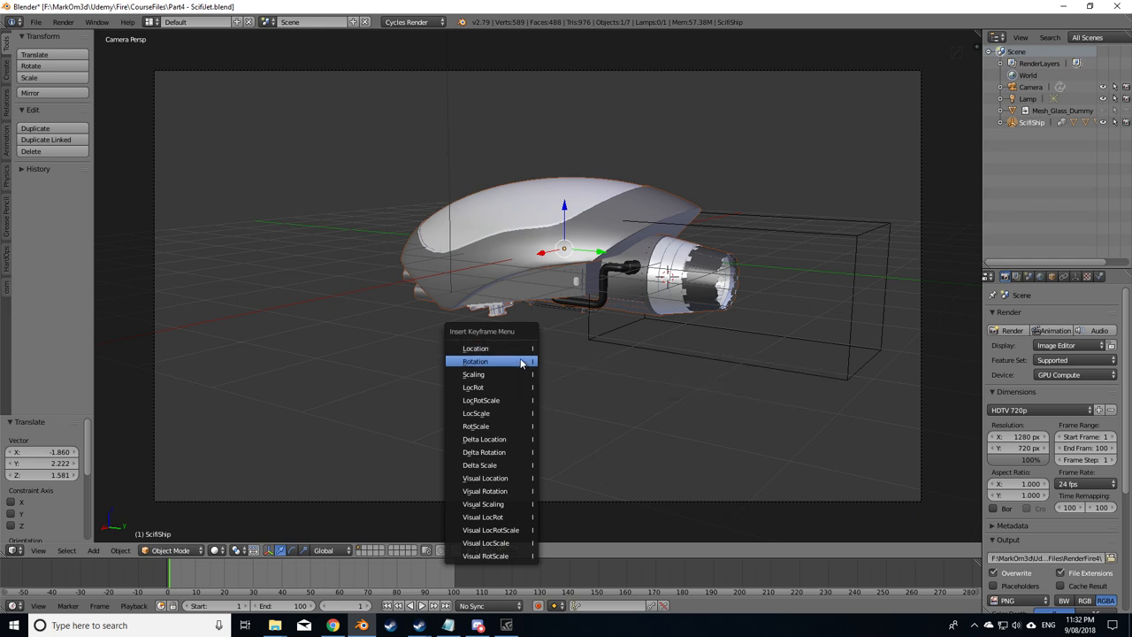
{"action": "left_click", "coordinate": [476, 361]}
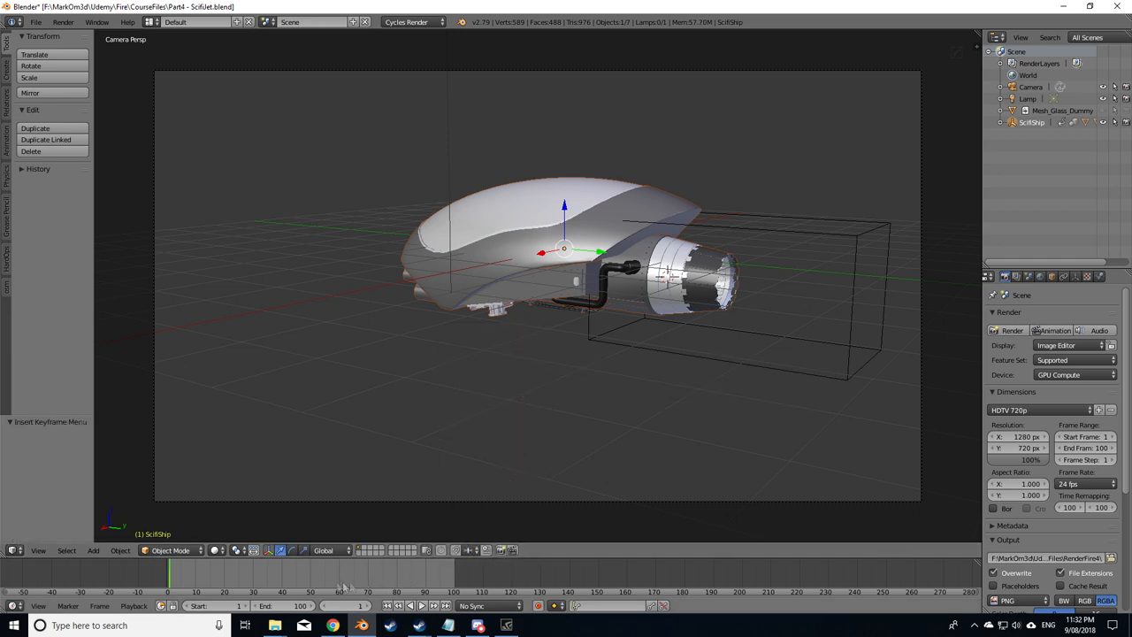
{"action": "mouse_move", "coordinate": [646, 583]}
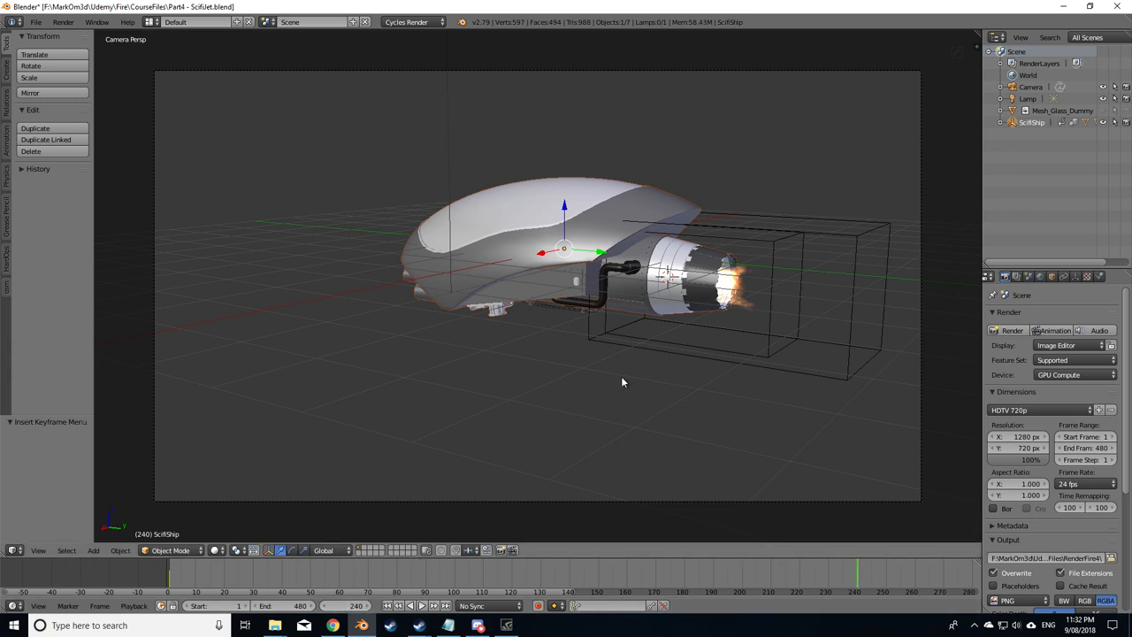
{"action": "key", "text": "r"}
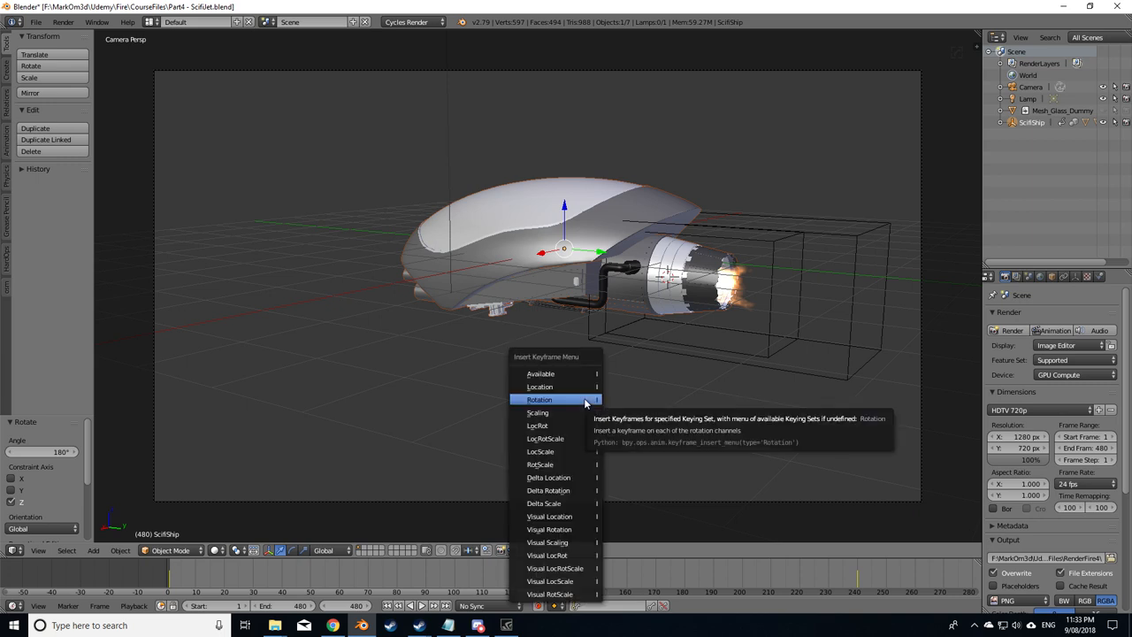
{"action": "left_click", "coordinate": [540, 400]}
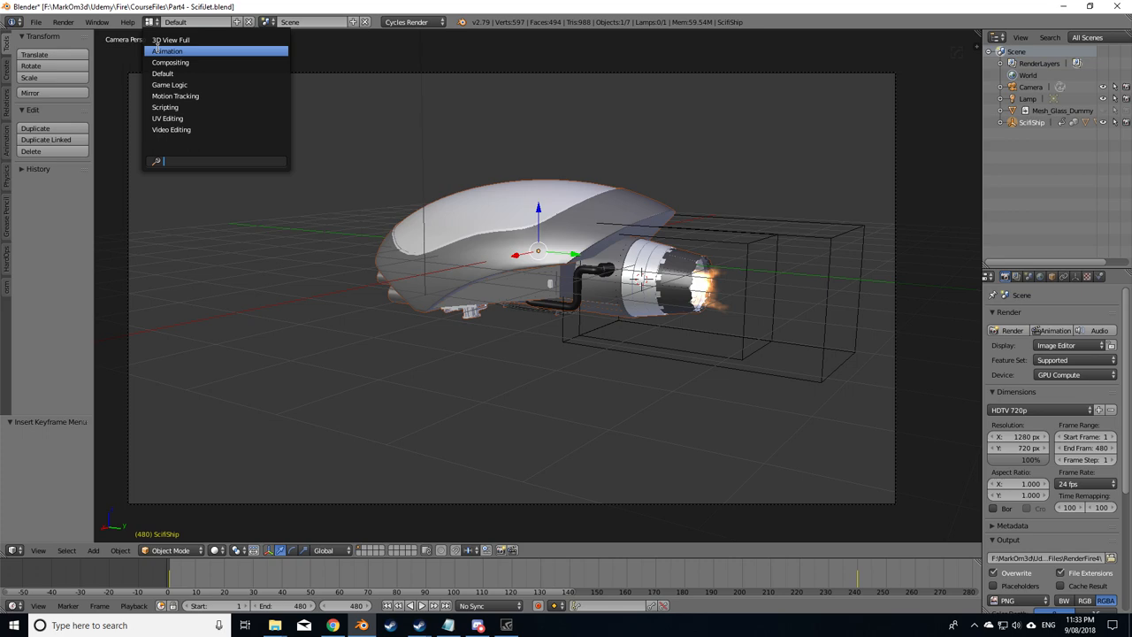
Step: Switch to the Animation layout and play the turntable spin back a couple of times
{"action": "left_click", "coordinate": [166, 50]}
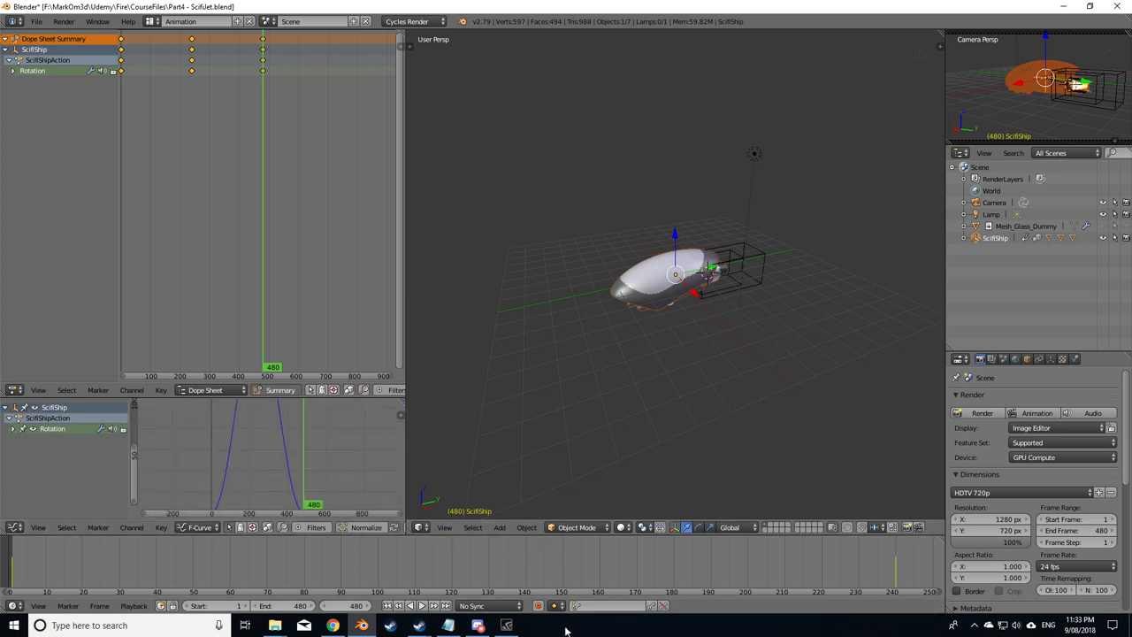
{"action": "left_click", "coordinate": [421, 606]}
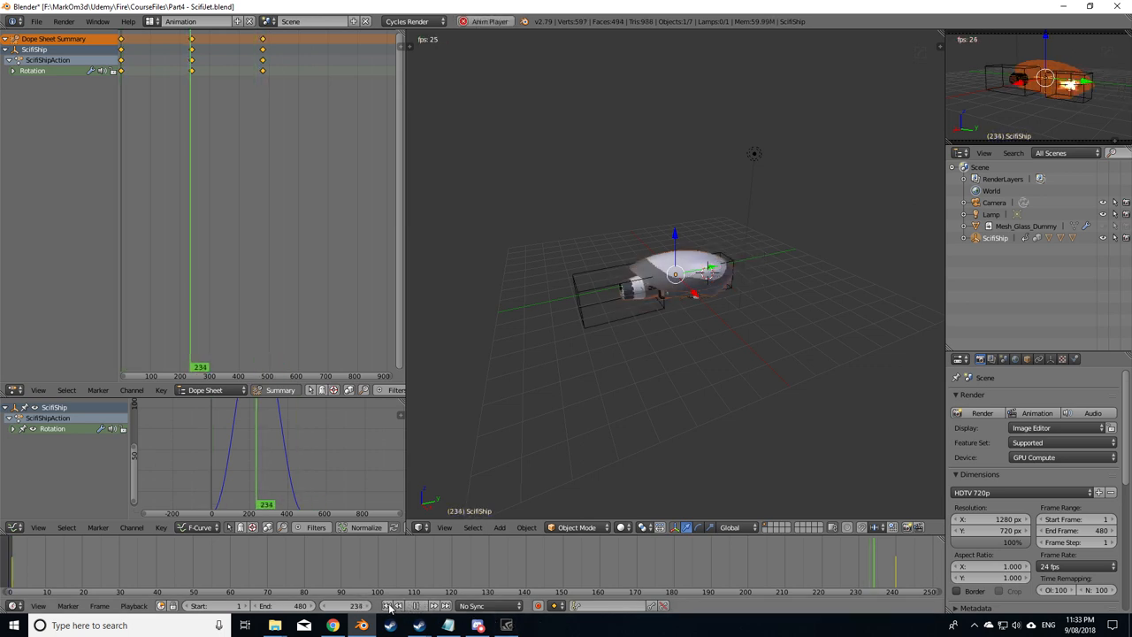
{"action": "left_click", "coordinate": [387, 605]}
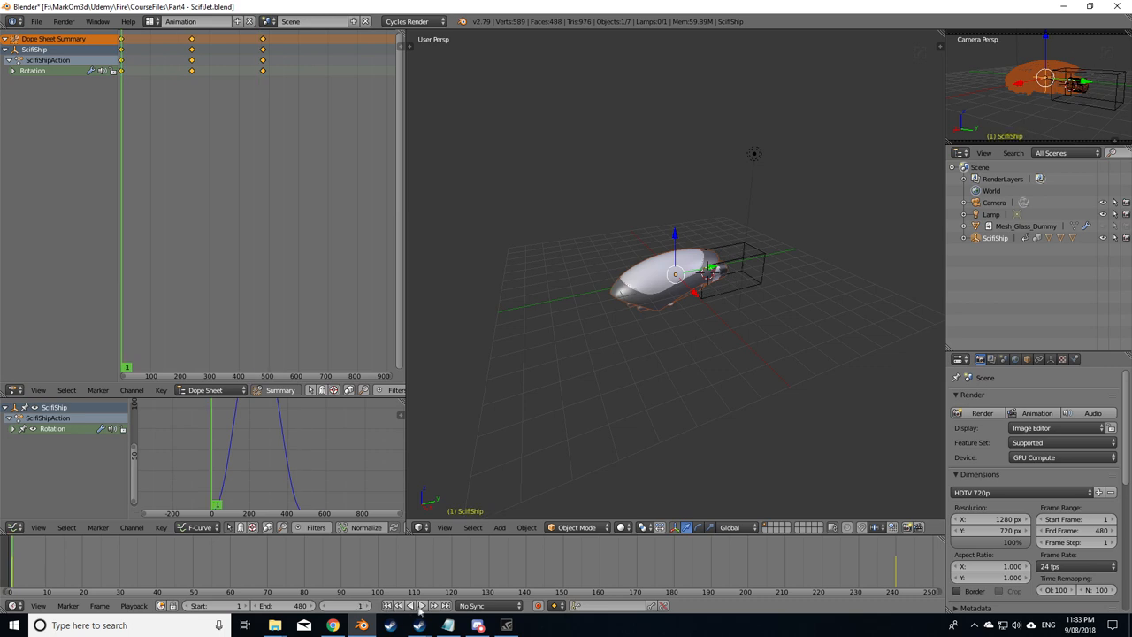
{"action": "left_click", "coordinate": [435, 605]}
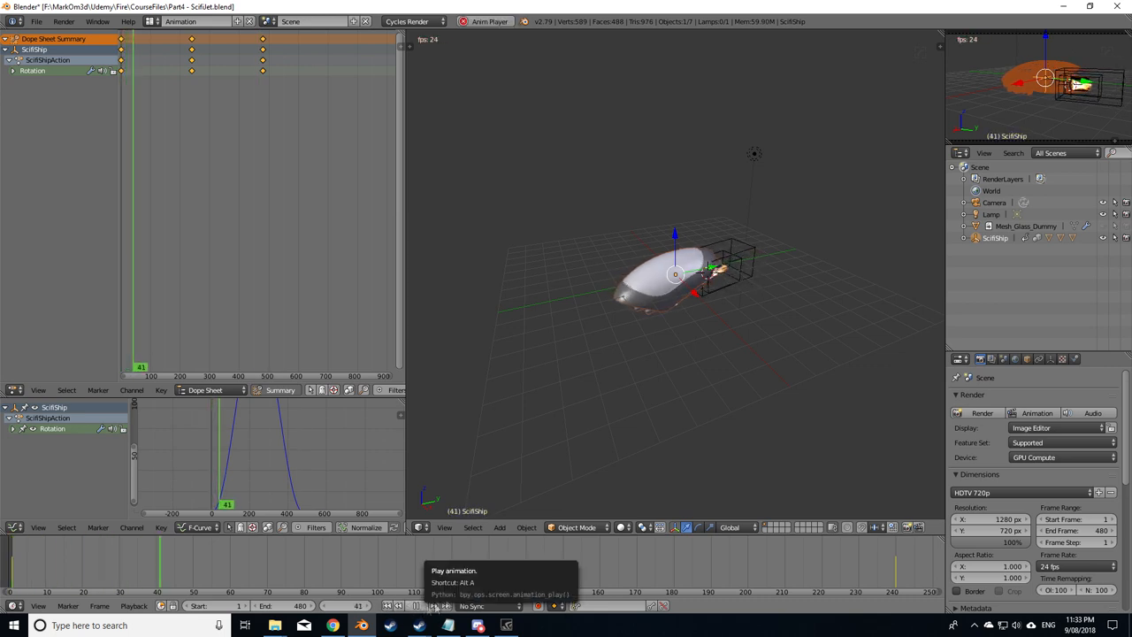
{"action": "left_click", "coordinate": [432, 605]}
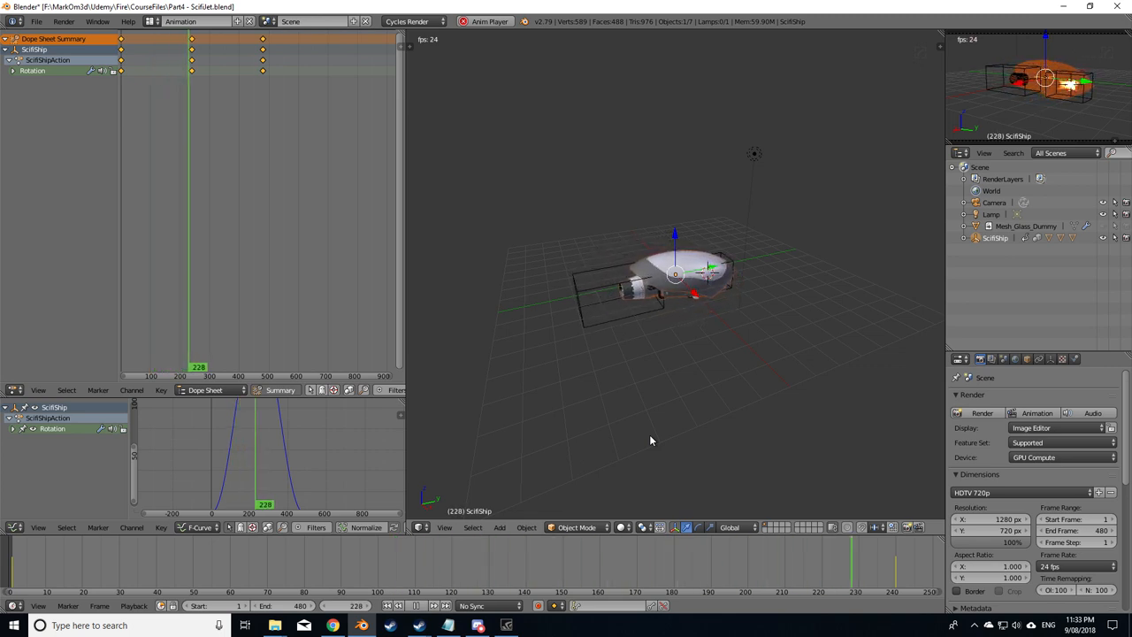
{"action": "left_click", "coordinate": [400, 605]}
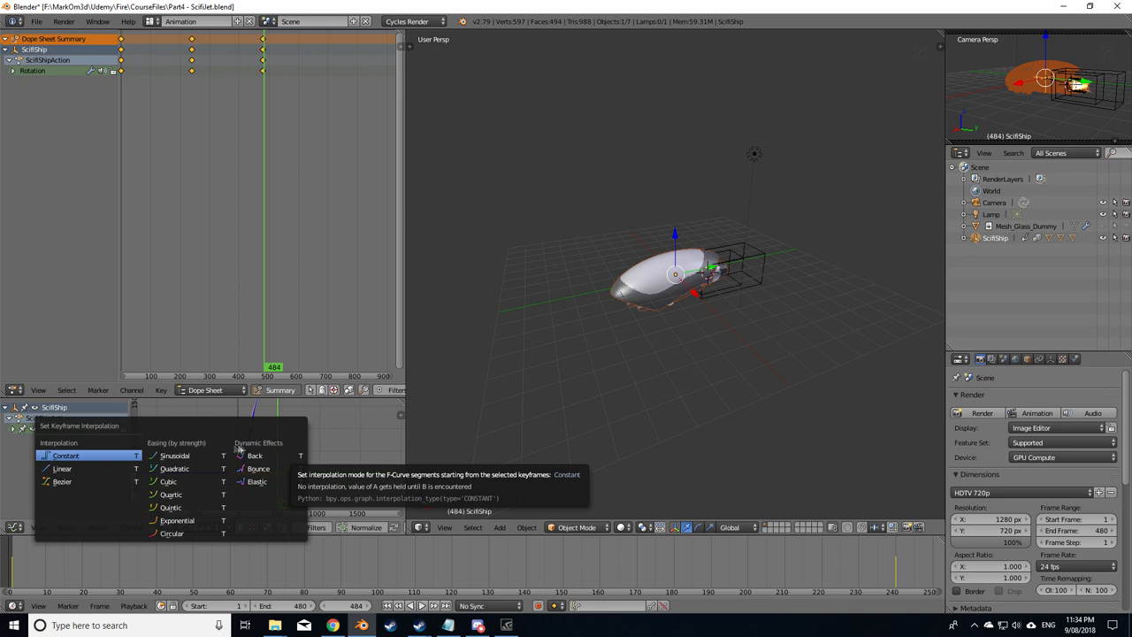
{"action": "mouse_move", "coordinate": [80, 467]}
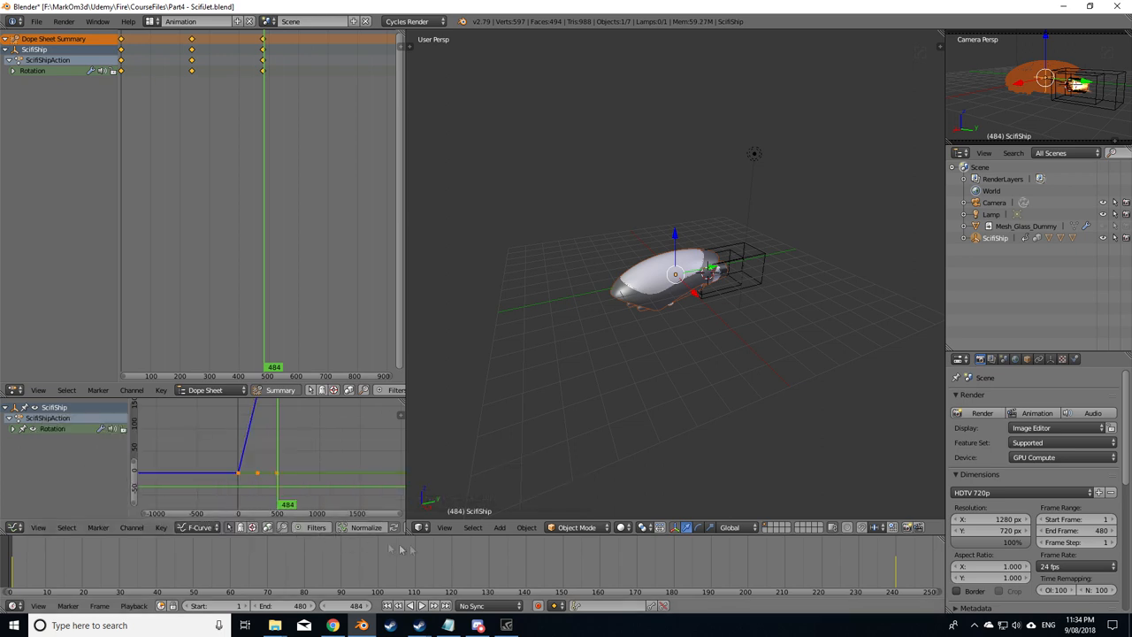
Step: Rewind and play the animation to check the ship now spins at a steady speed
{"action": "left_click", "coordinate": [418, 605]}
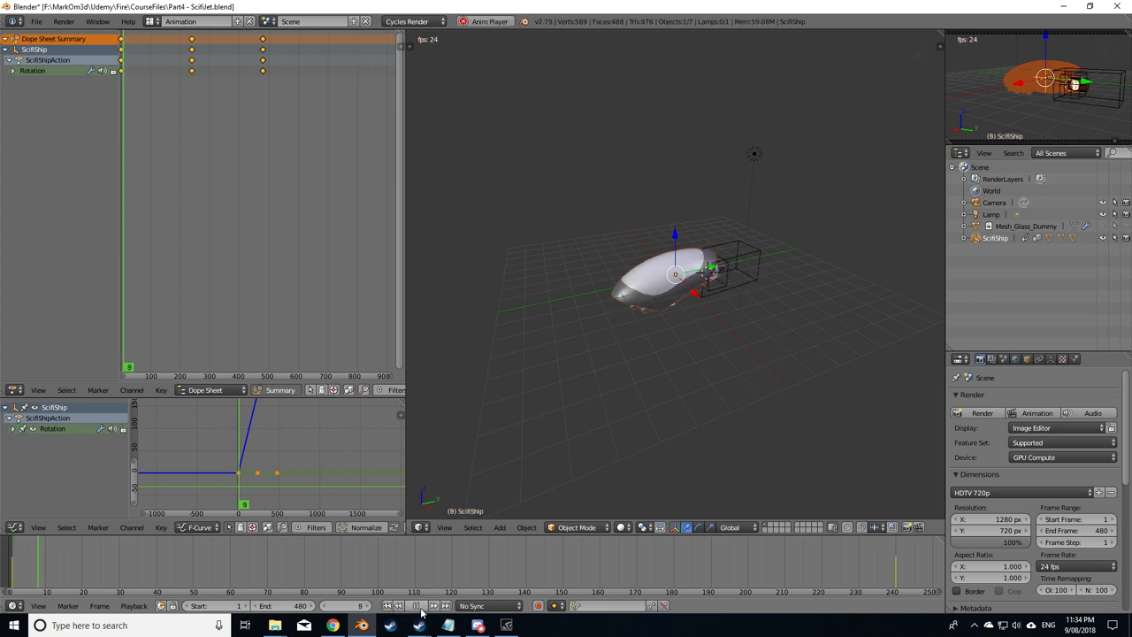
{"action": "left_click", "coordinate": [417, 605]}
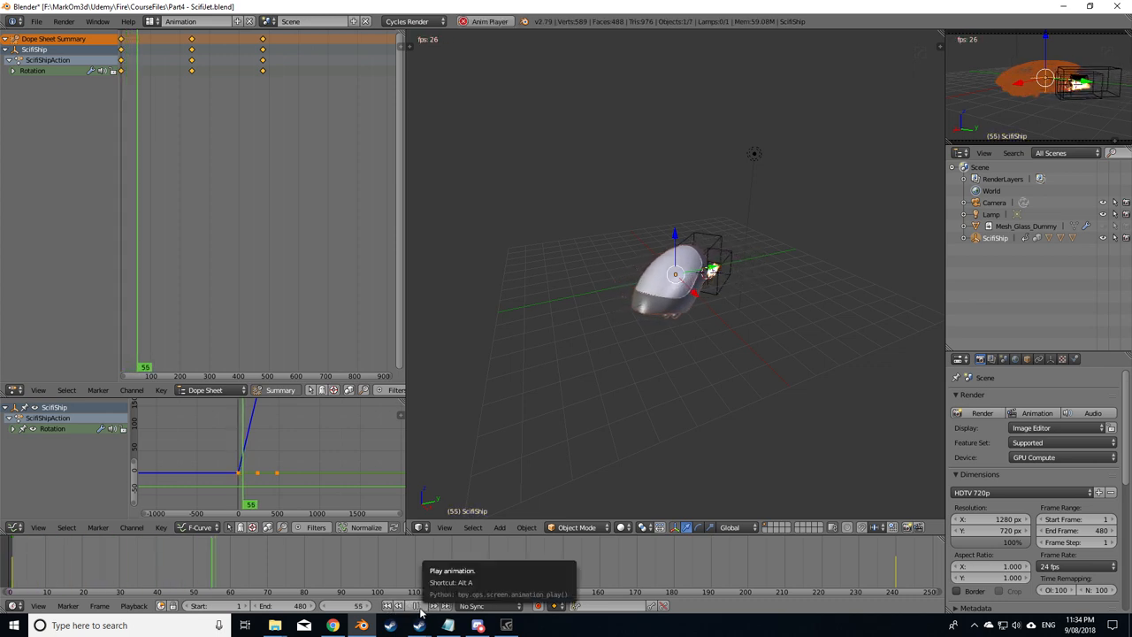
{"action": "left_click", "coordinate": [422, 605]}
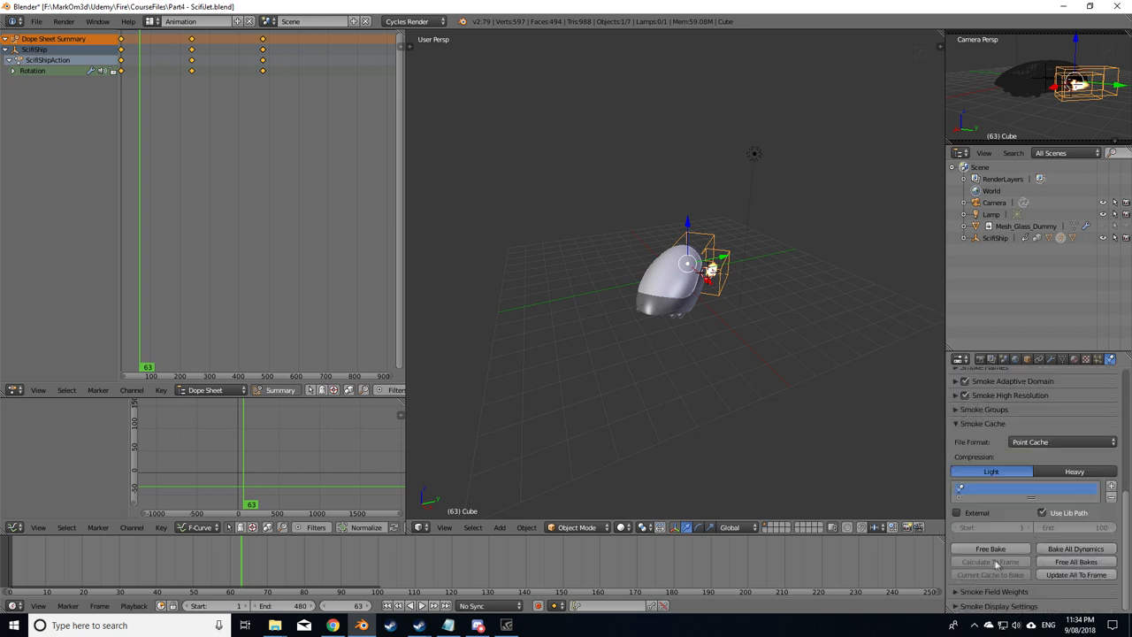
Step: Free the old smoke bake and re-bake the domain cache over frames 1–480
{"action": "left_click", "coordinate": [991, 548]}
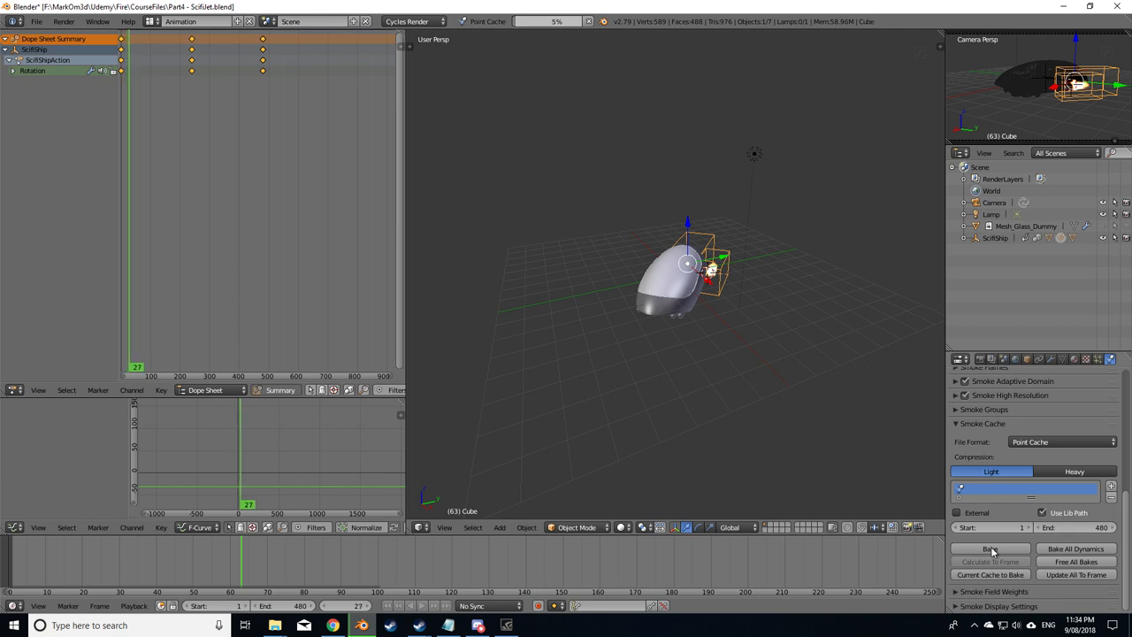
{"action": "left_click", "coordinate": [991, 548]}
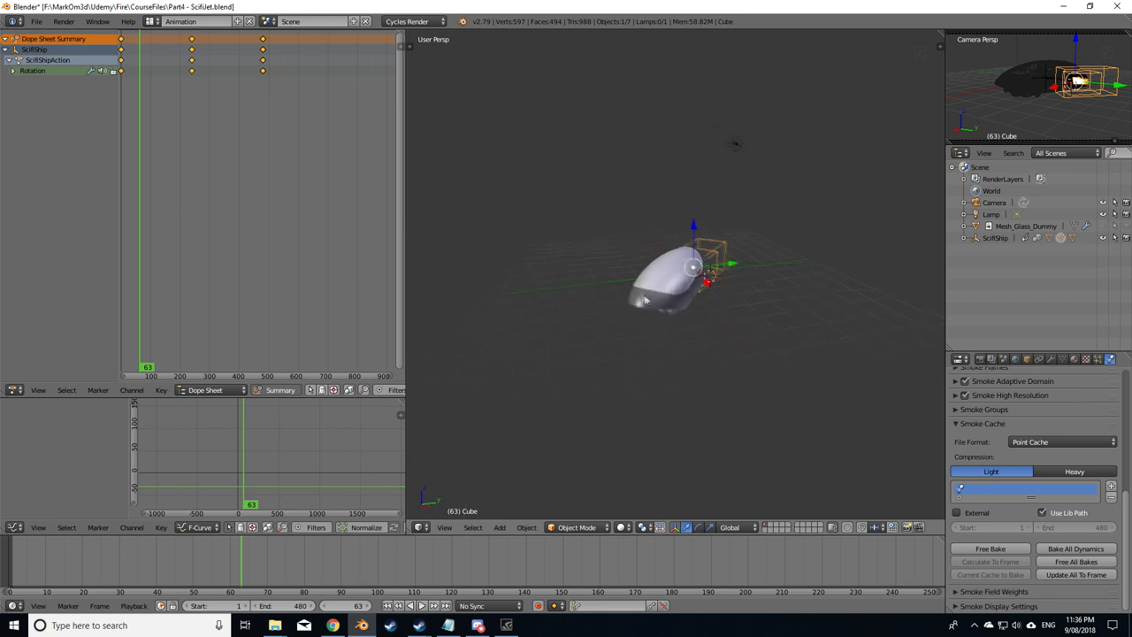
{"action": "left_click", "coordinate": [421, 605]}
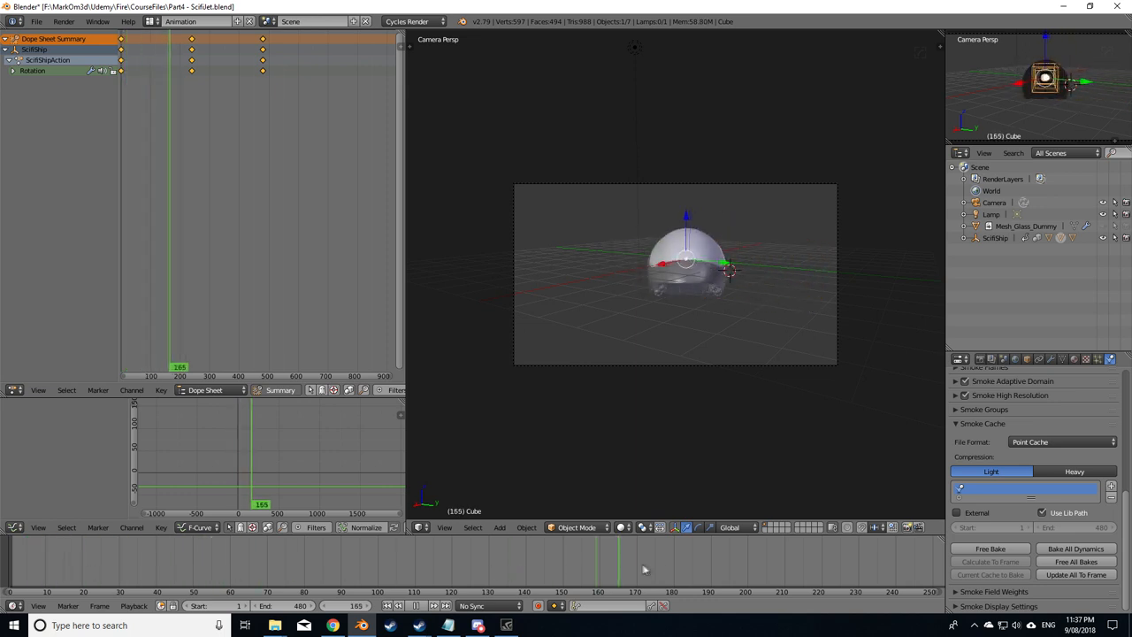
Step: Select the camera and scrub to an earlier turntable frame to judge the framing
{"action": "left_click", "coordinate": [158, 575]}
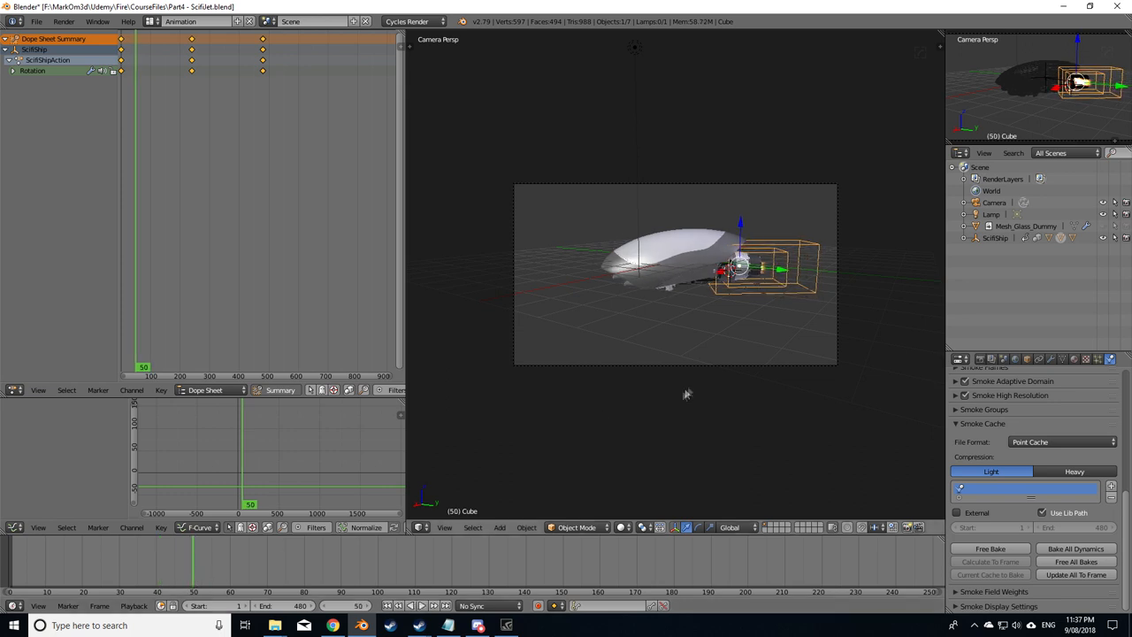
{"action": "left_click", "coordinate": [994, 202]}
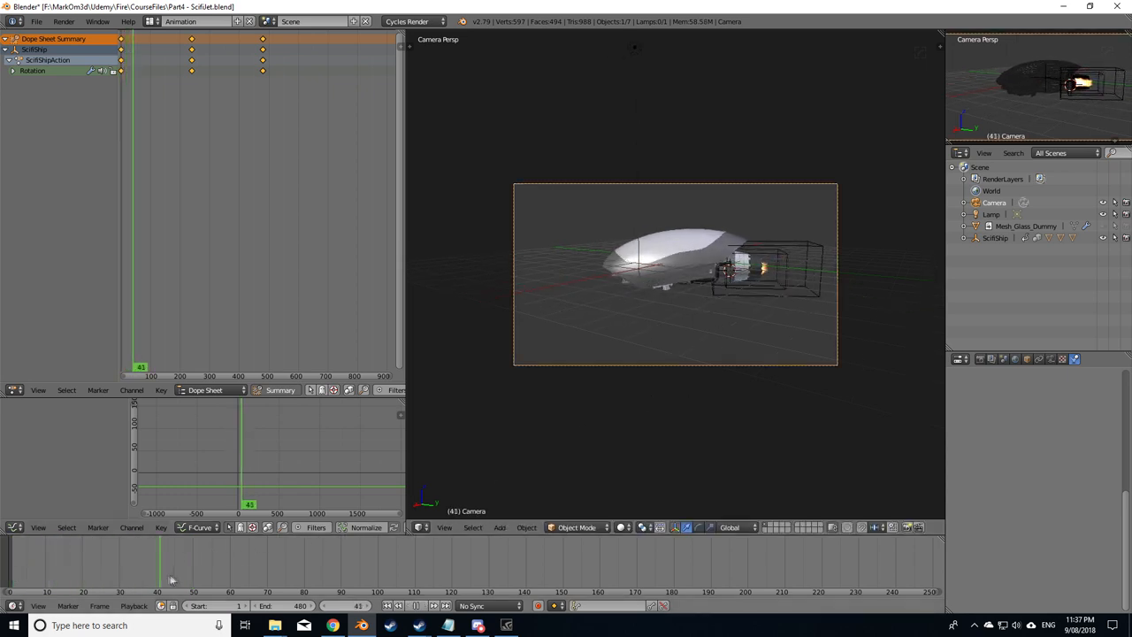
{"action": "left_click", "coordinate": [251, 591]}
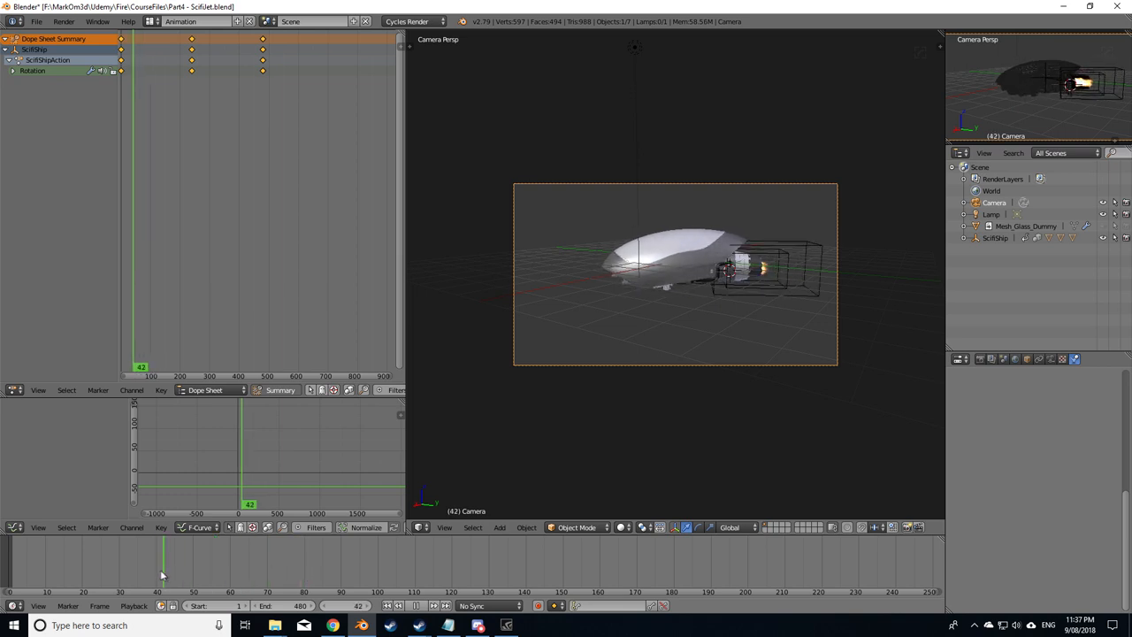
{"action": "left_click", "coordinate": [158, 575]}
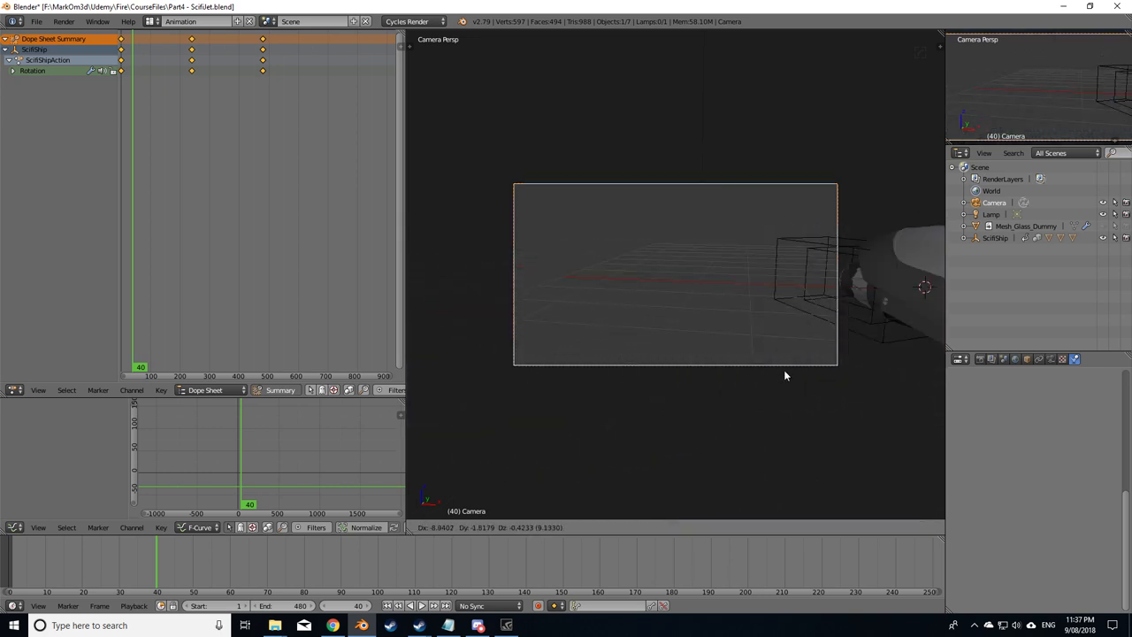
Step: Move the camera closer so the ship fills the frame, then check framing later in the turntable
{"action": "left_click_drag", "start_coordinate": [785, 376], "coordinate": [676, 435]}
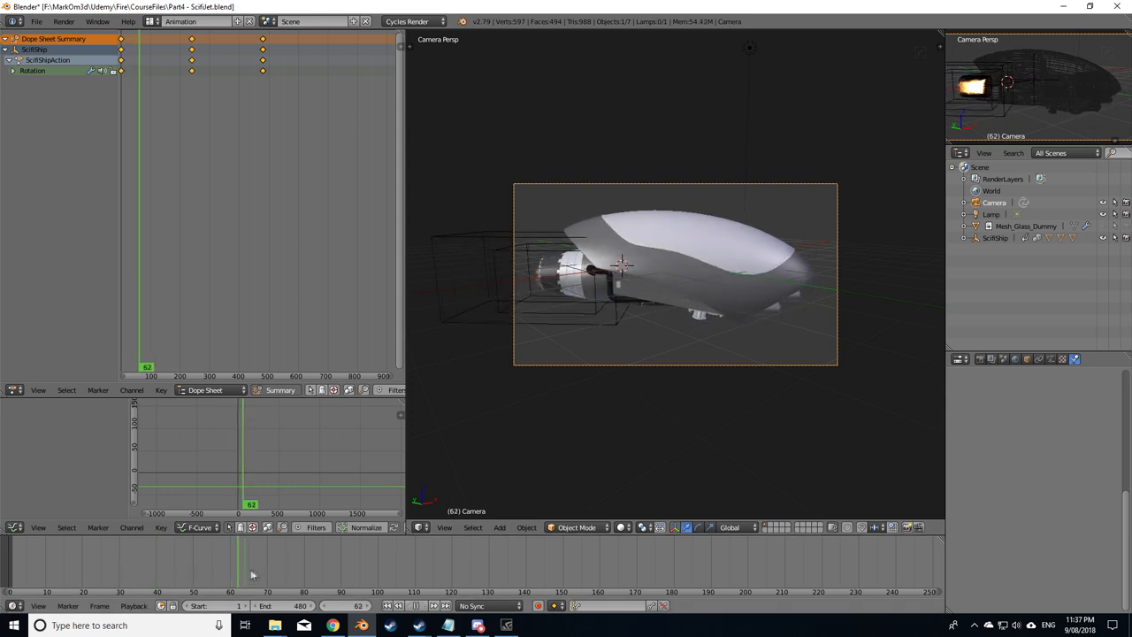
{"action": "left_click", "coordinate": [634, 582]}
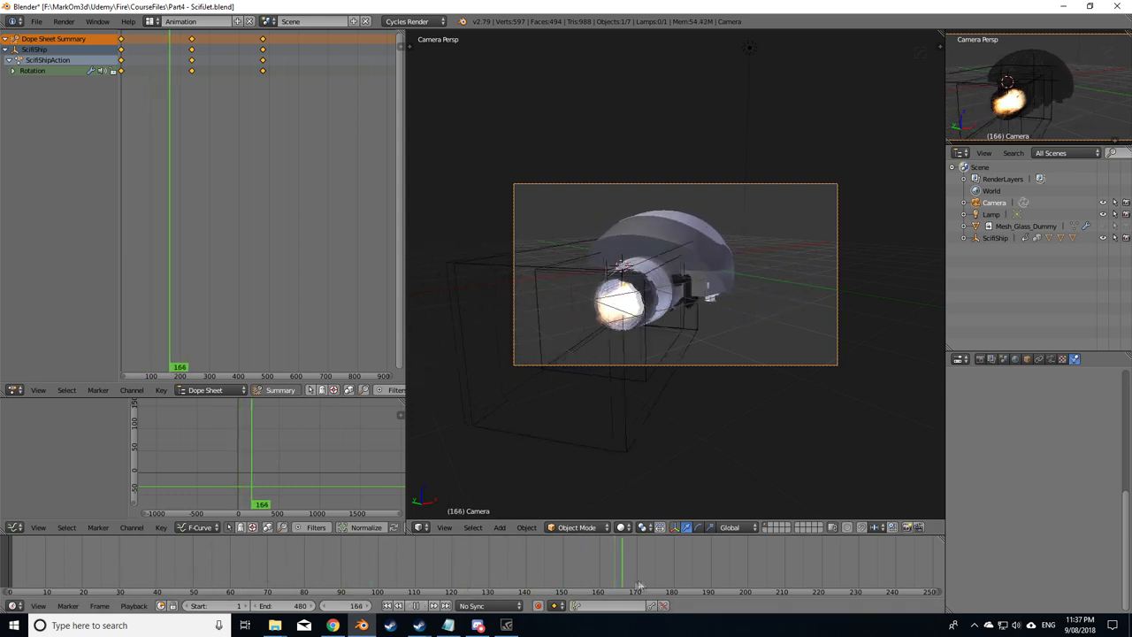
{"action": "left_click", "coordinate": [364, 605]}
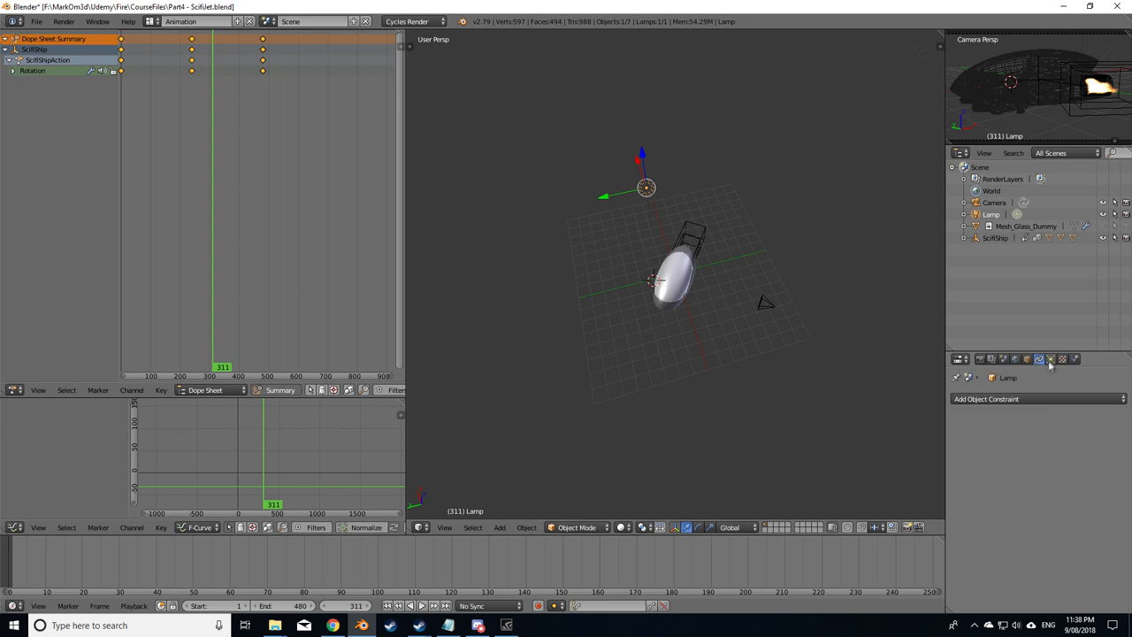
Step: Set the scene lamp to a Sun lamp and render a test still of the ship
{"action": "left_click", "coordinate": [1051, 357]}
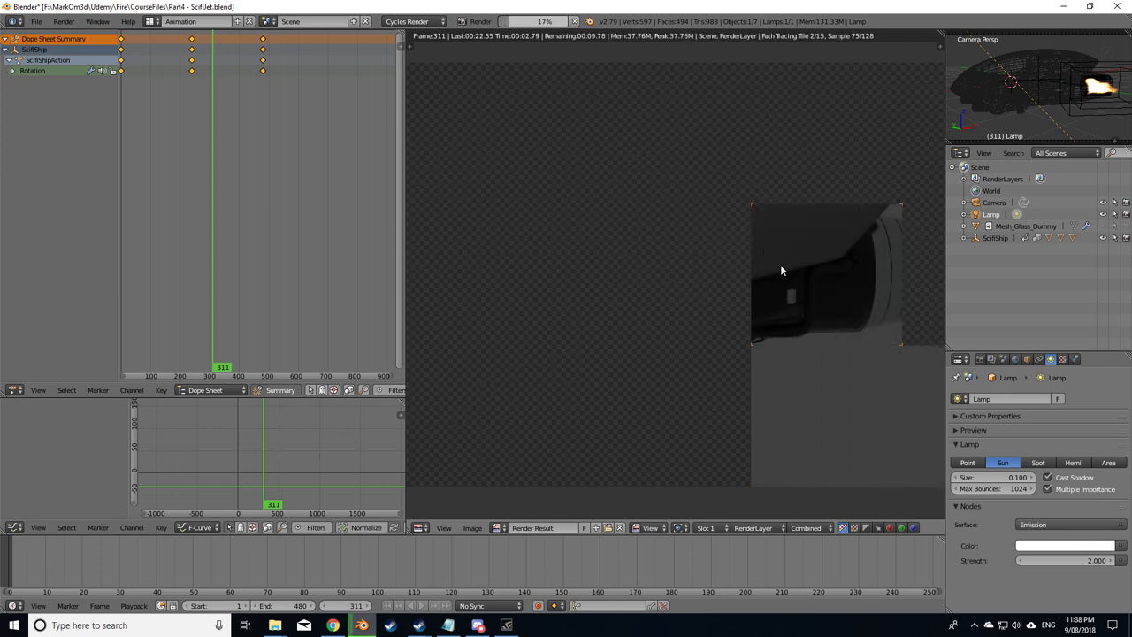
{"action": "mouse_move", "coordinate": [852, 255]}
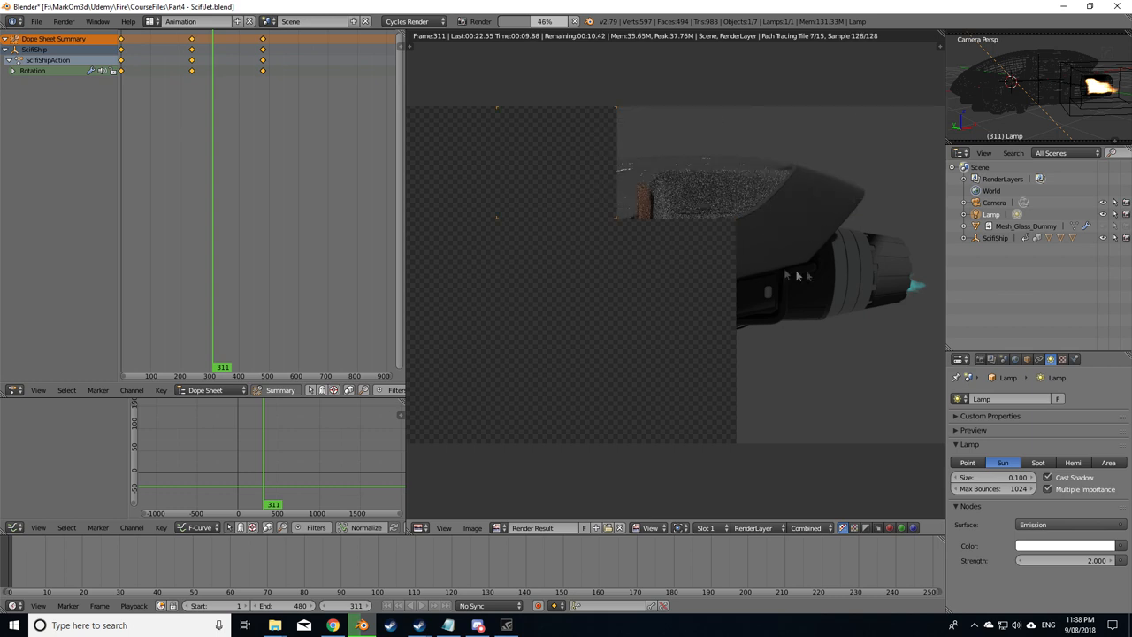
{"action": "left_click", "coordinate": [959, 358]}
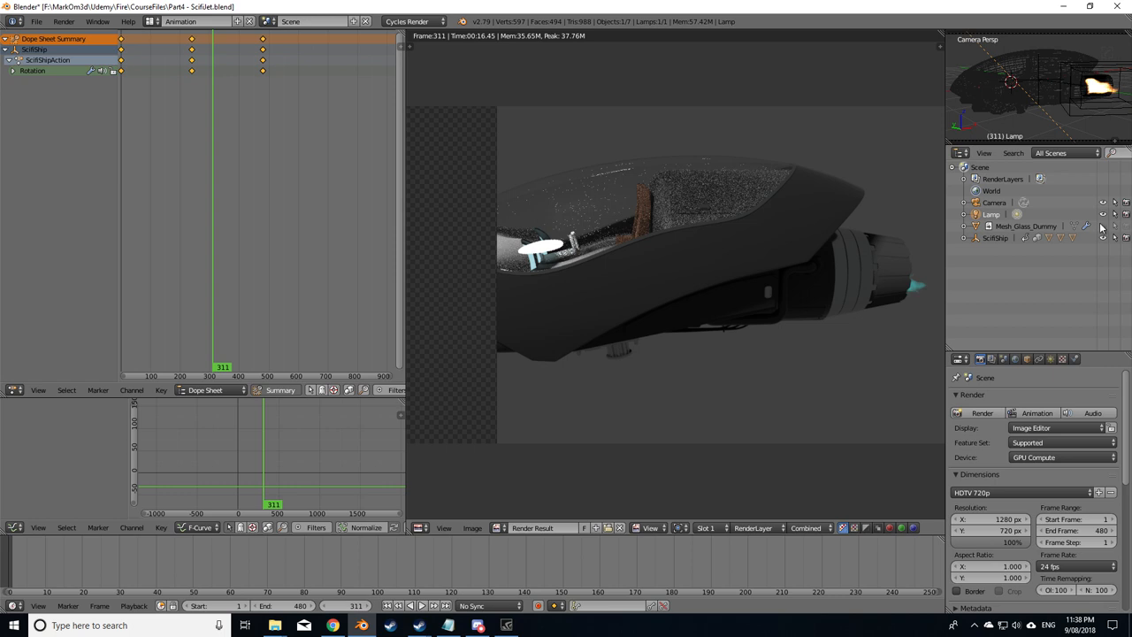
{"action": "mouse_move", "coordinate": [779, 244]}
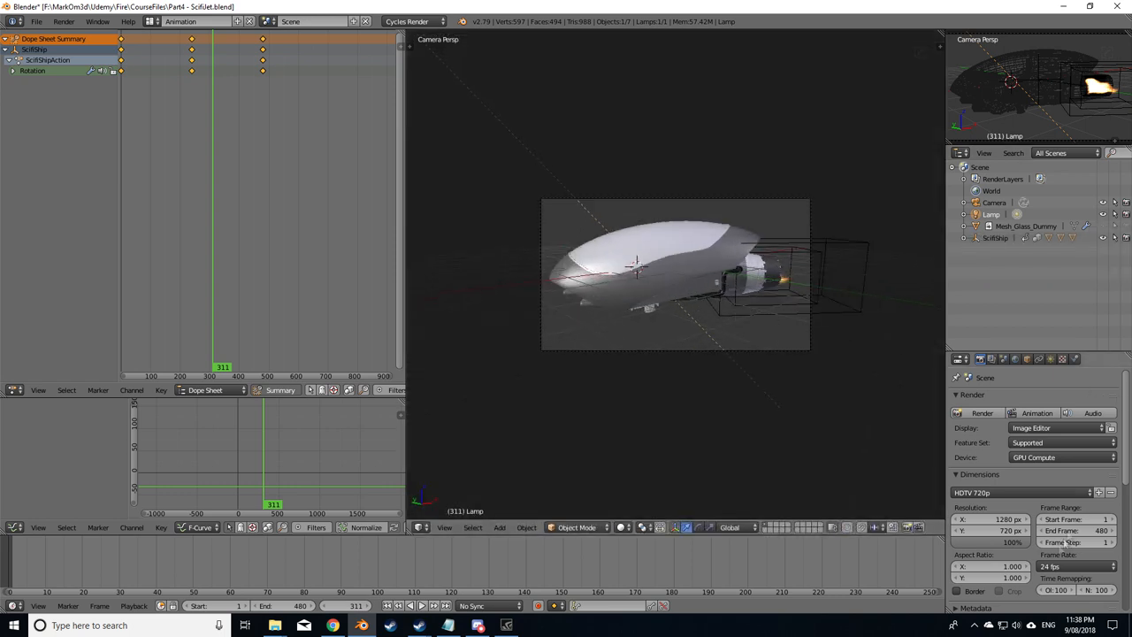
Step: Enable Denoising on the render layer, adjust Light Paths bounces, and re-render frame 311
{"action": "left_click", "coordinate": [1016, 359]}
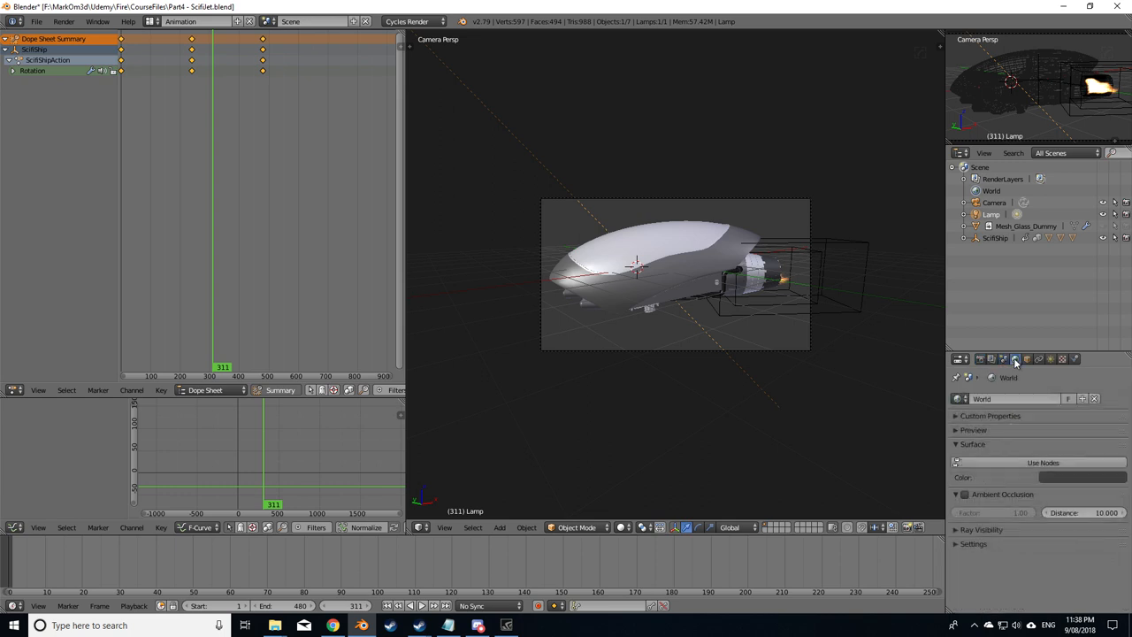
{"action": "left_click", "coordinate": [1003, 357]}
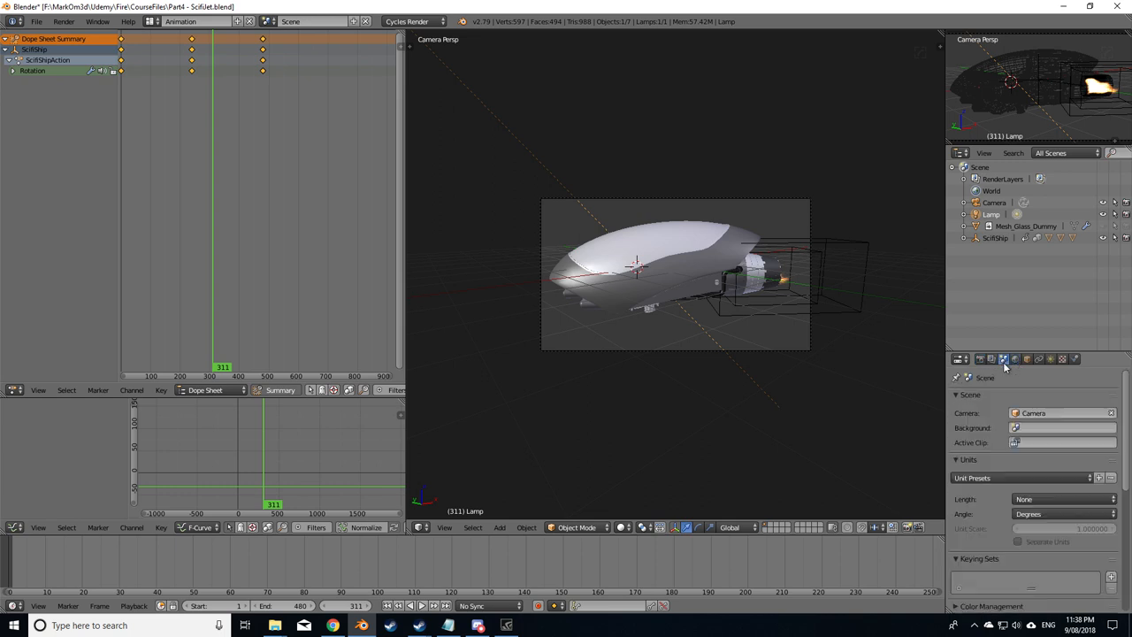
{"action": "left_click", "coordinate": [981, 359]}
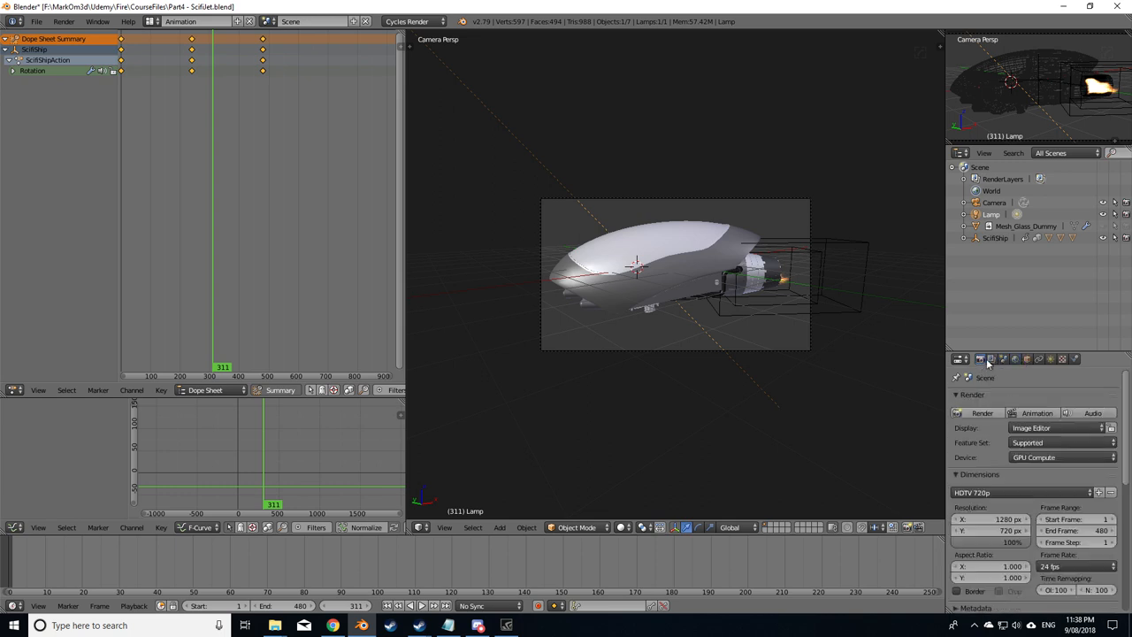
{"action": "left_click", "coordinate": [980, 357]}
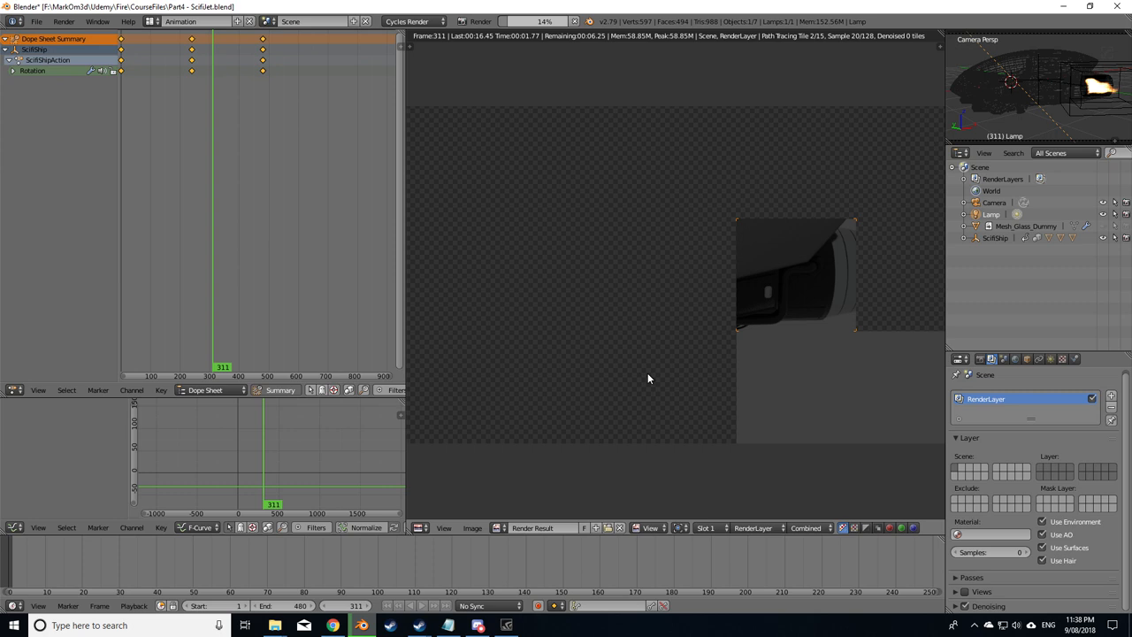
{"action": "left_click", "coordinate": [981, 360]}
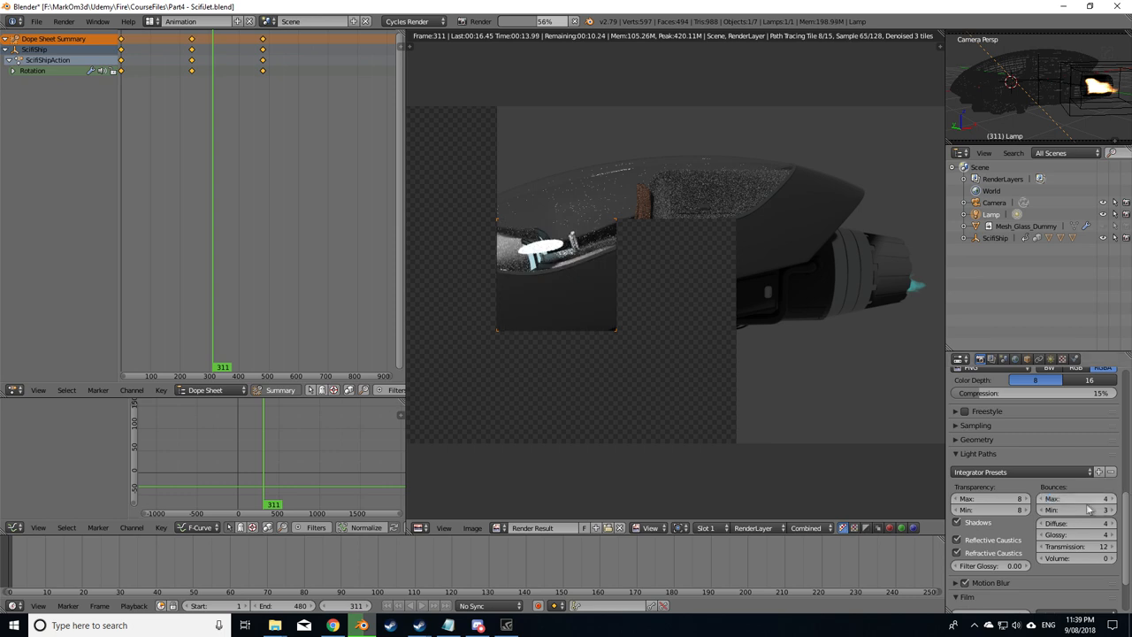
{"action": "left_click", "coordinate": [1111, 524]}
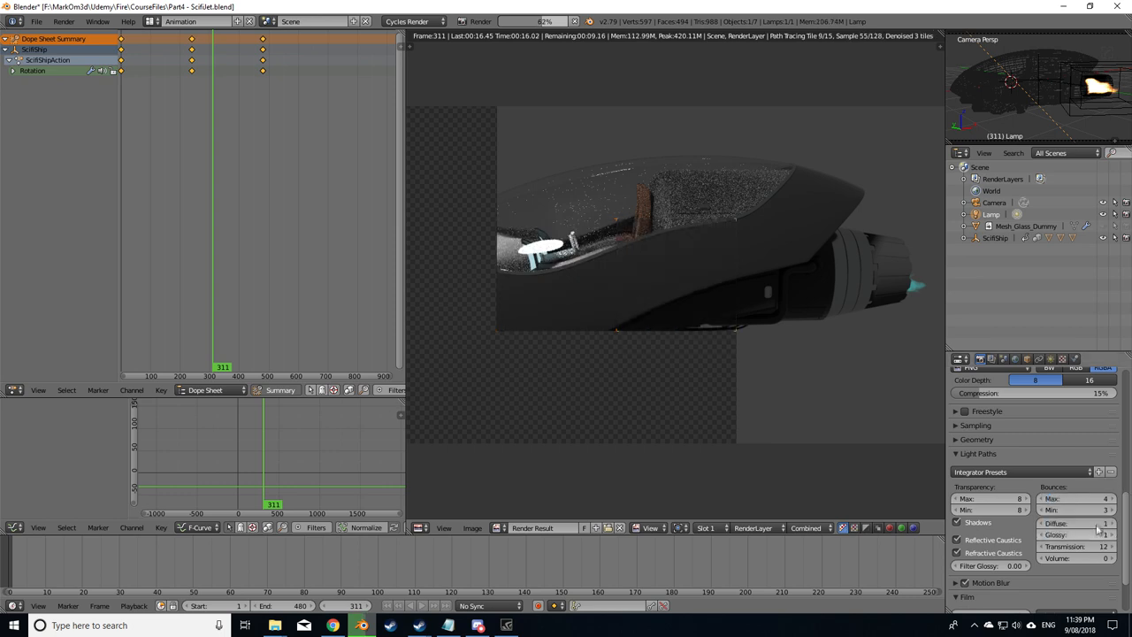
{"action": "left_click", "coordinate": [1076, 510]}
{"action": "type", "text": "1"}
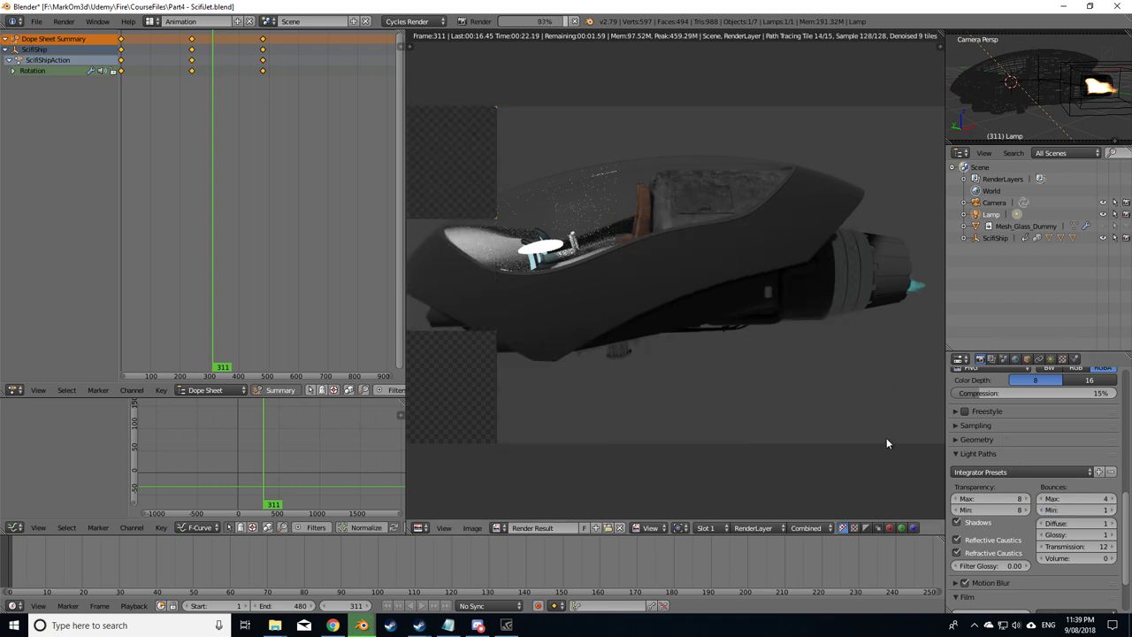
{"action": "mouse_move", "coordinate": [661, 175]}
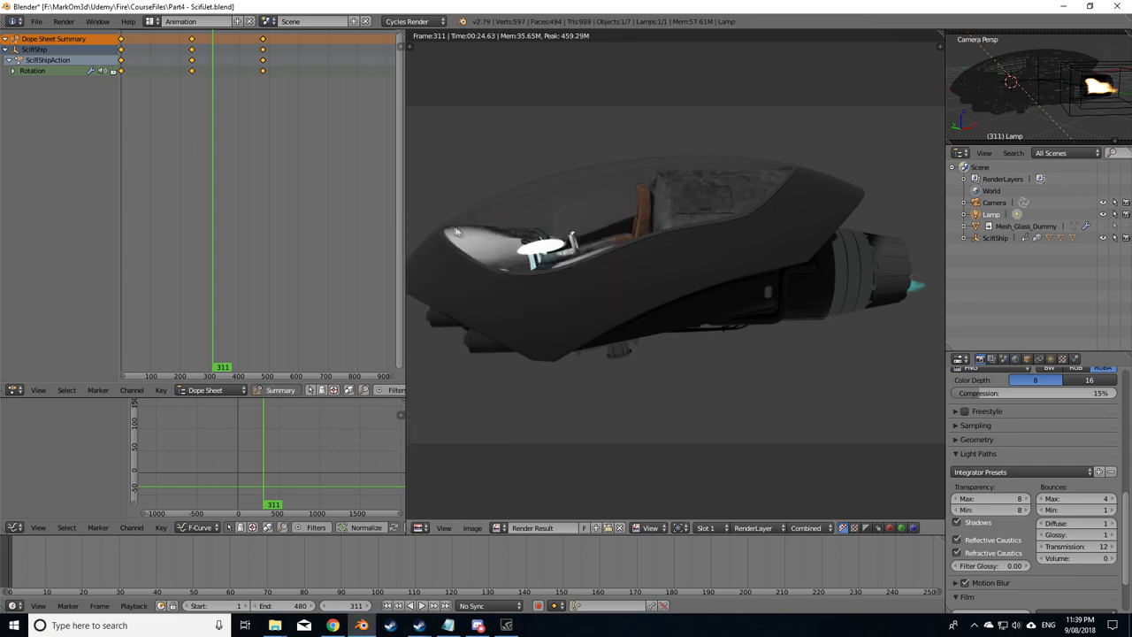
{"action": "mouse_move", "coordinate": [453, 230]}
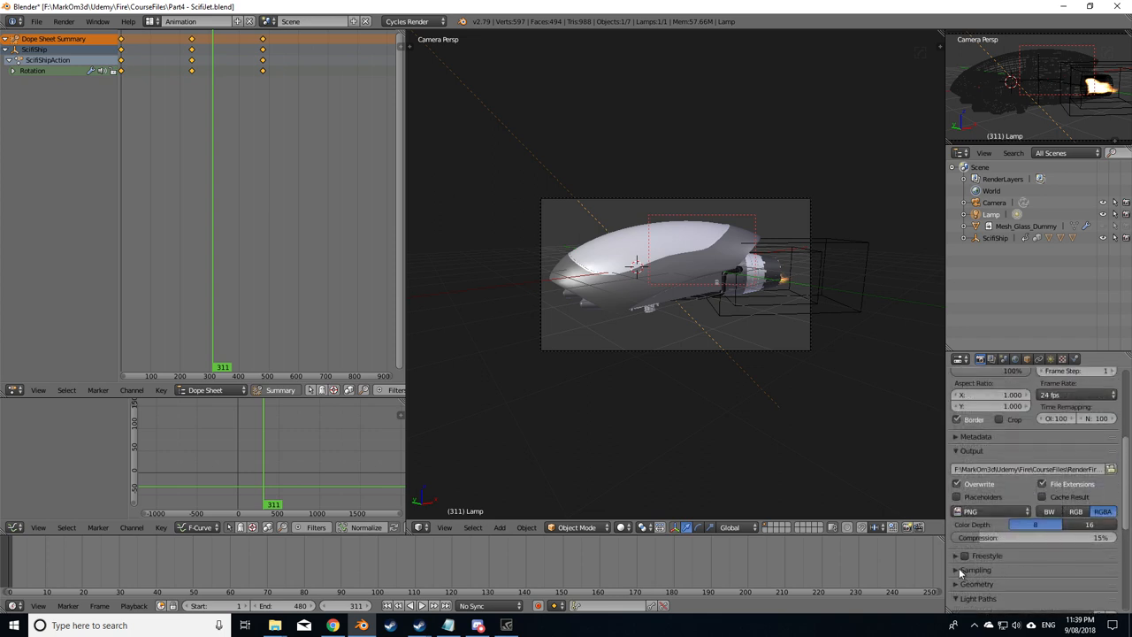
Step: Review Sampling and confirm PNG output to the render folder before starting the animation render
{"action": "left_click", "coordinate": [977, 570]}
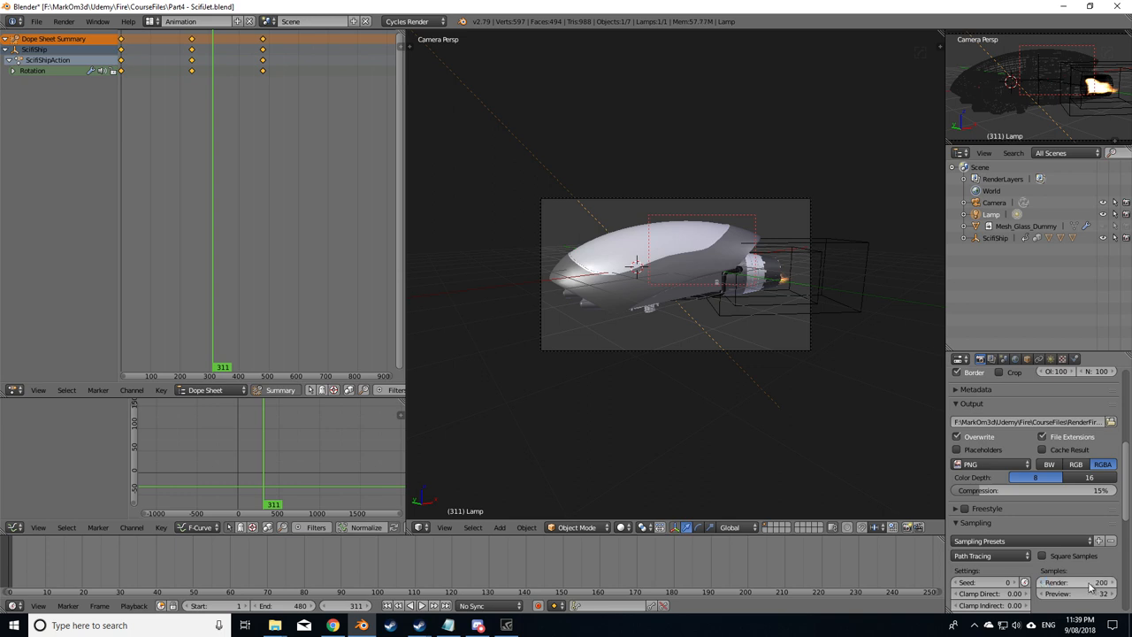
{"action": "mouse_move", "coordinate": [609, 421]}
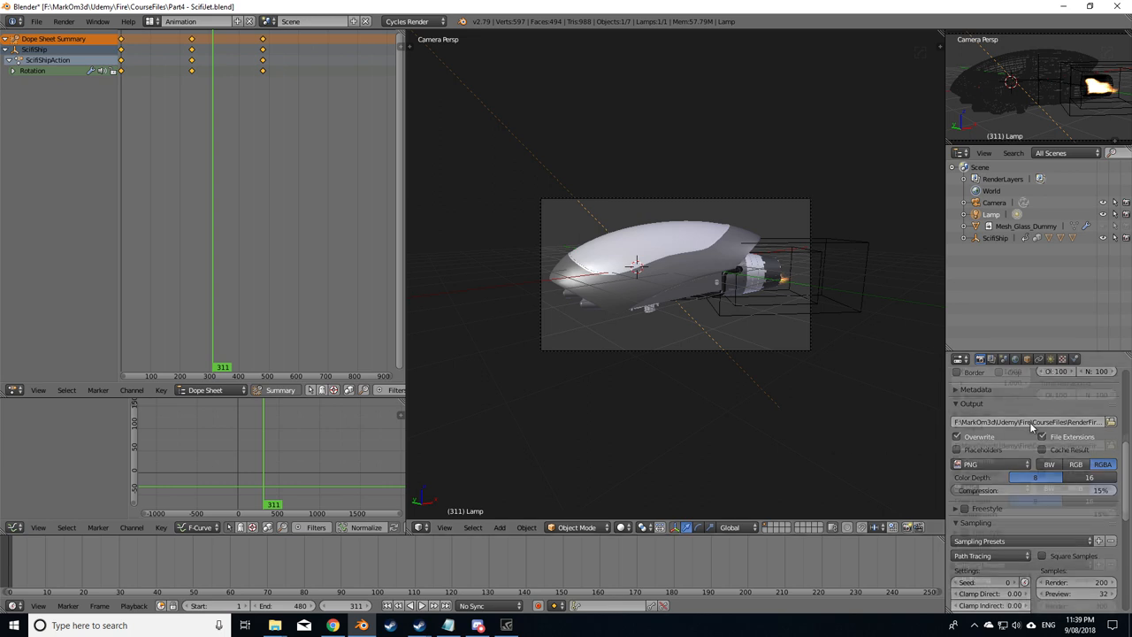
{"action": "left_click", "coordinate": [961, 359]}
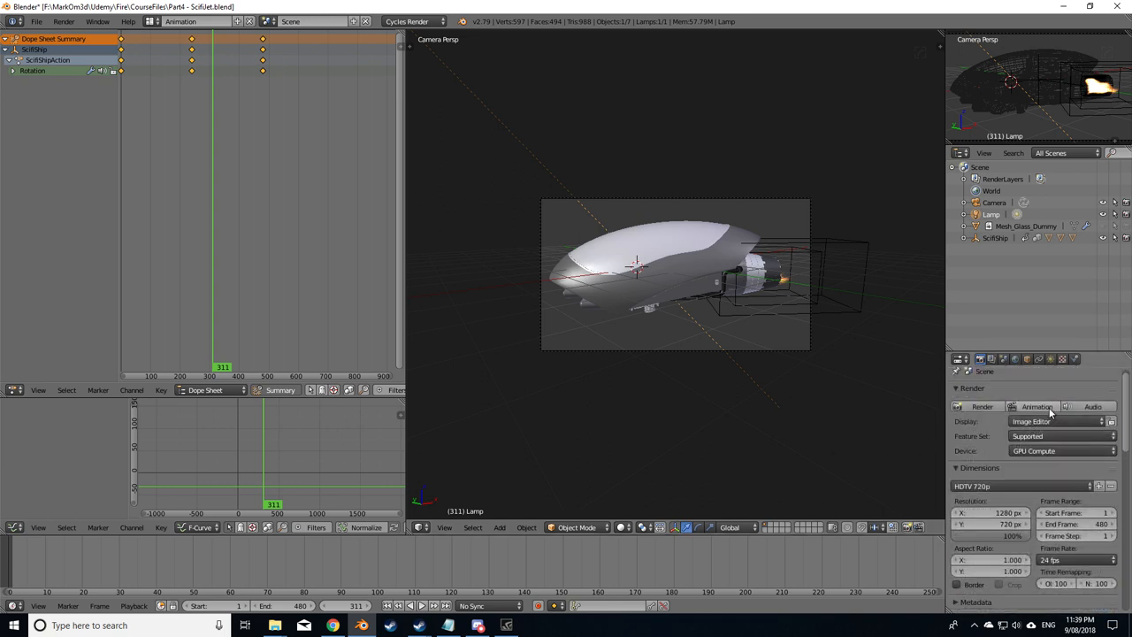
{"action": "mouse_move", "coordinate": [1058, 421]}
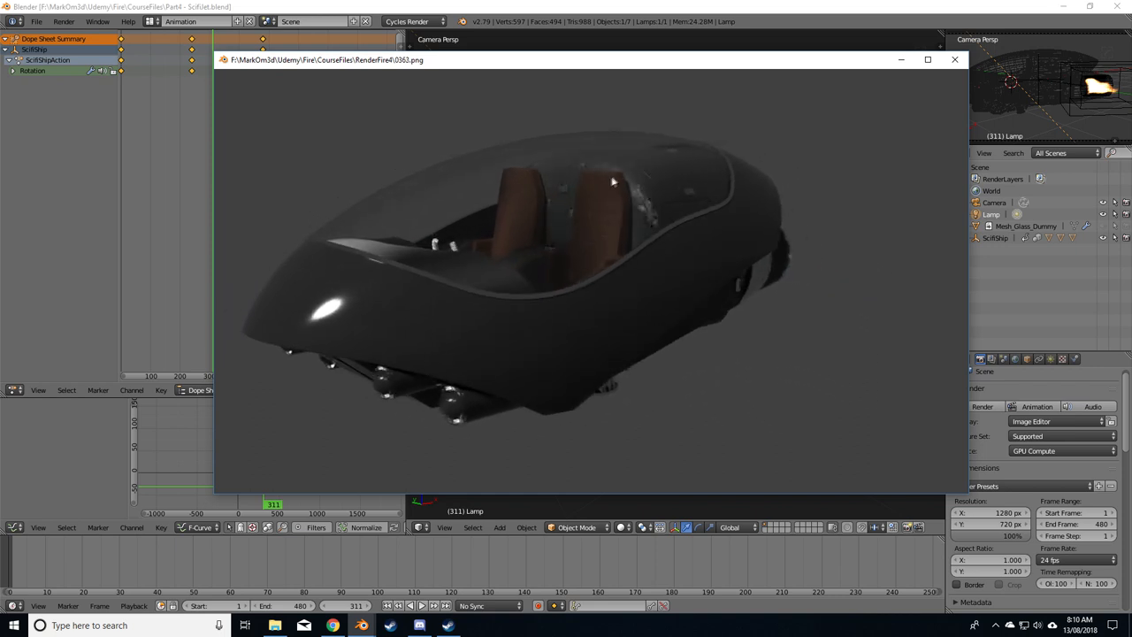
Step: Close the rendered PNG frame preview and return to the render layer settings
{"action": "left_click", "coordinate": [956, 60]}
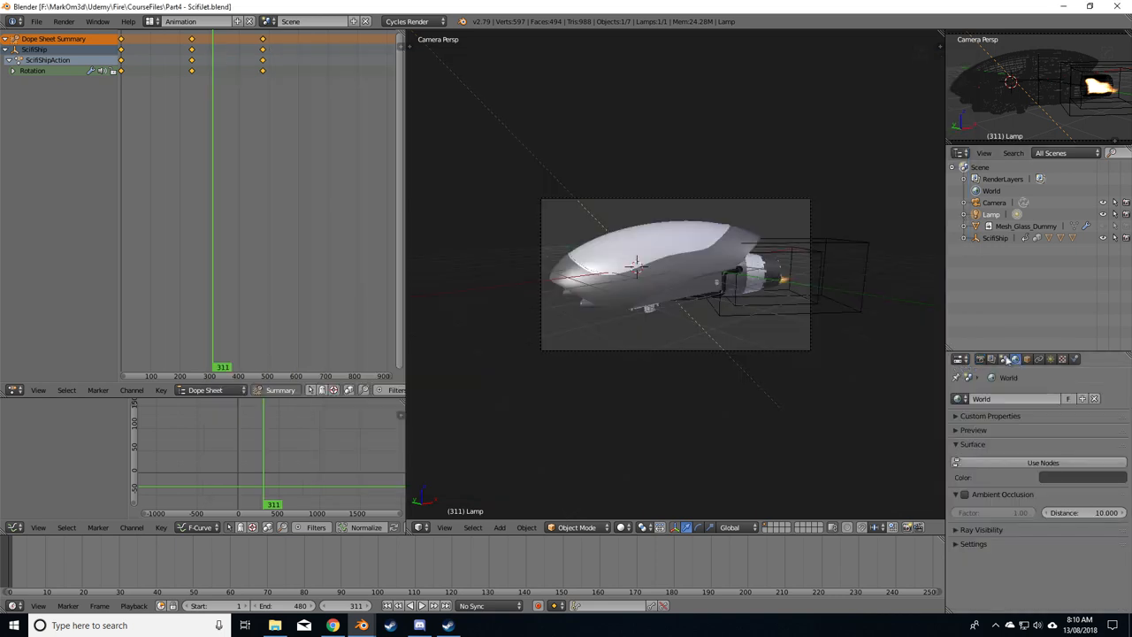
{"action": "left_click", "coordinate": [991, 357]}
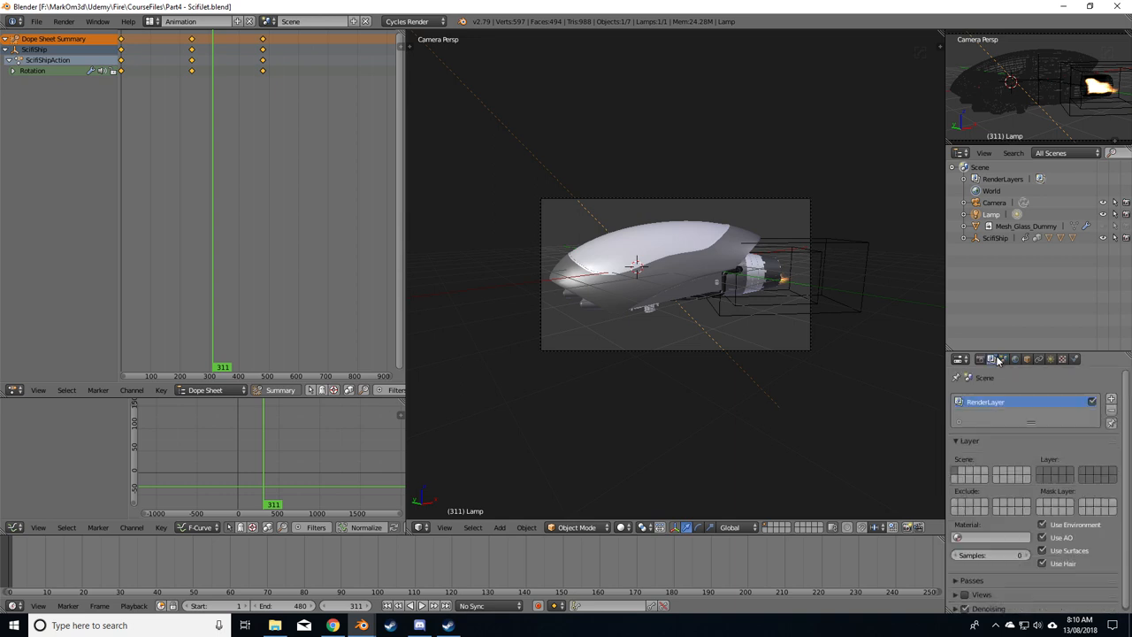